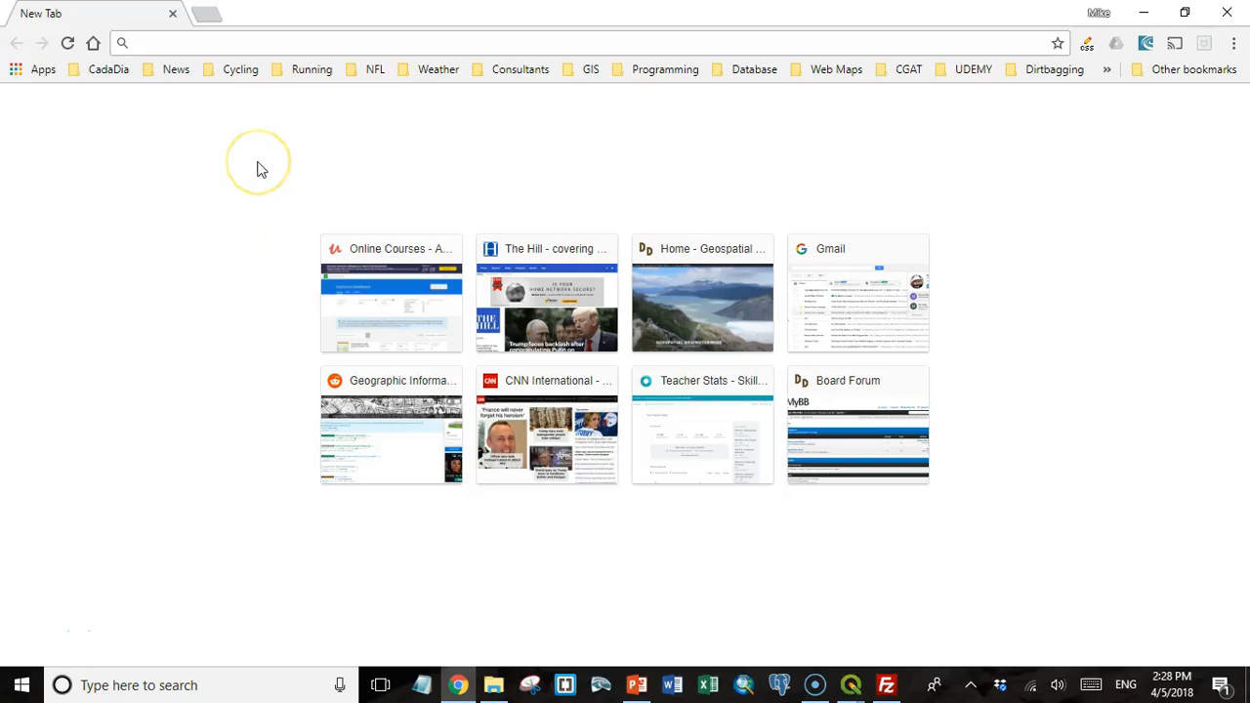
pyautogui.click(159, 42)
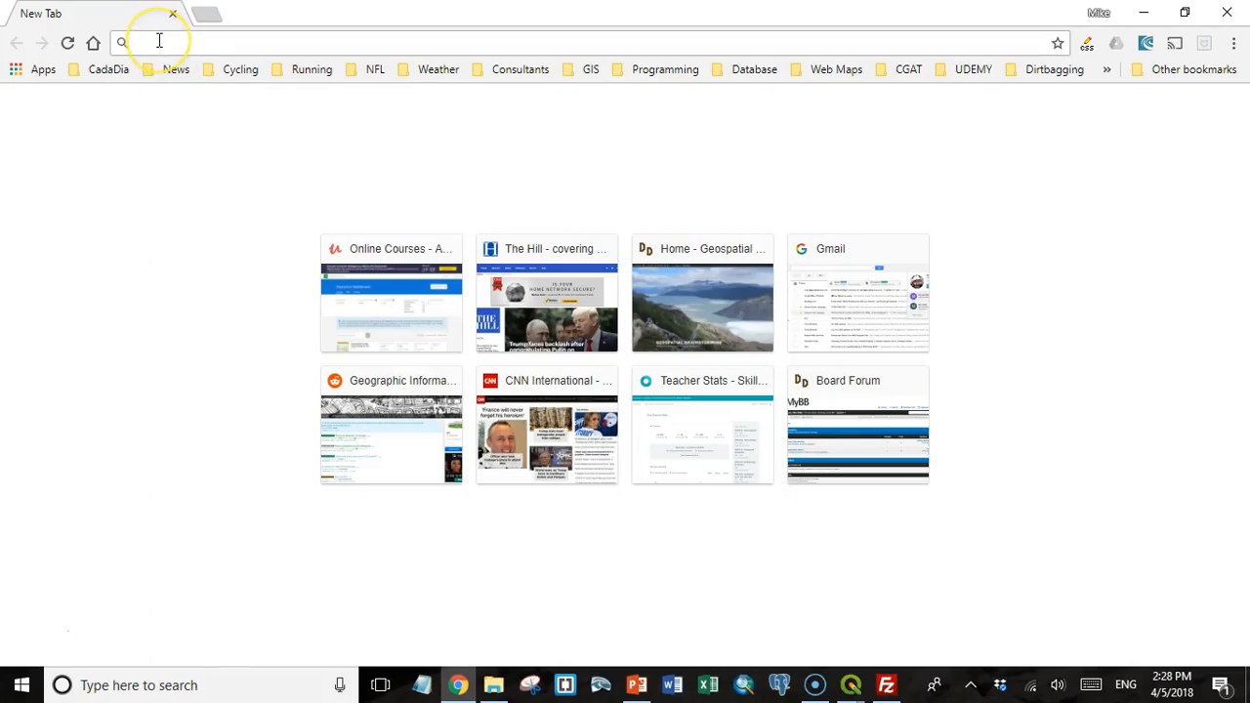
pyautogui.write('http://www.a2hosting.com/refer/74225')
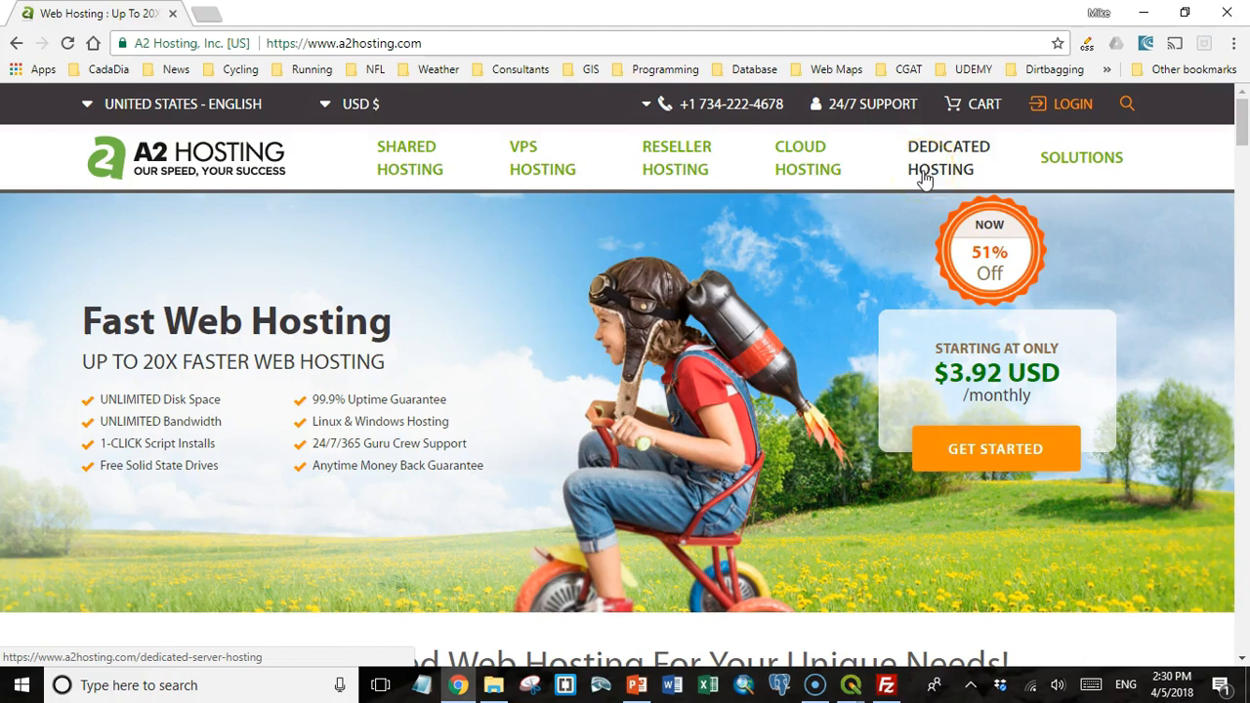
pyautogui.moveTo(911, 179)
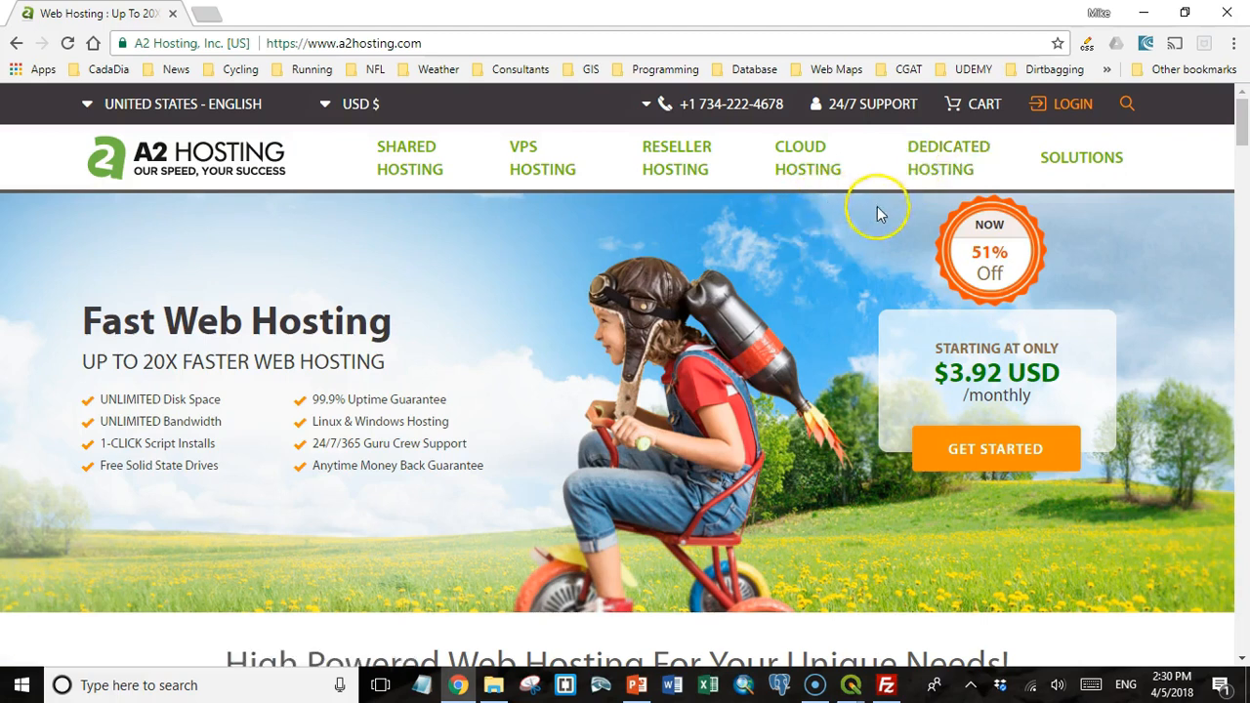
pyautogui.moveTo(399, 157)
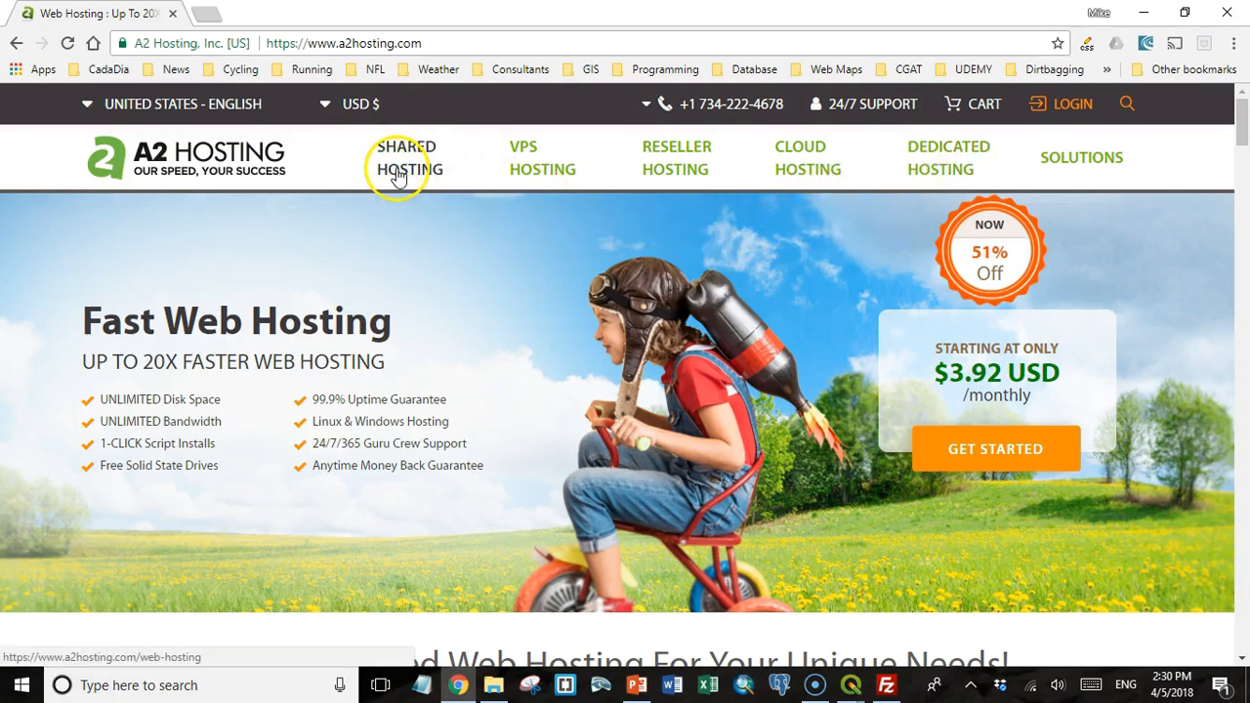
# Go to Shared Hosting and review the Linux Lite, Swift and Turbo plan cards.
pyautogui.click(406, 157)
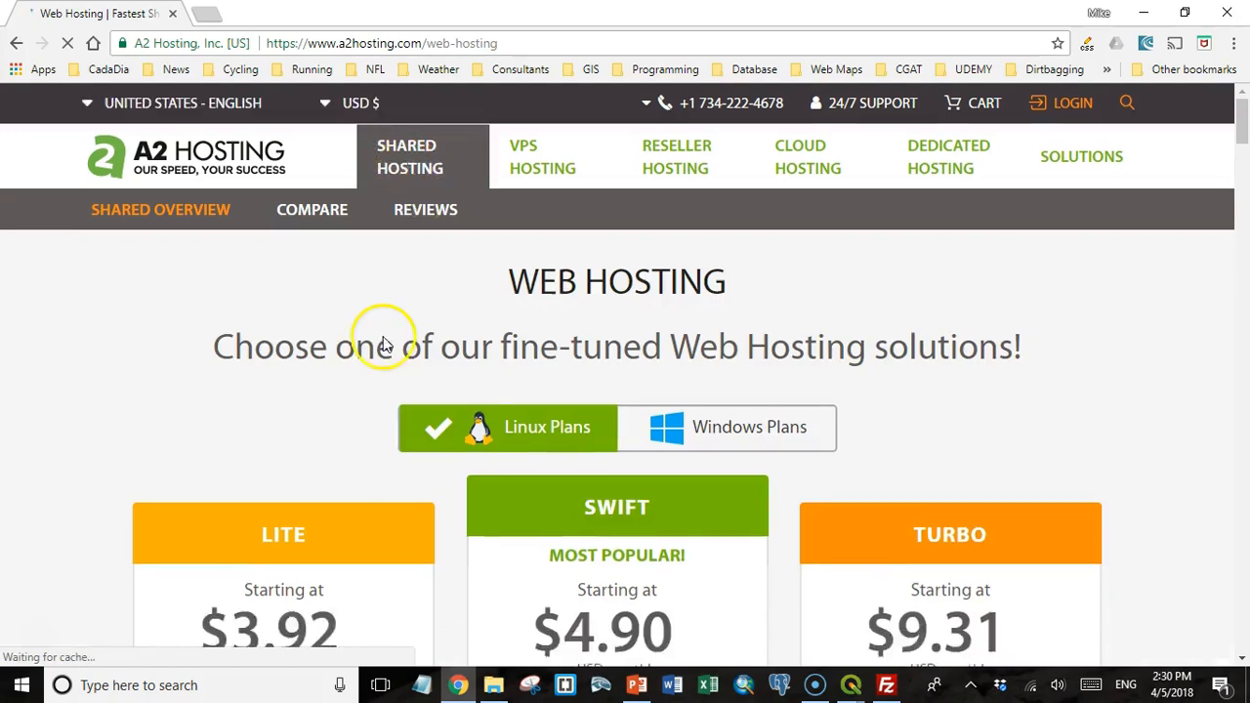
pyautogui.scroll(-3)
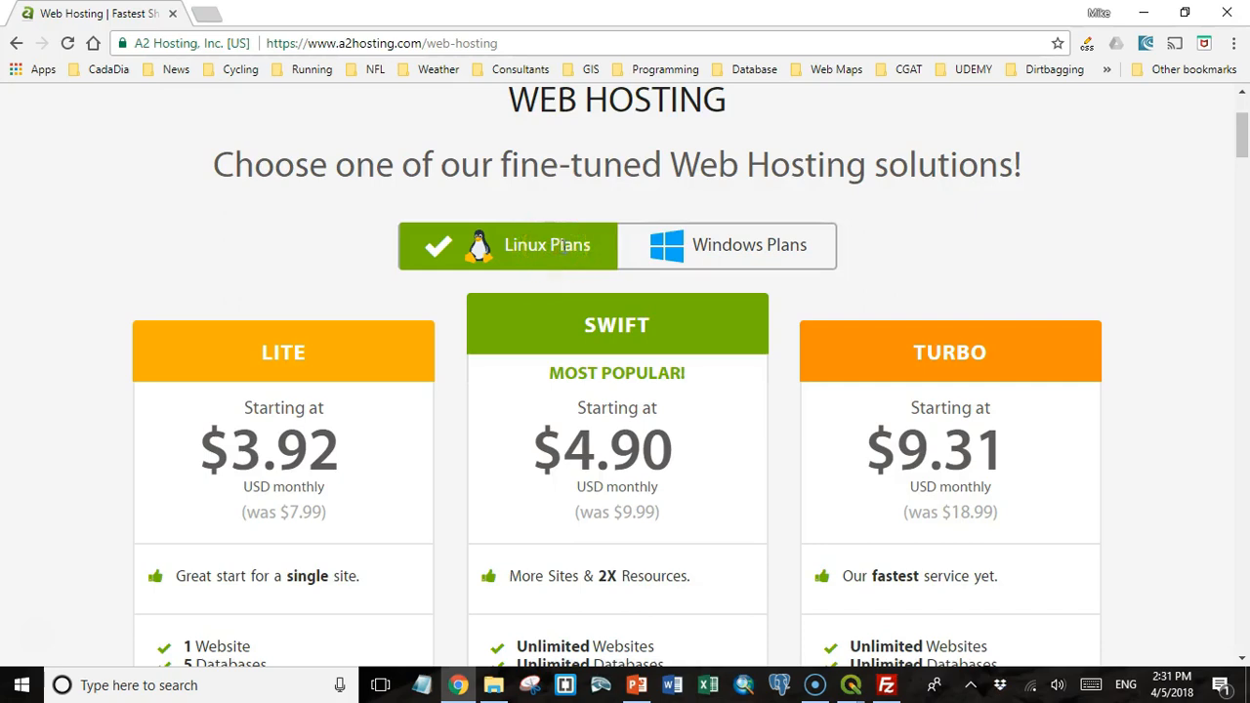
pyautogui.moveTo(749, 245)
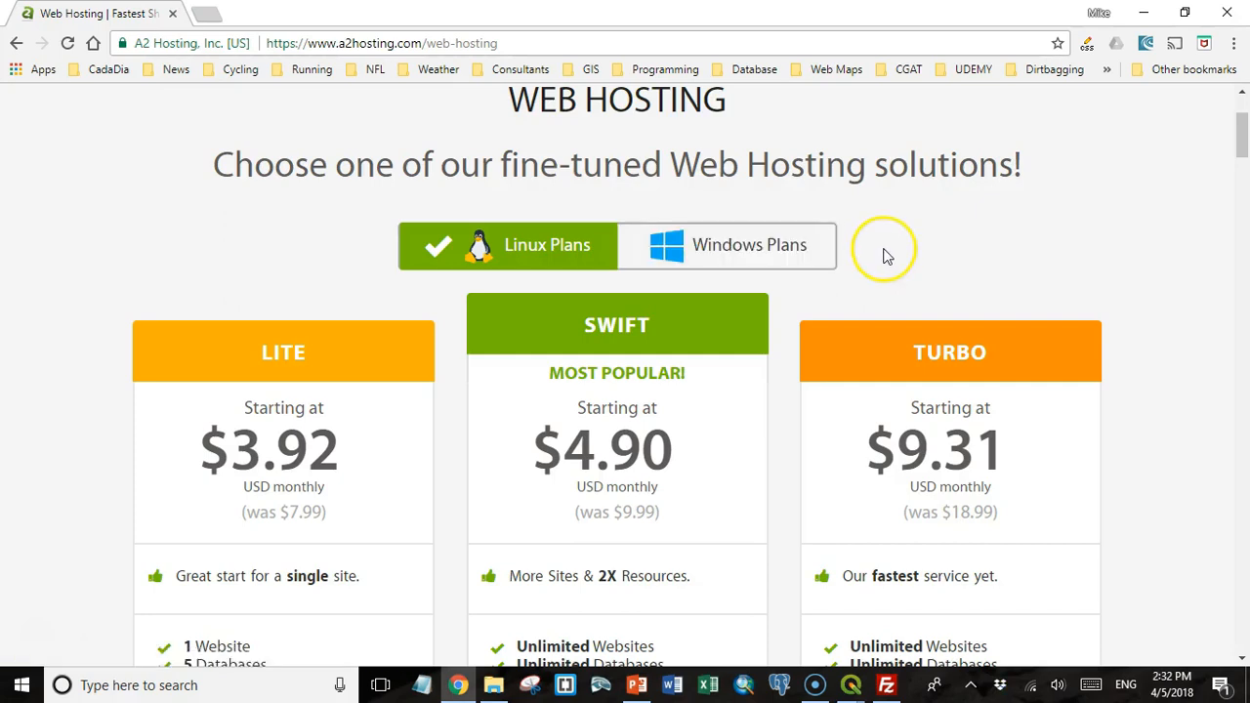
pyautogui.moveTo(889, 257)
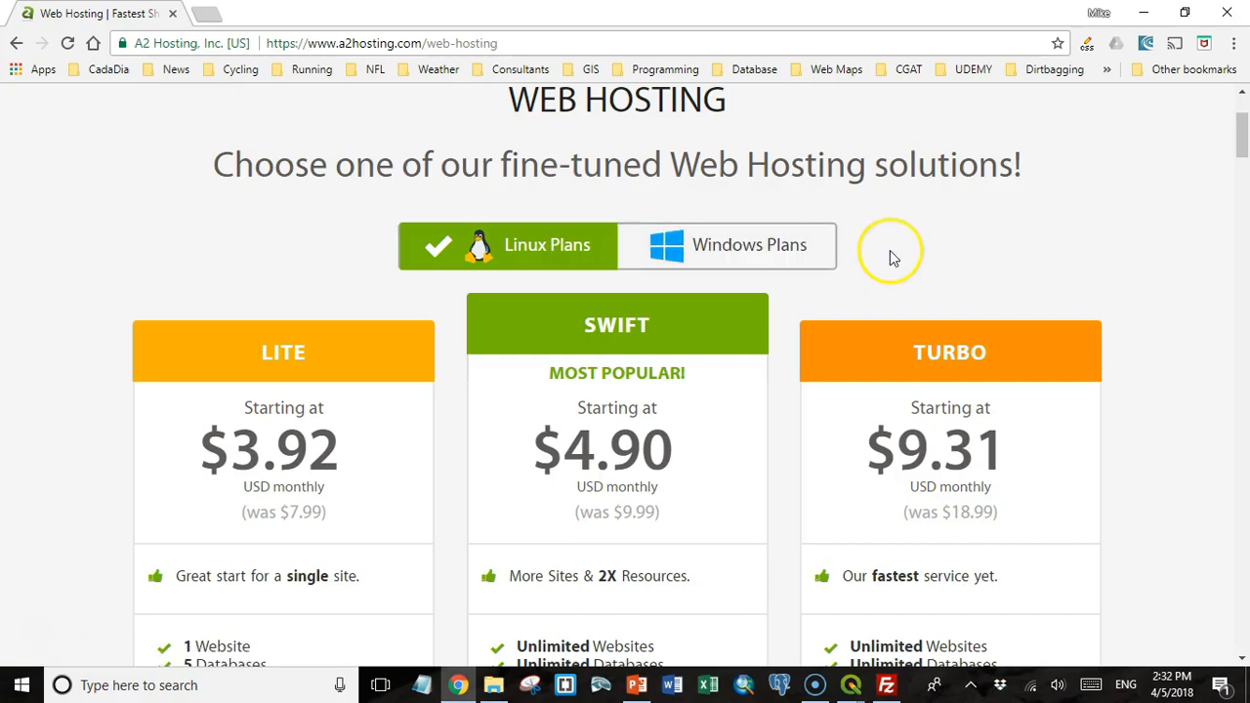
pyautogui.moveTo(896, 253)
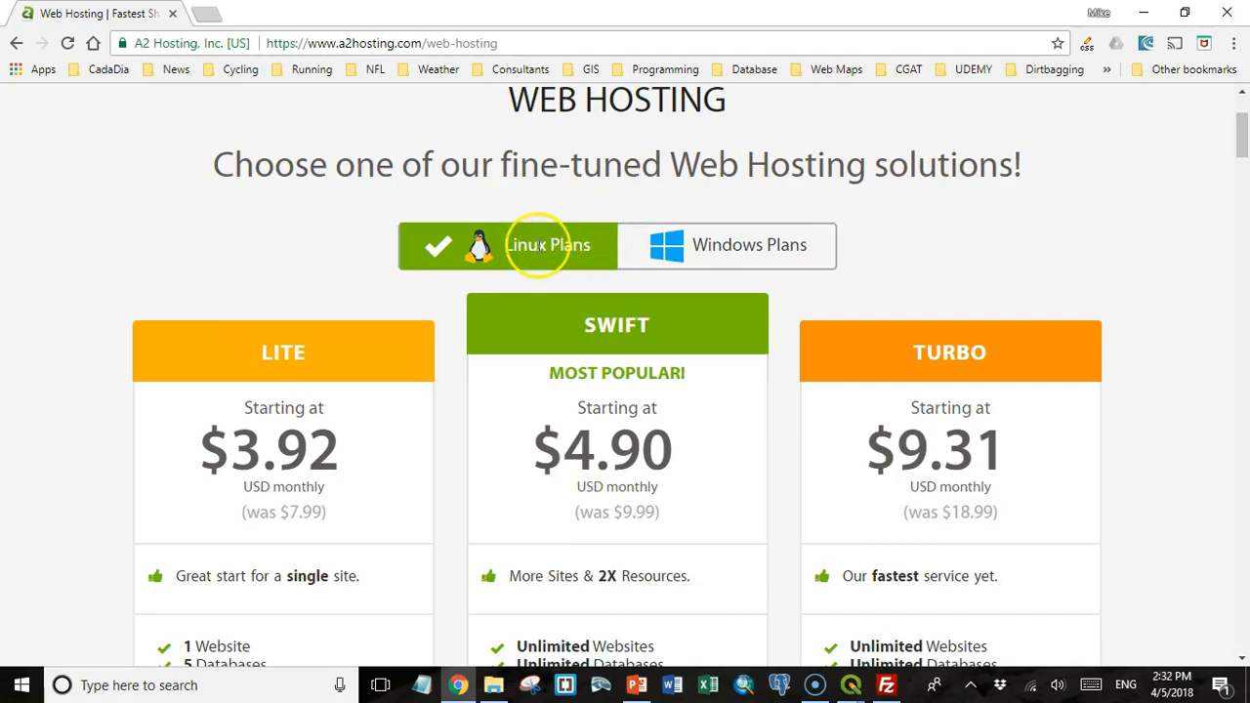
pyautogui.scroll(-3)
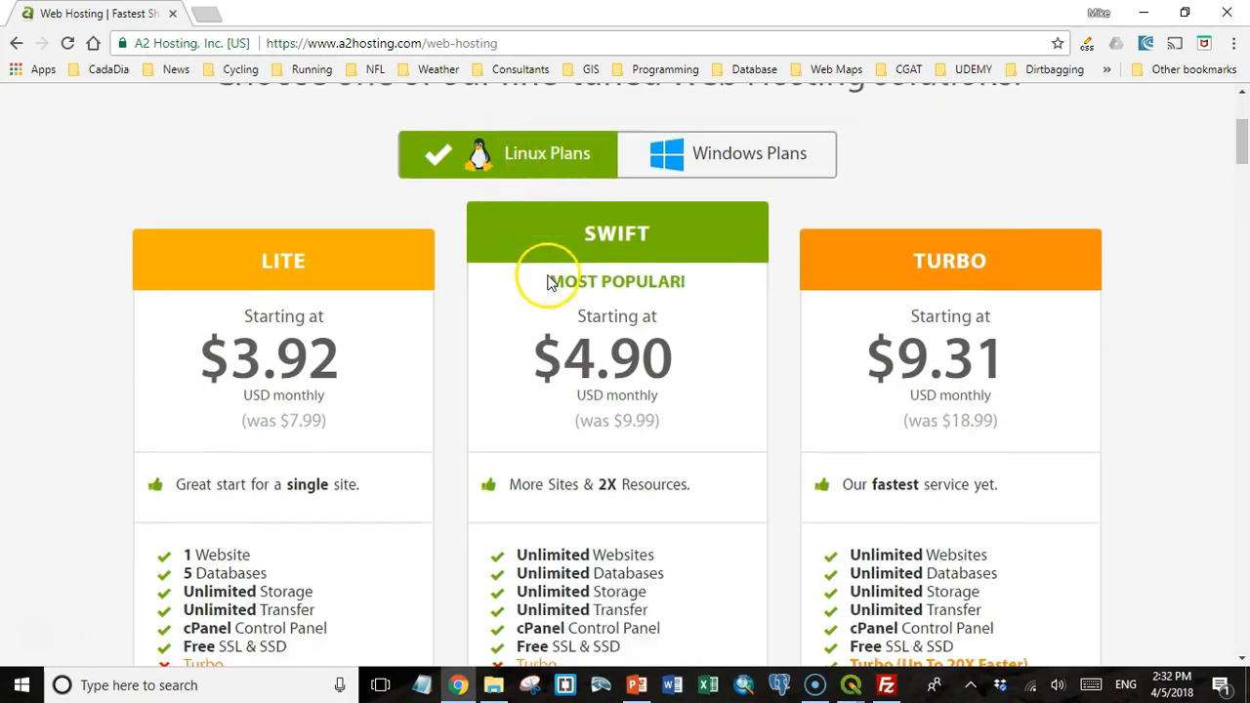
pyautogui.scroll(-3)
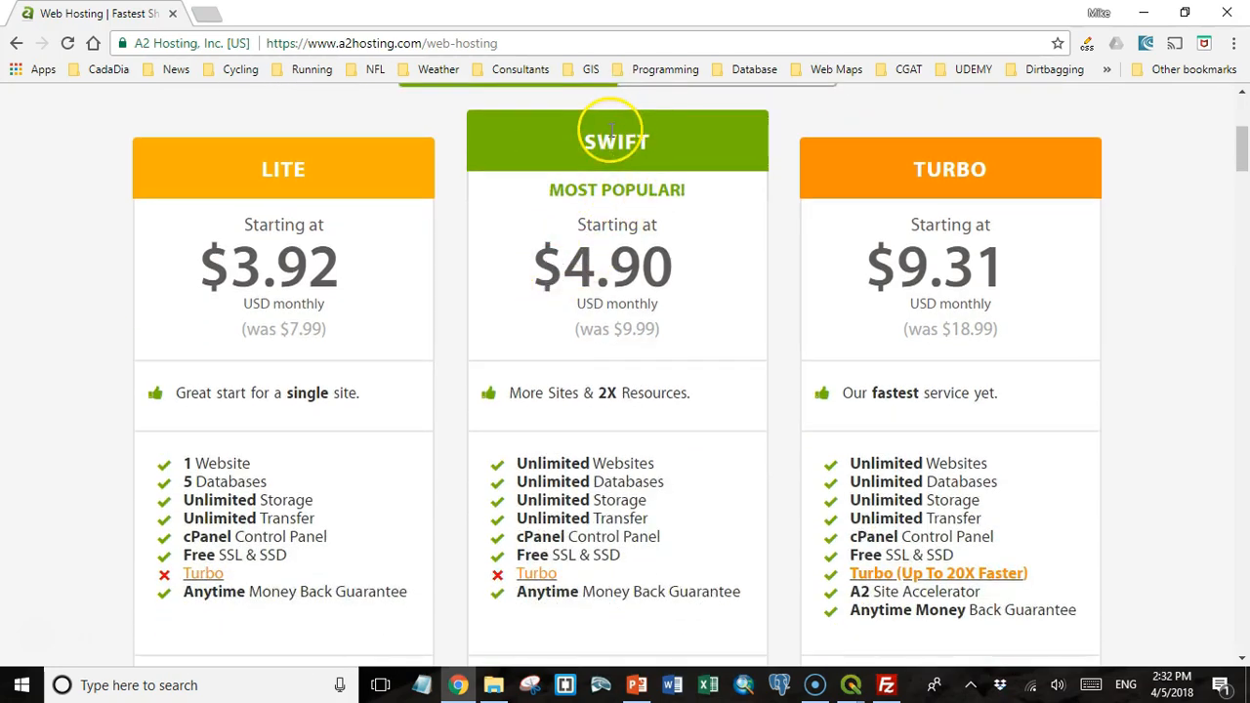
pyautogui.moveTo(761, 161)
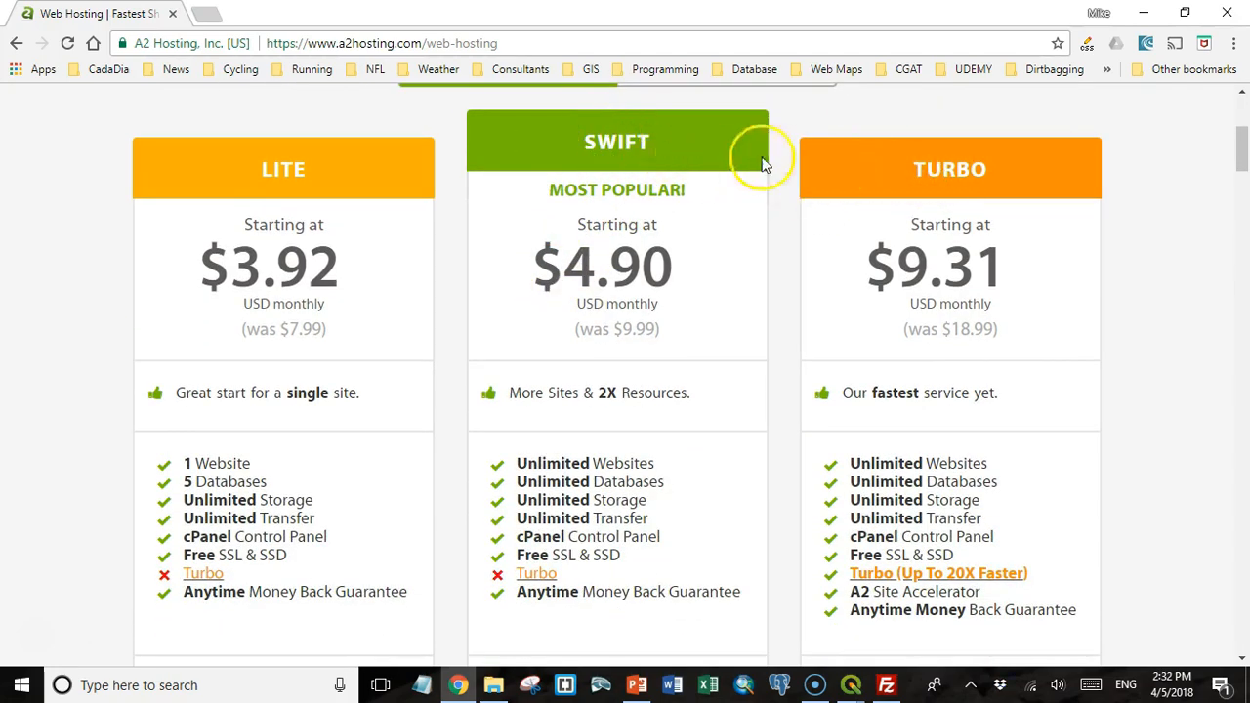
pyautogui.moveTo(545, 215)
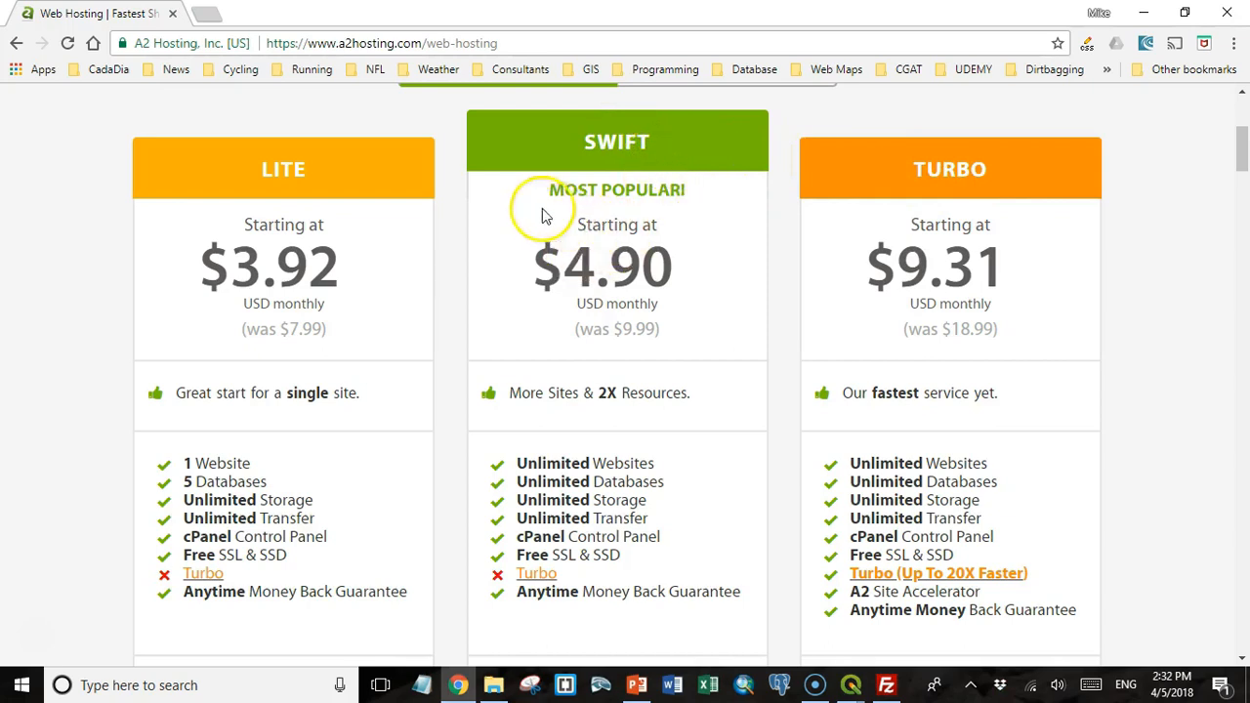
pyautogui.moveTo(353, 268)
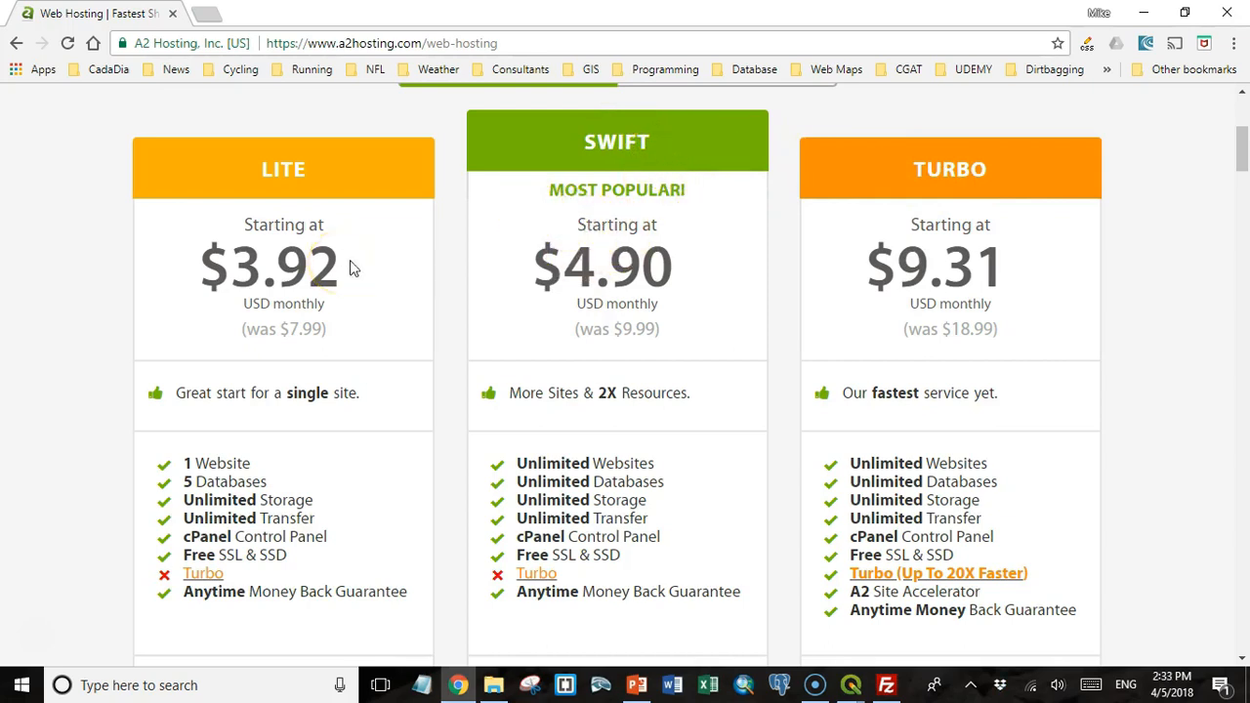
pyautogui.scroll(-3)
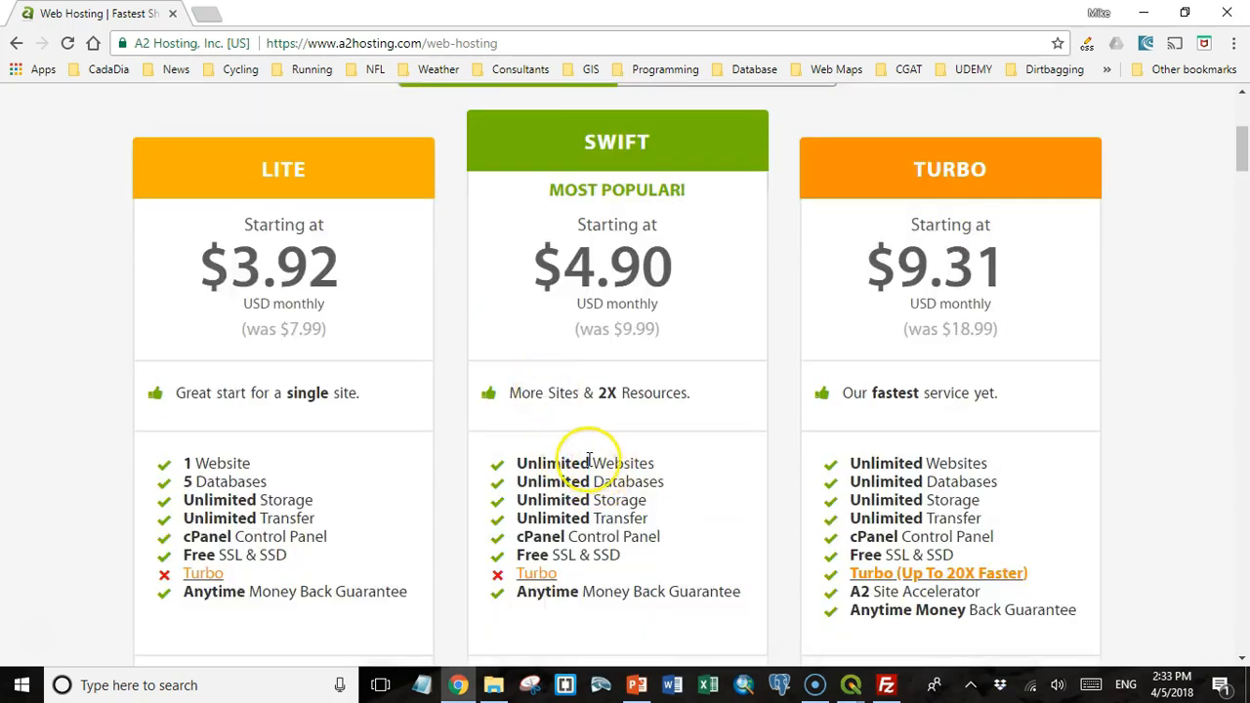
pyautogui.moveTo(597, 485)
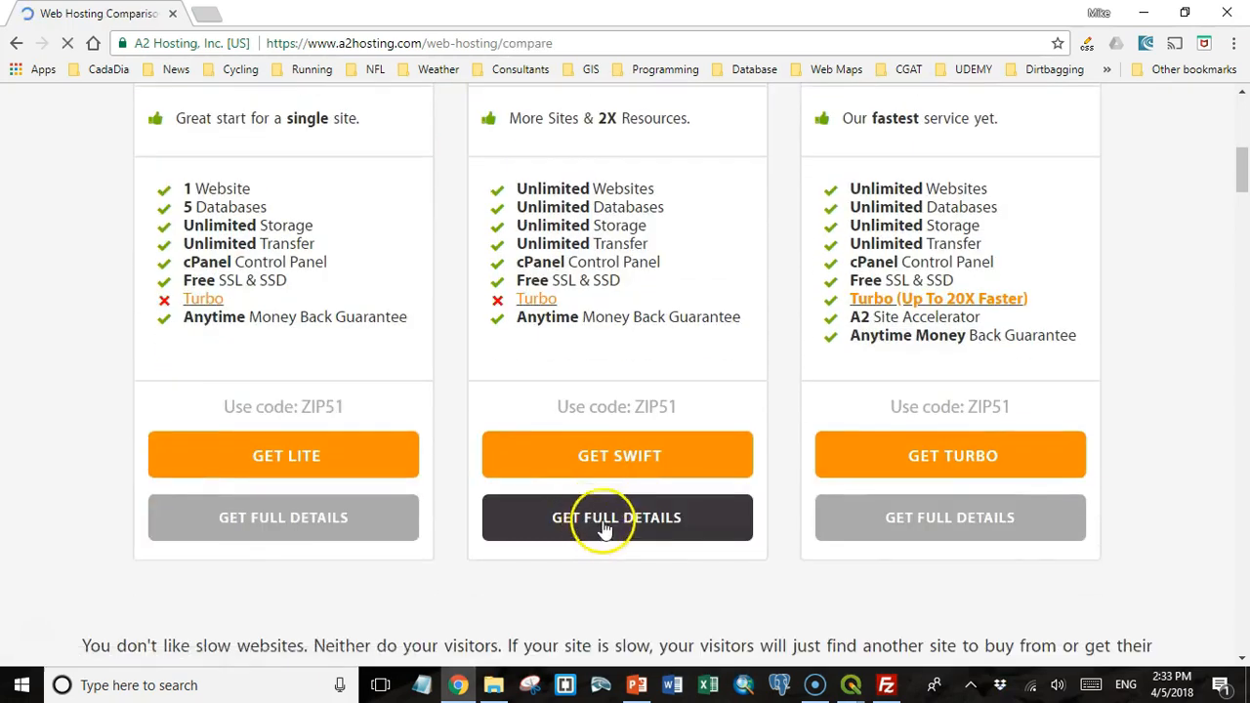
# Review the full Lite/Swift/Turbo comparison table, then start ordering the Swift plan.
pyautogui.click(616, 516)
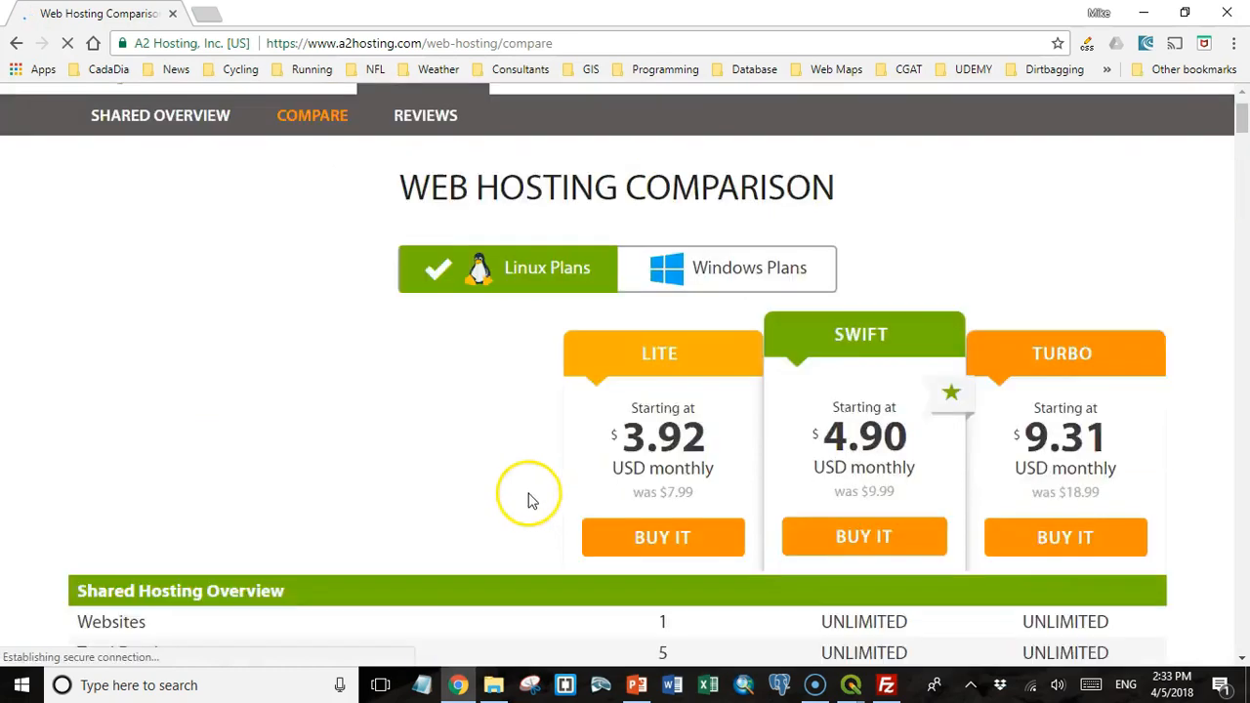
pyautogui.scroll(-3)
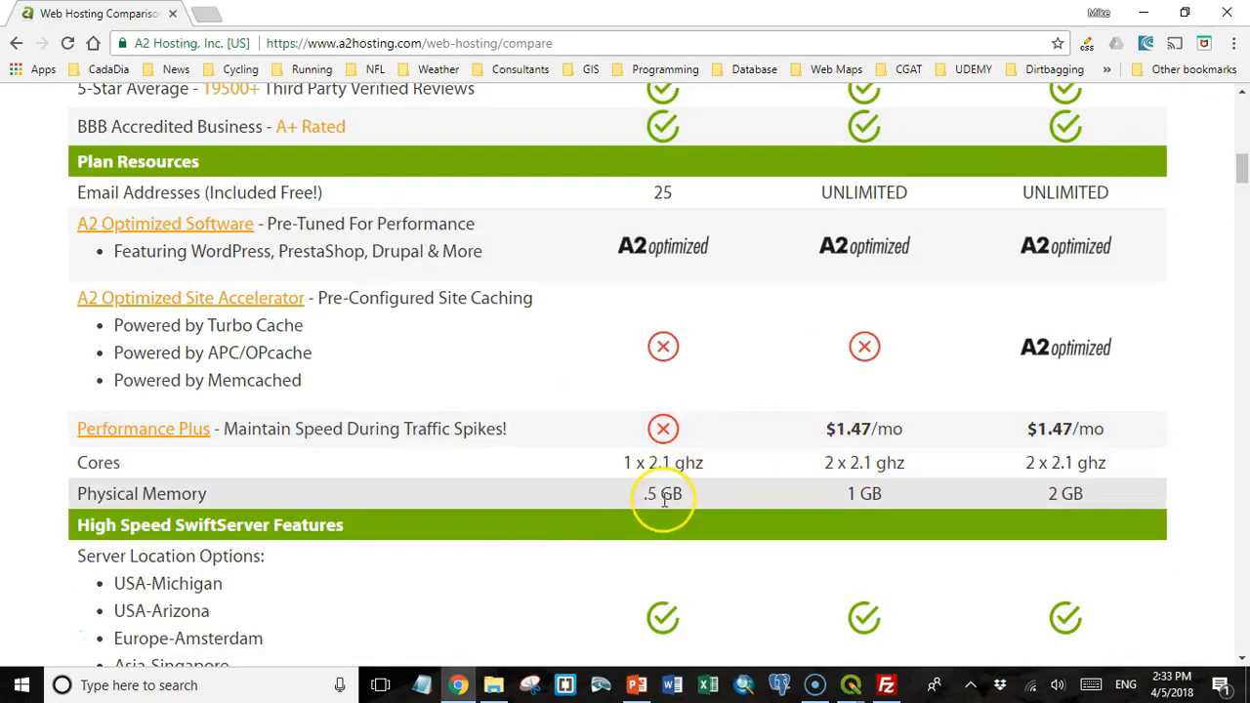
pyautogui.moveTo(863, 493)
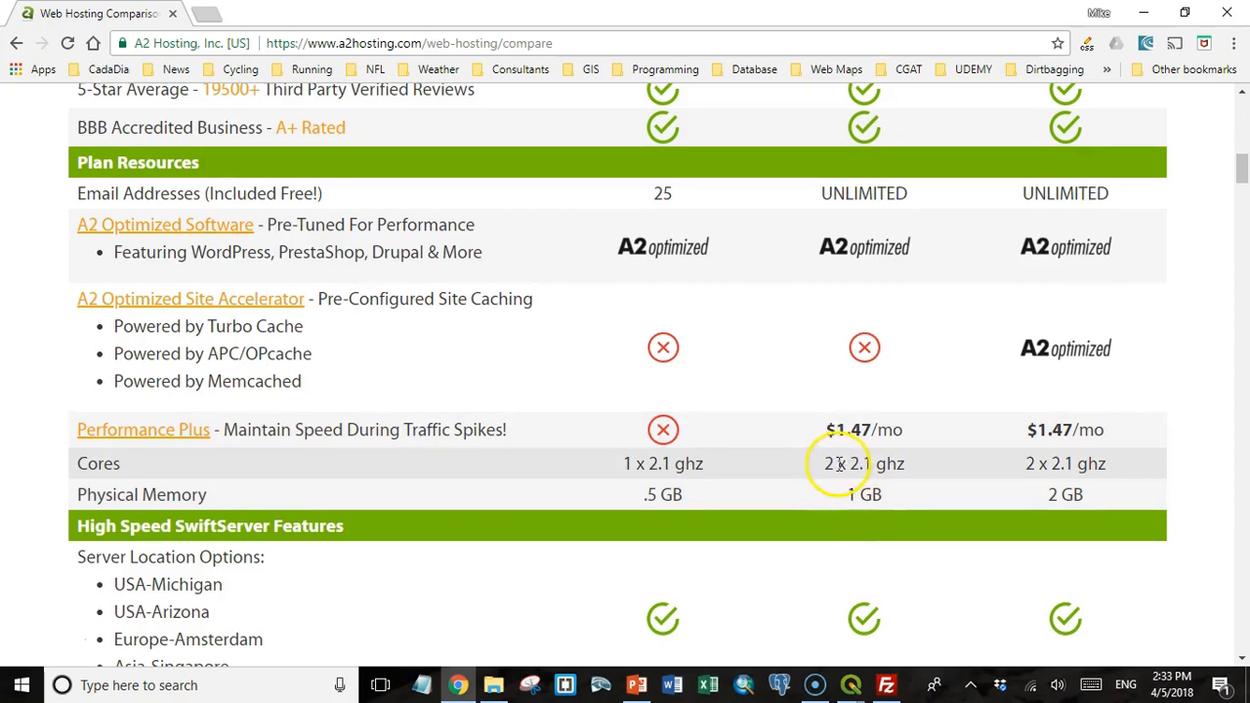
pyautogui.scroll(3)
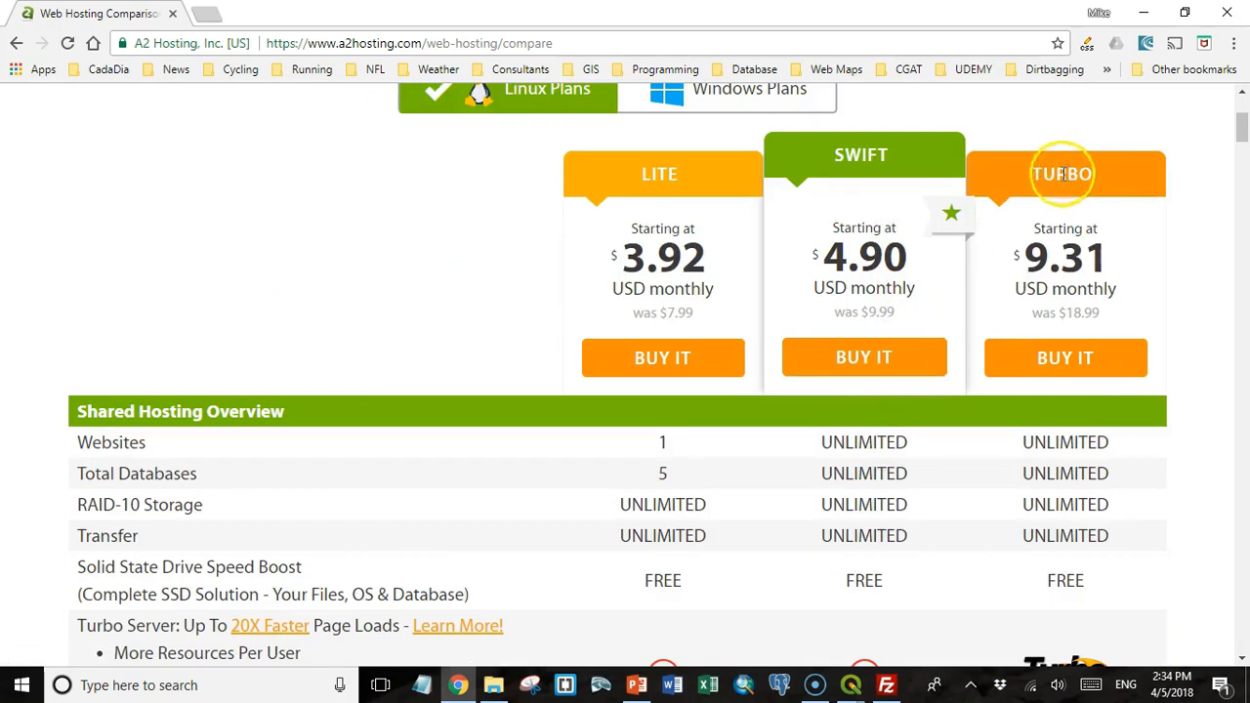
pyautogui.moveTo(879, 232)
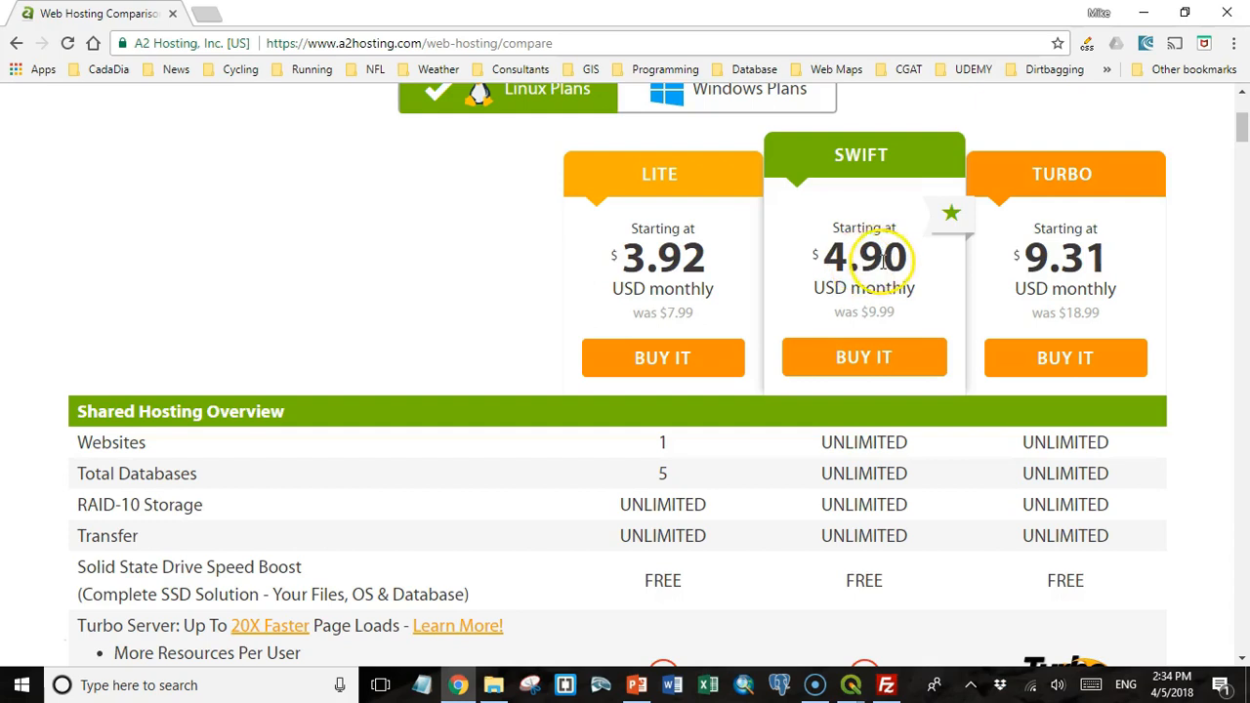
pyautogui.click(863, 357)
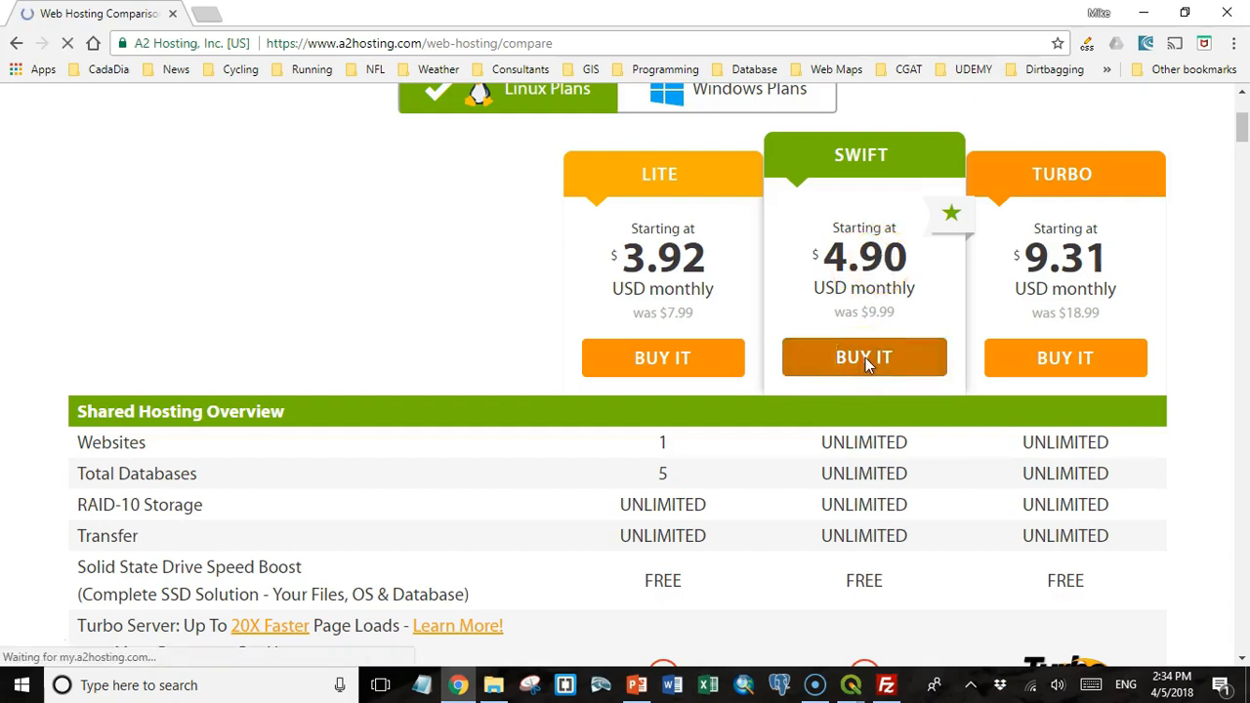
# Search for the domain racedb, finding racedb.com unavailable.
pyautogui.click(863, 358)
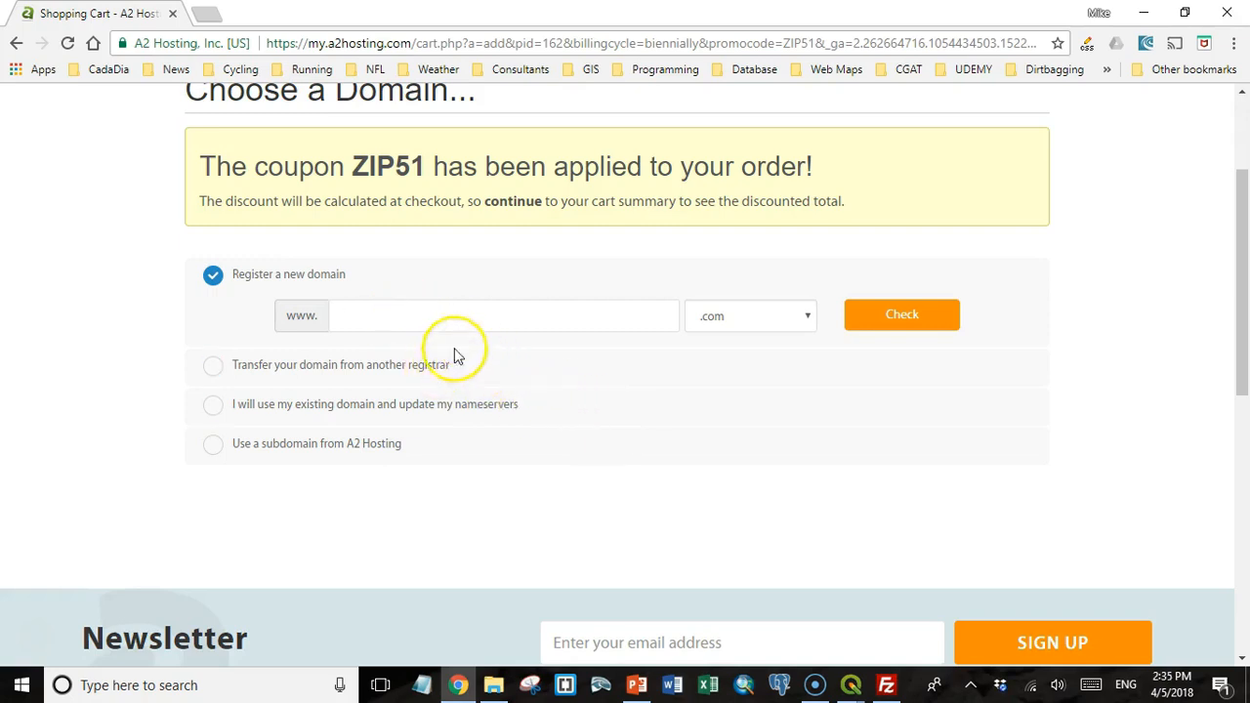
pyautogui.click(478, 315)
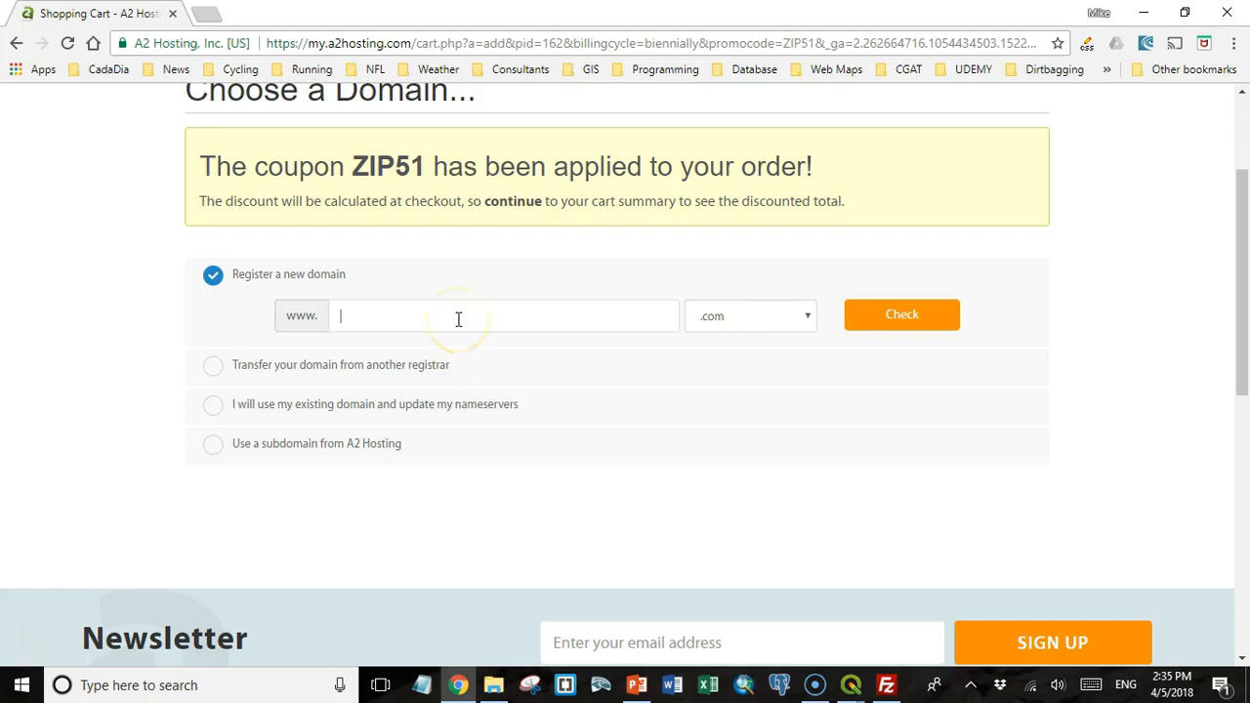
pyautogui.write('r')
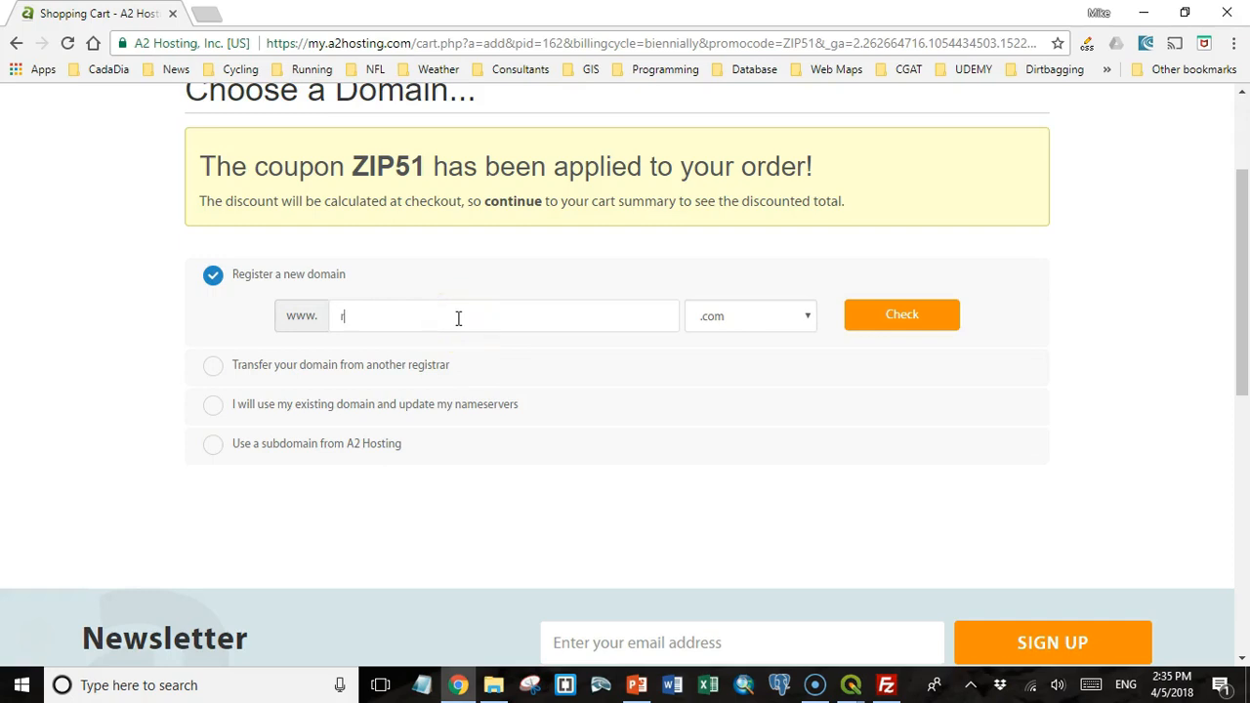
pyautogui.write('acedb')
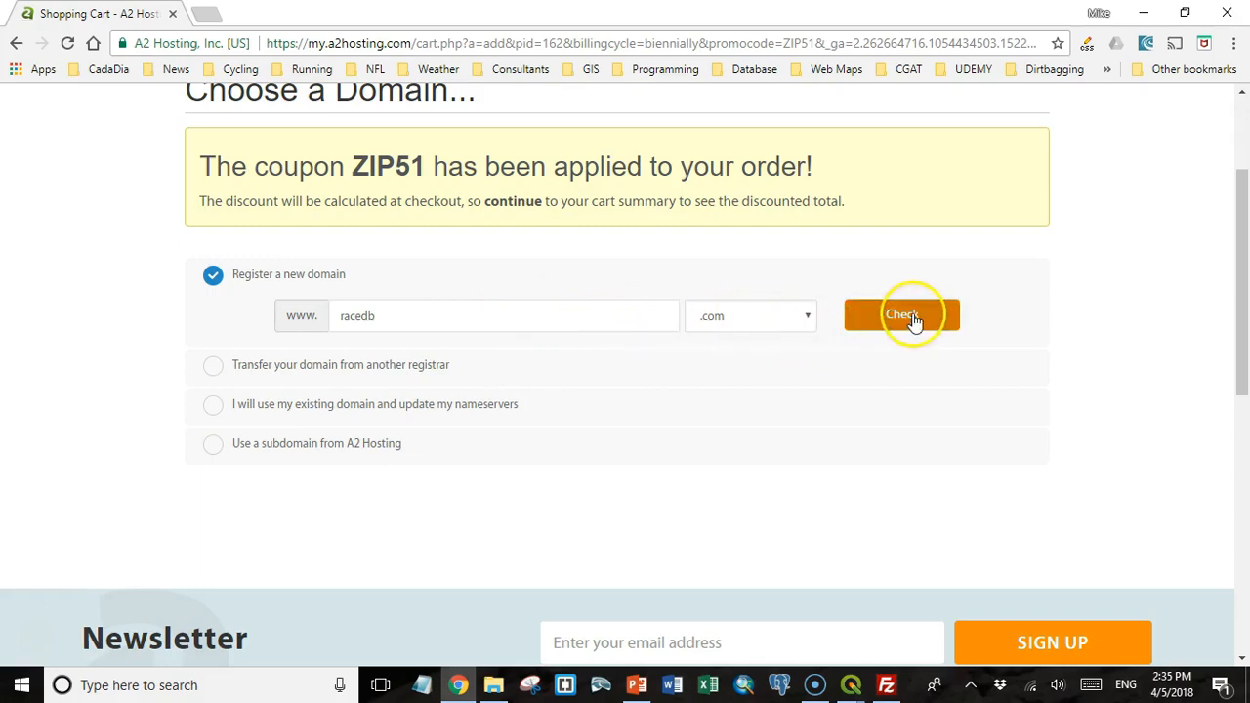
pyautogui.click(901, 315)
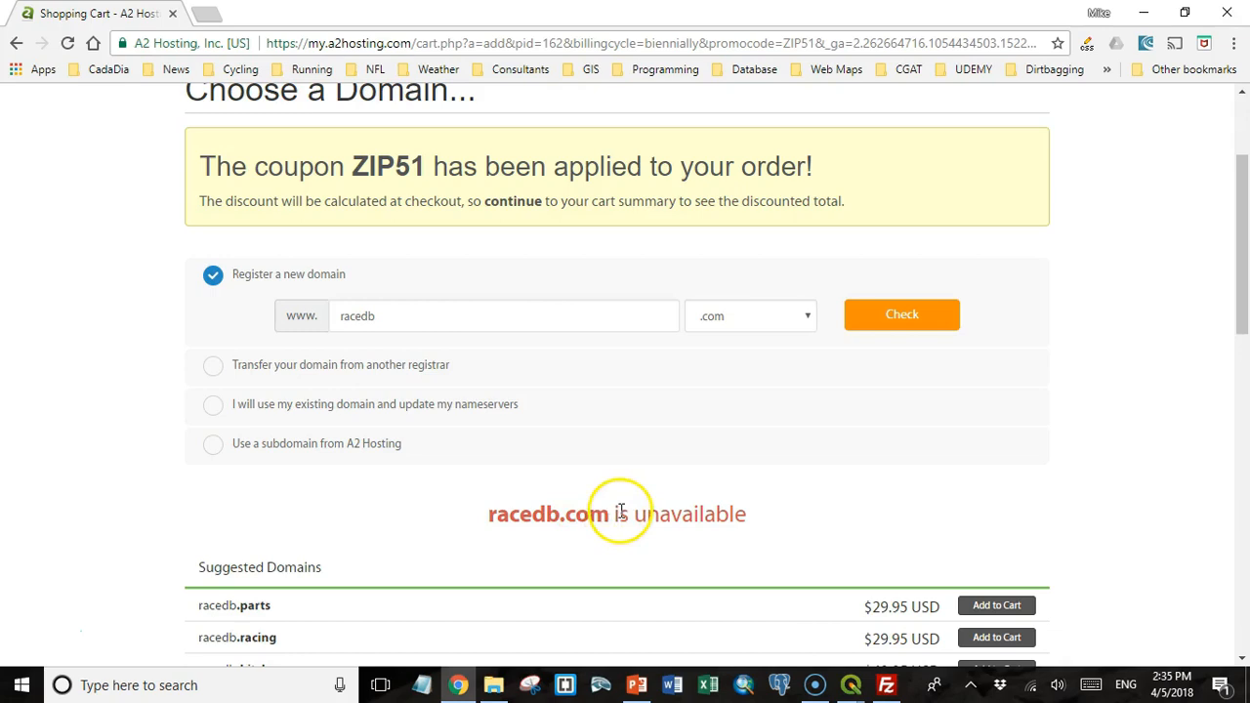
# Switch the domain extension to .net, showing racedb.net available for $14.95.
pyautogui.scroll(-3)
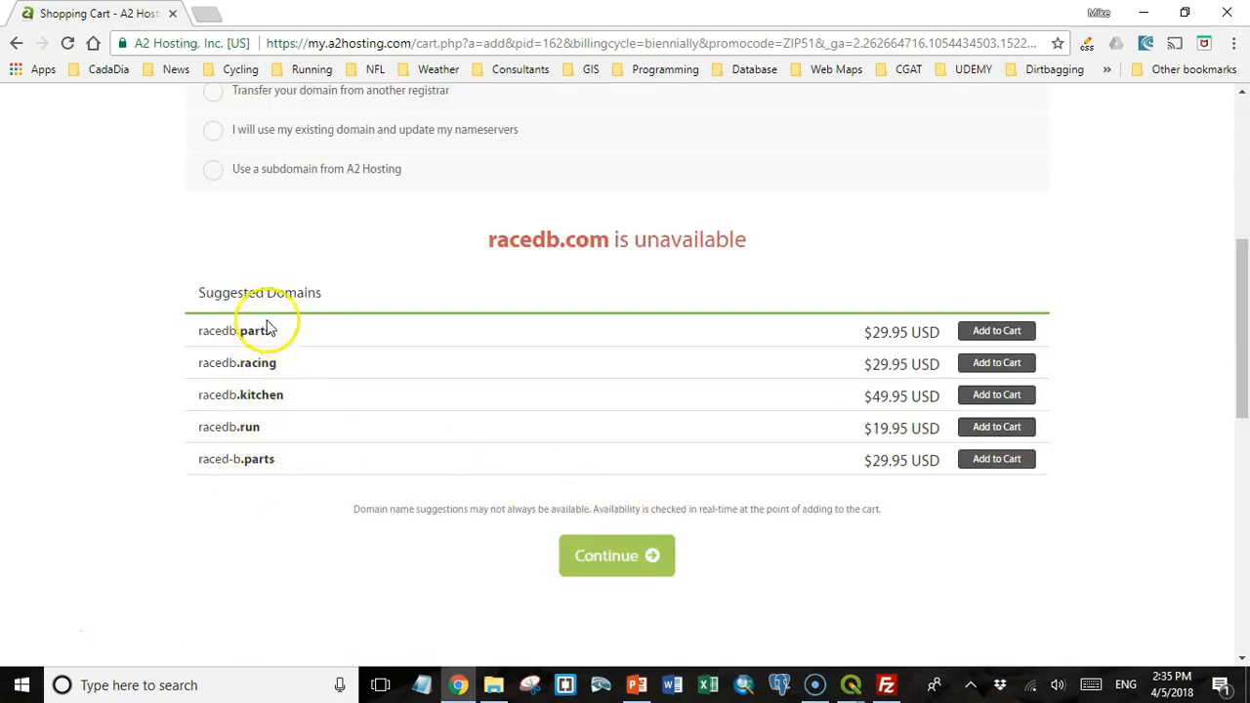
pyautogui.moveTo(271, 437)
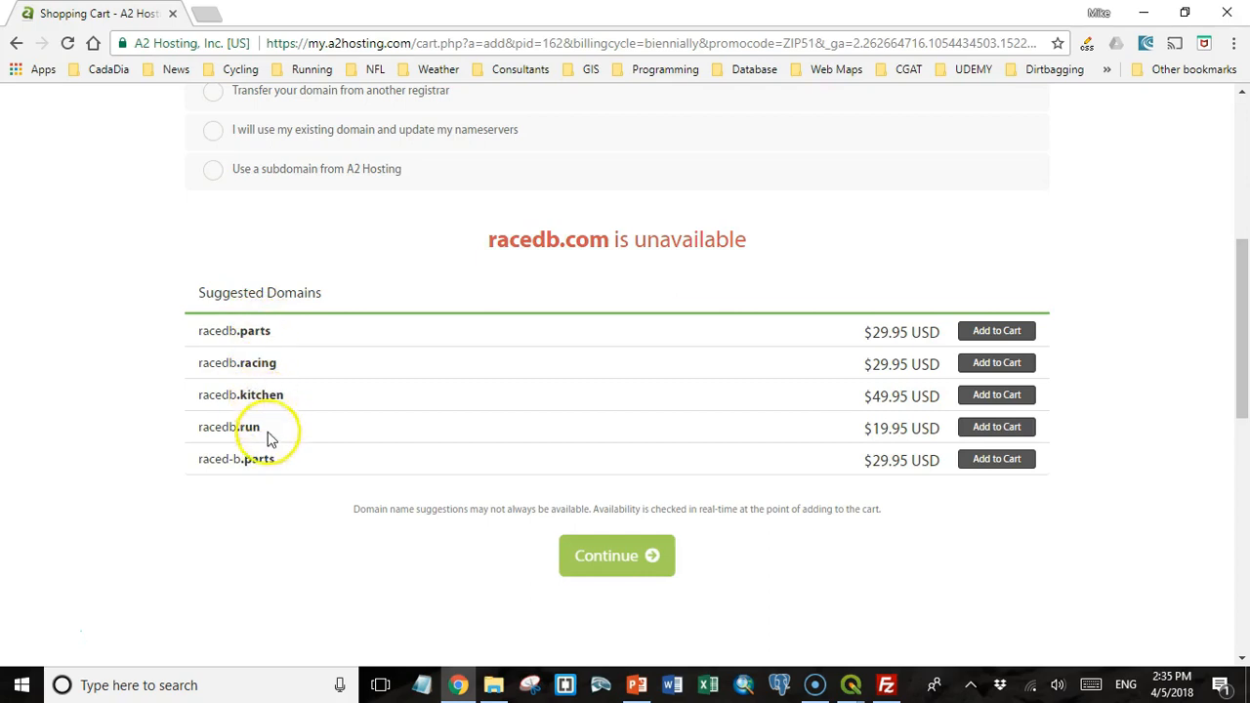
pyautogui.moveTo(927, 351)
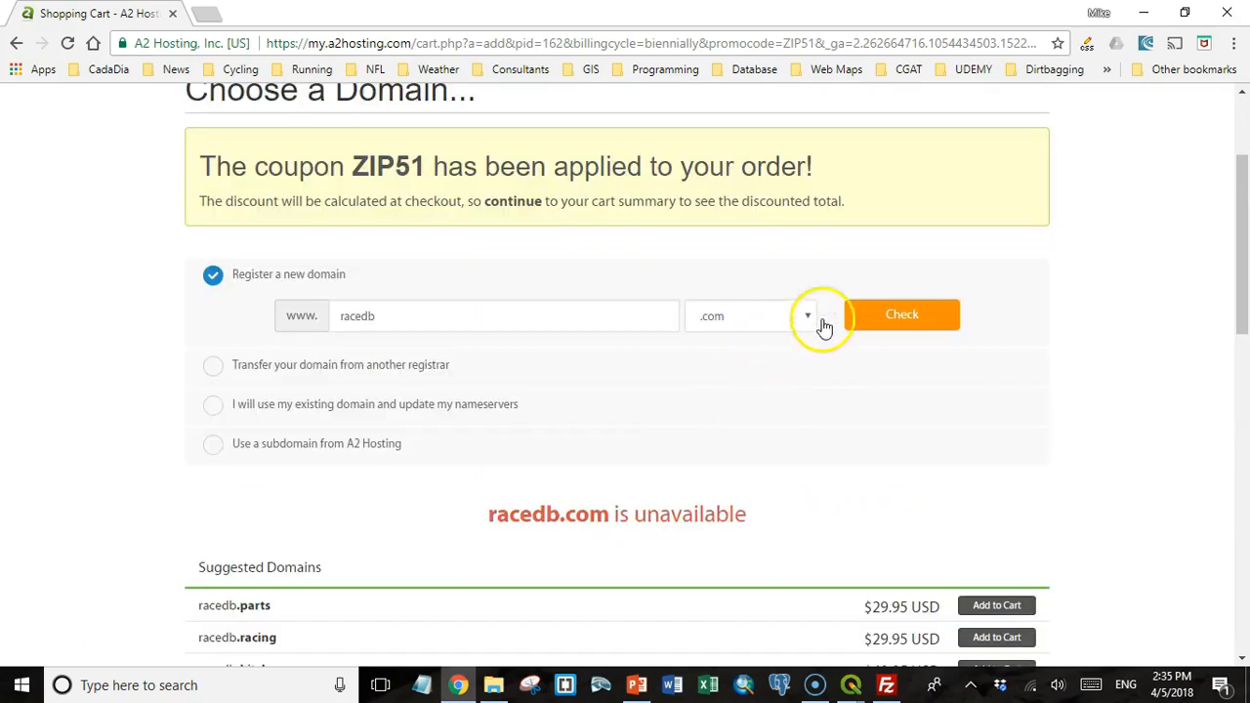
pyautogui.click(807, 315)
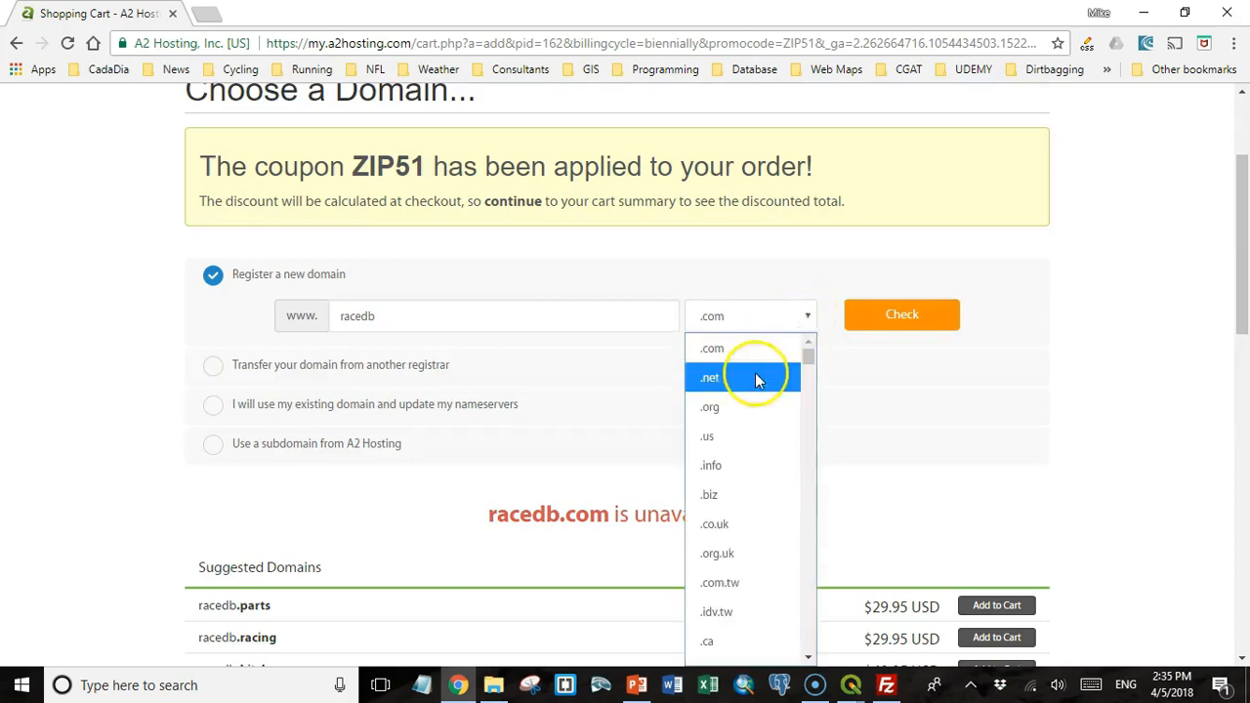
pyautogui.moveTo(741, 581)
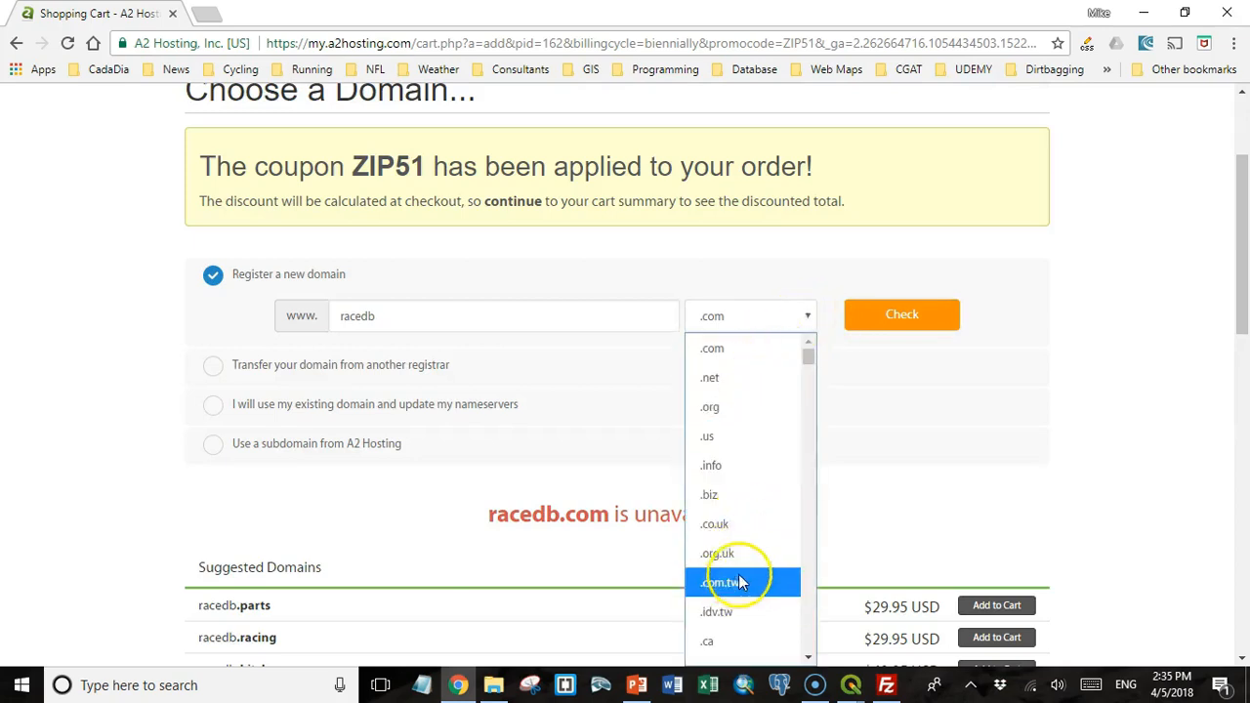
pyautogui.scroll(-3)
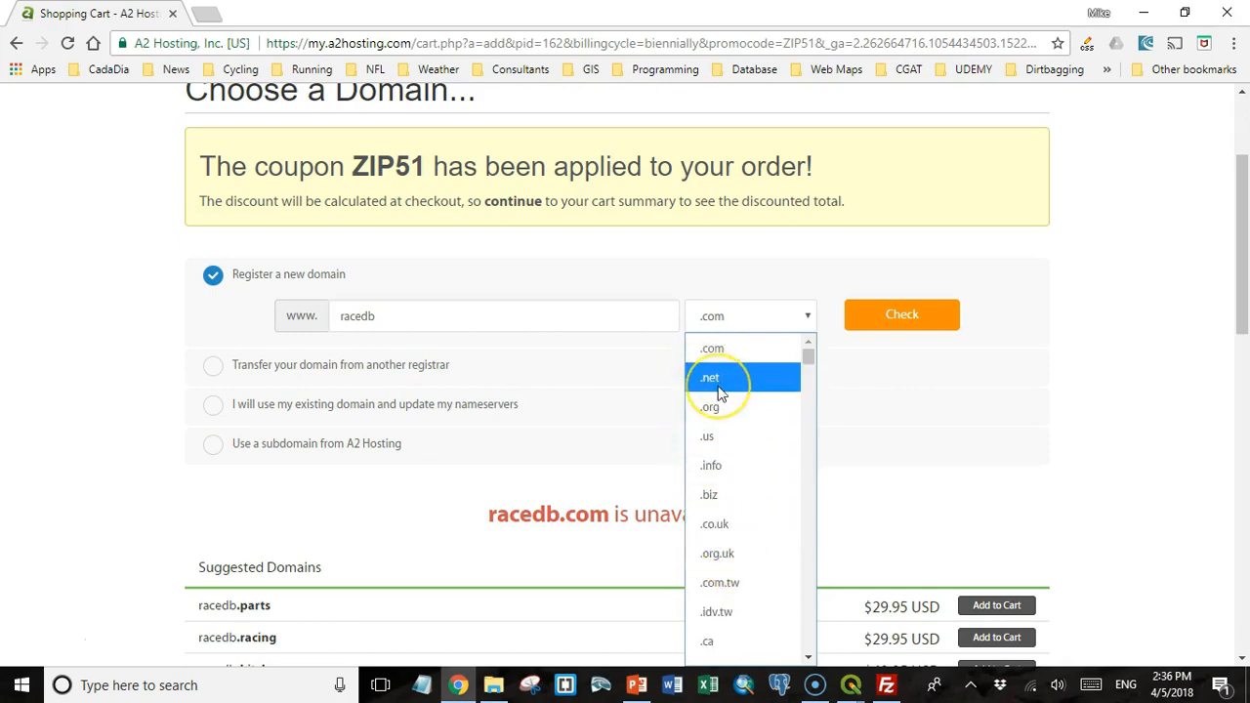
pyautogui.click(709, 378)
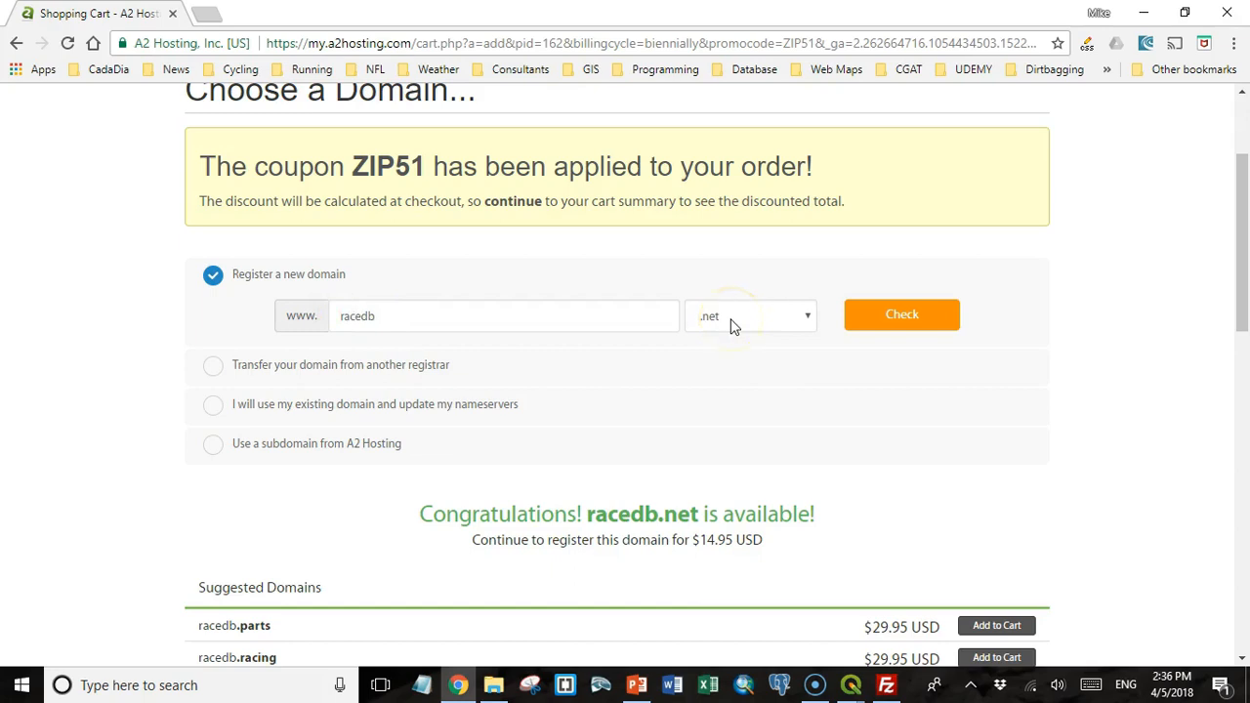
pyautogui.moveTo(349, 358)
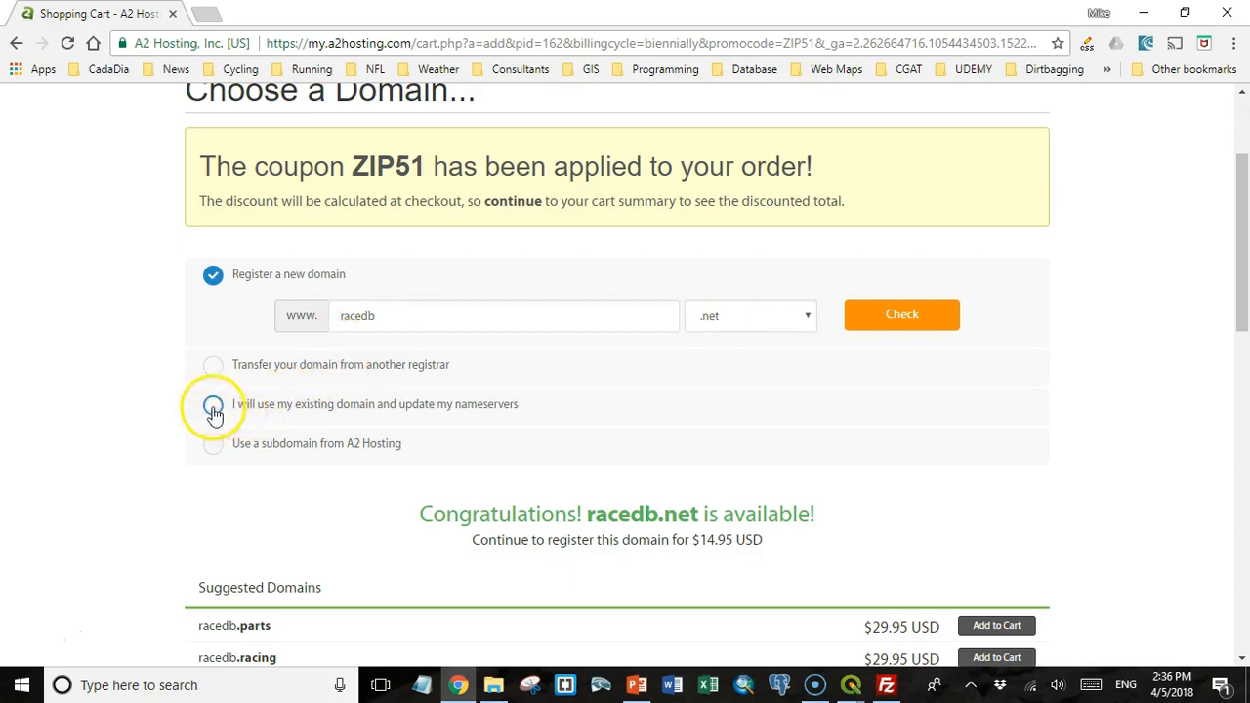
# Use the existing domain footracdb.com instead of registering one and proceed to Configure.
pyautogui.click(213, 405)
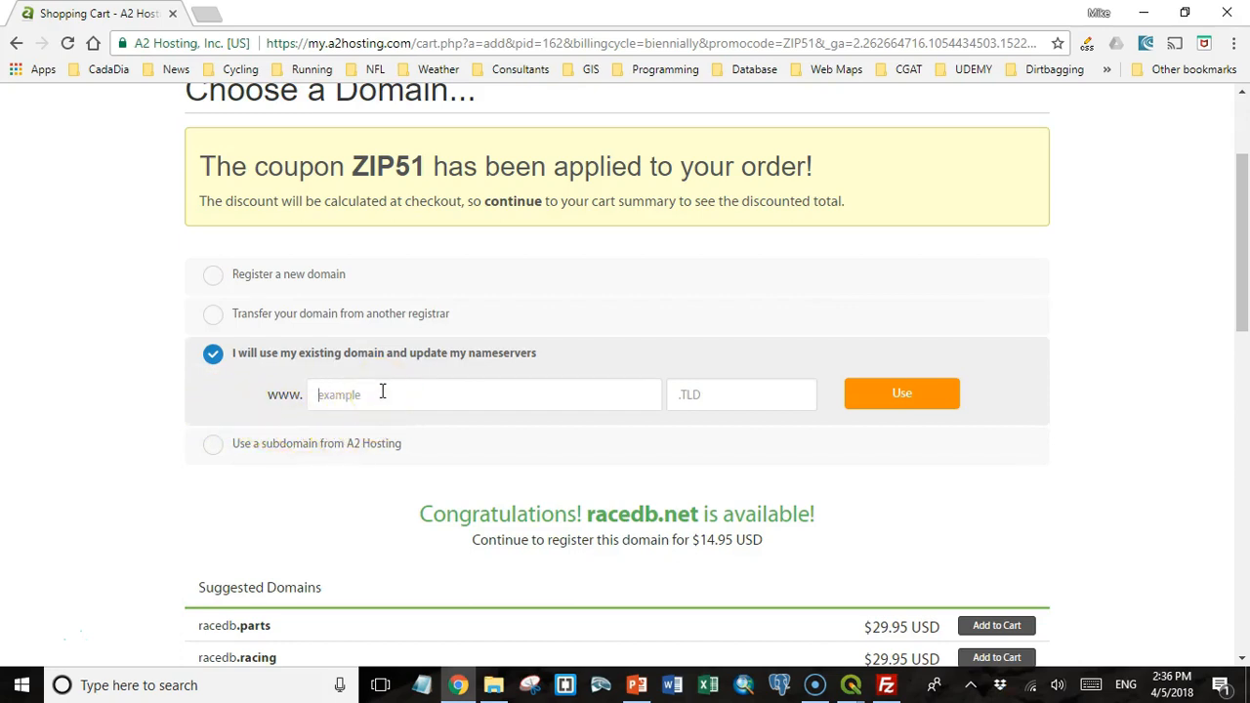
pyautogui.write('footracdb.com')
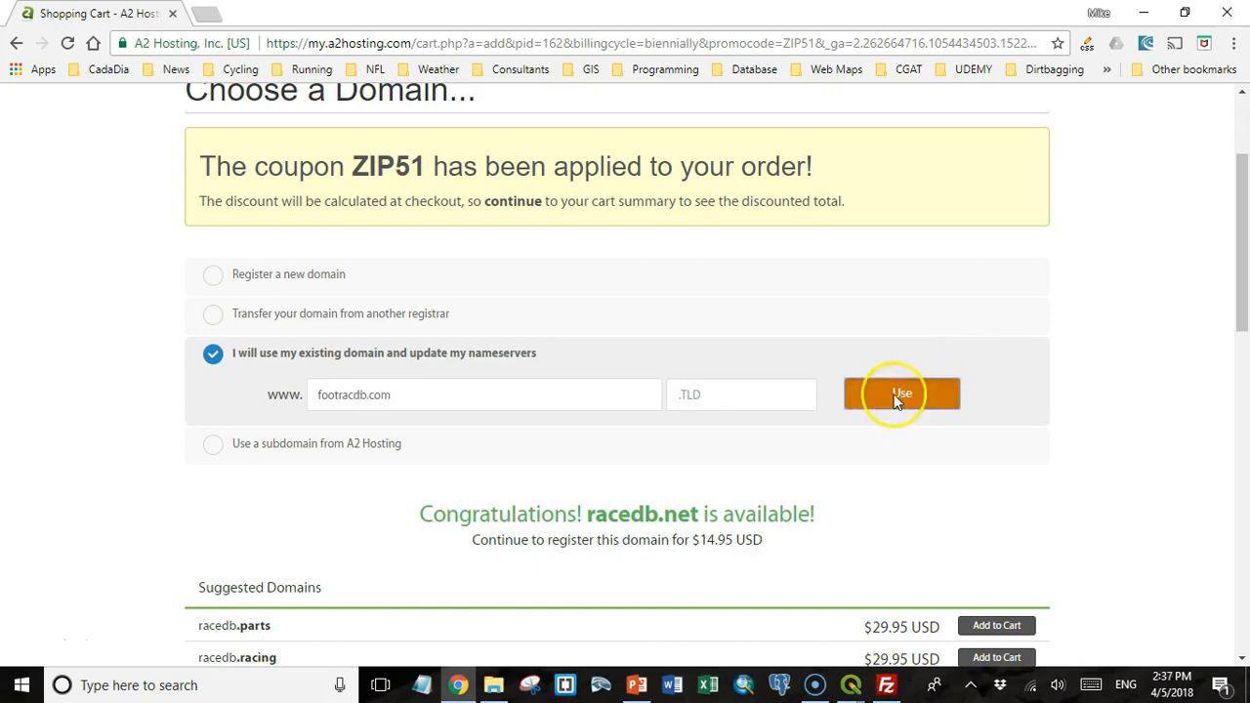
pyautogui.click(900, 393)
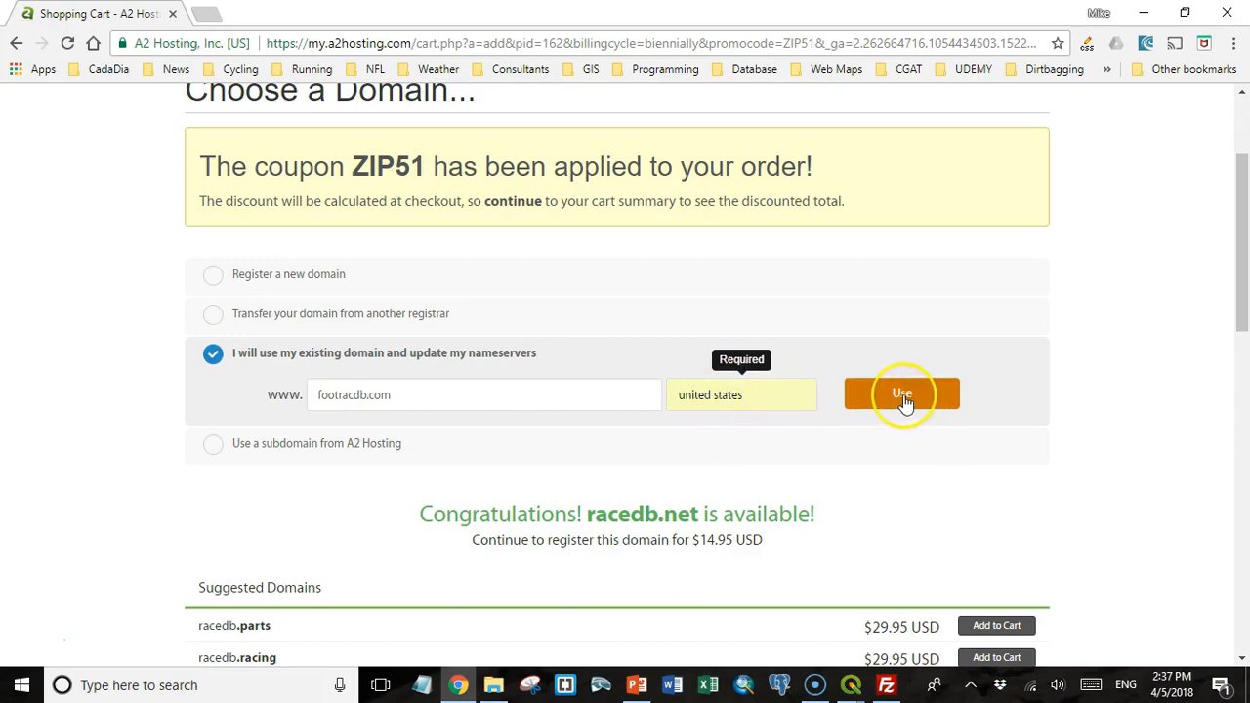
pyautogui.click(901, 393)
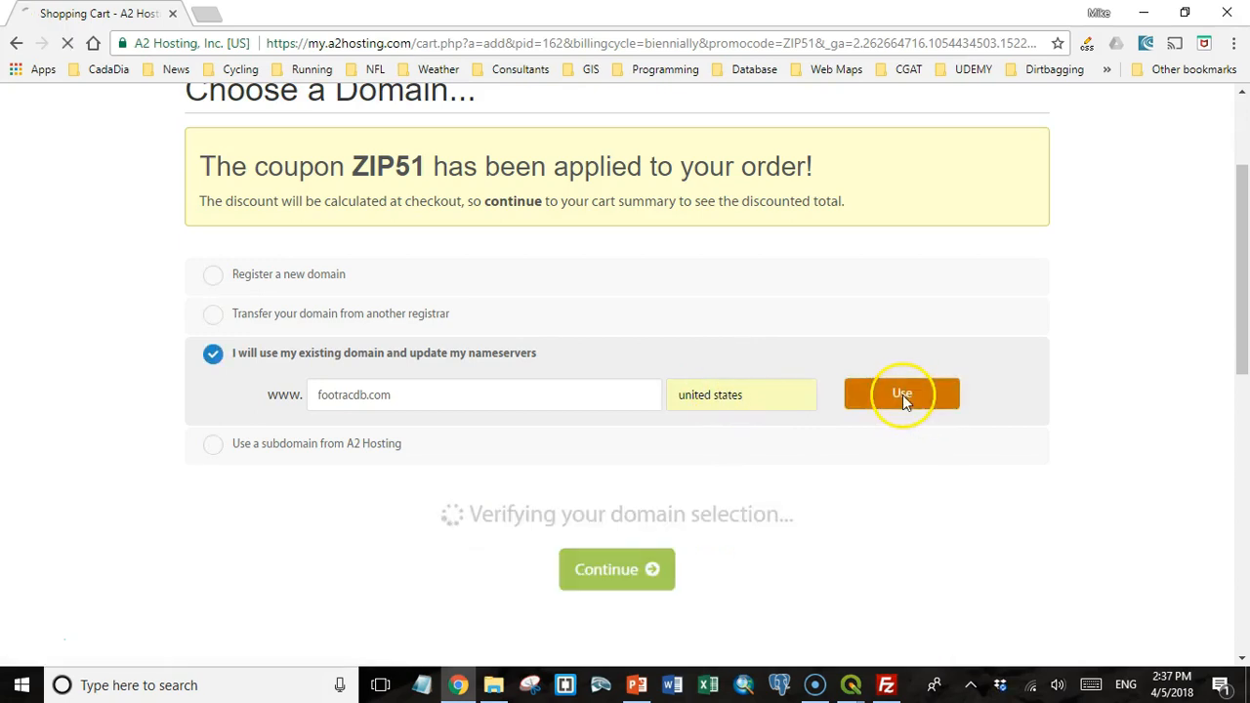
pyautogui.click(900, 395)
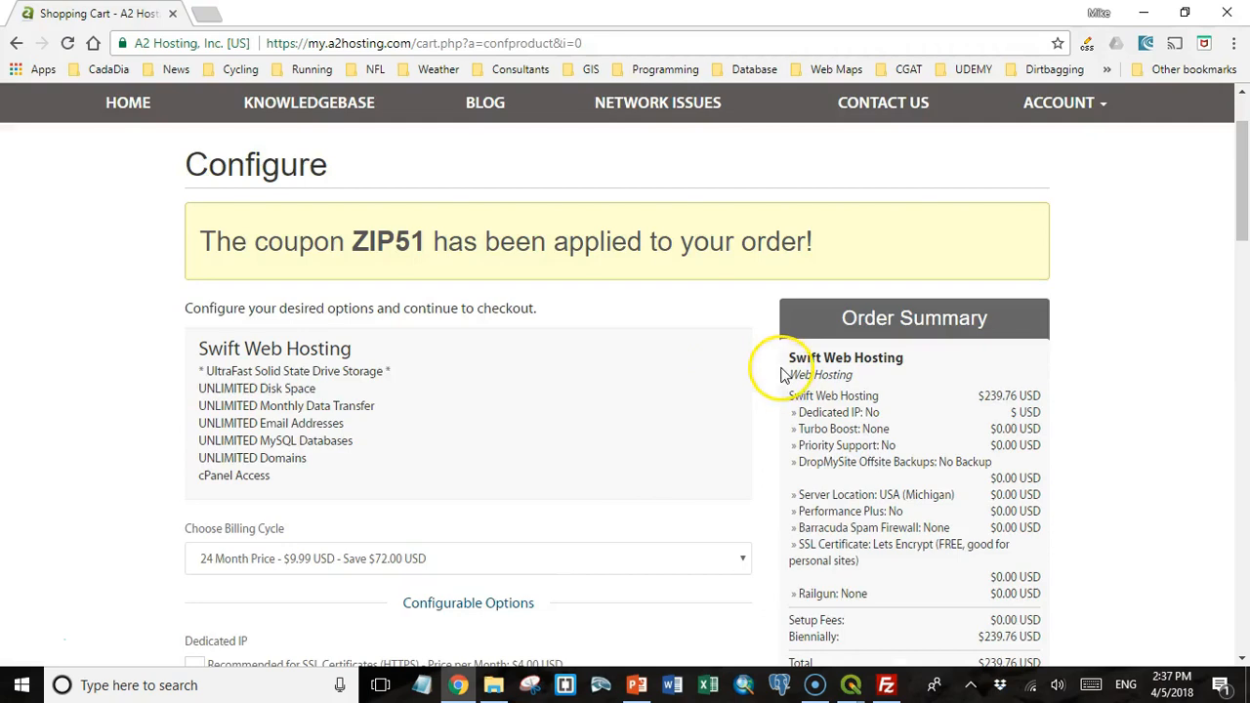
# Keep the Swift plan's billing cycle at 24 months.
pyautogui.scroll(-3)
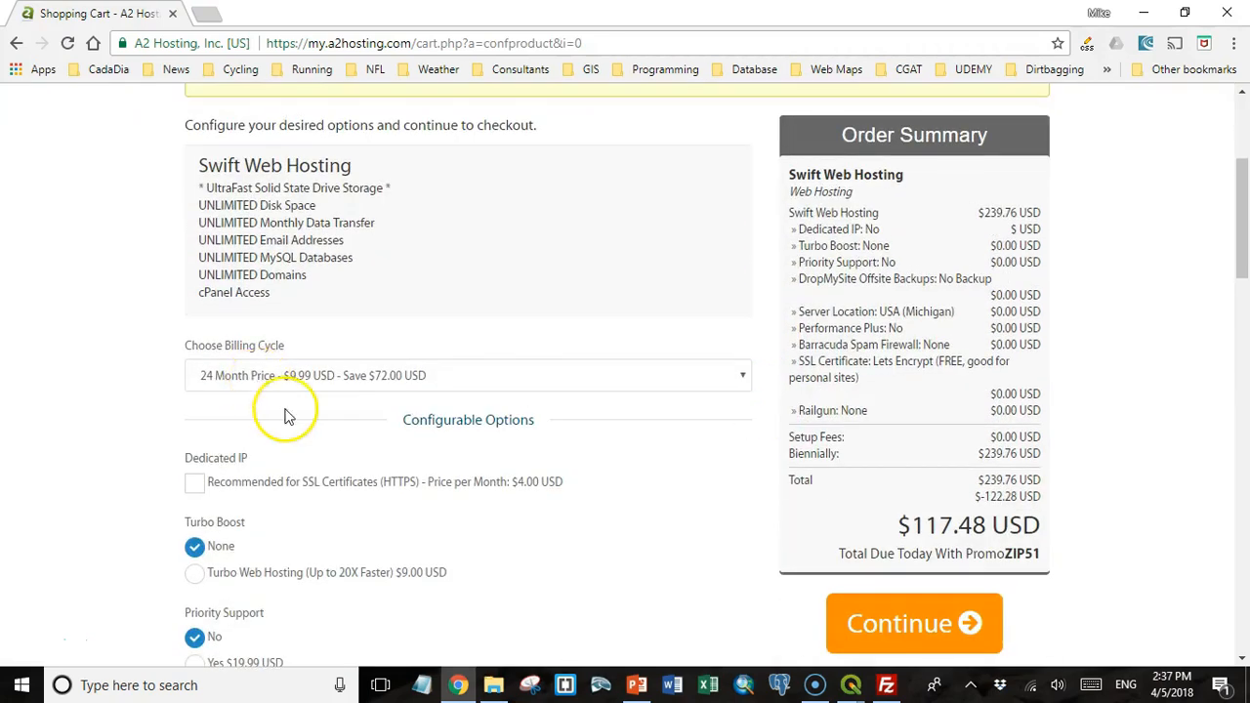
pyautogui.click(469, 375)
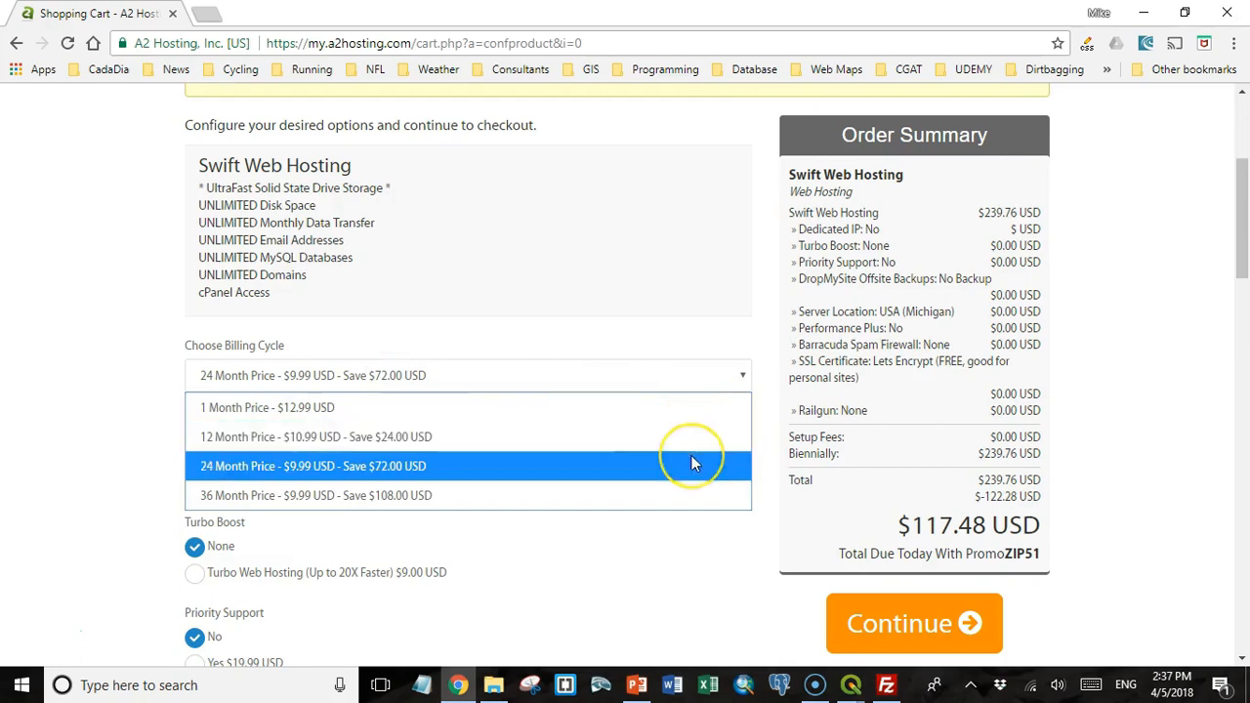
pyautogui.moveTo(629, 471)
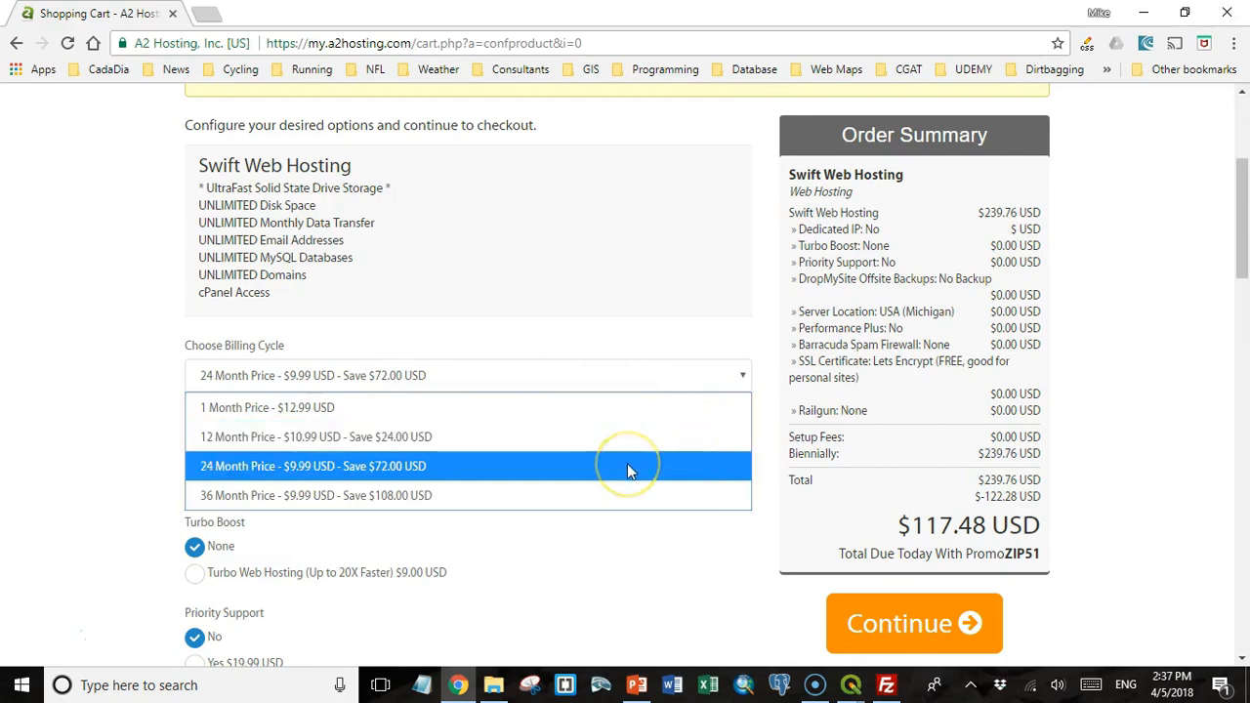
pyautogui.click(312, 466)
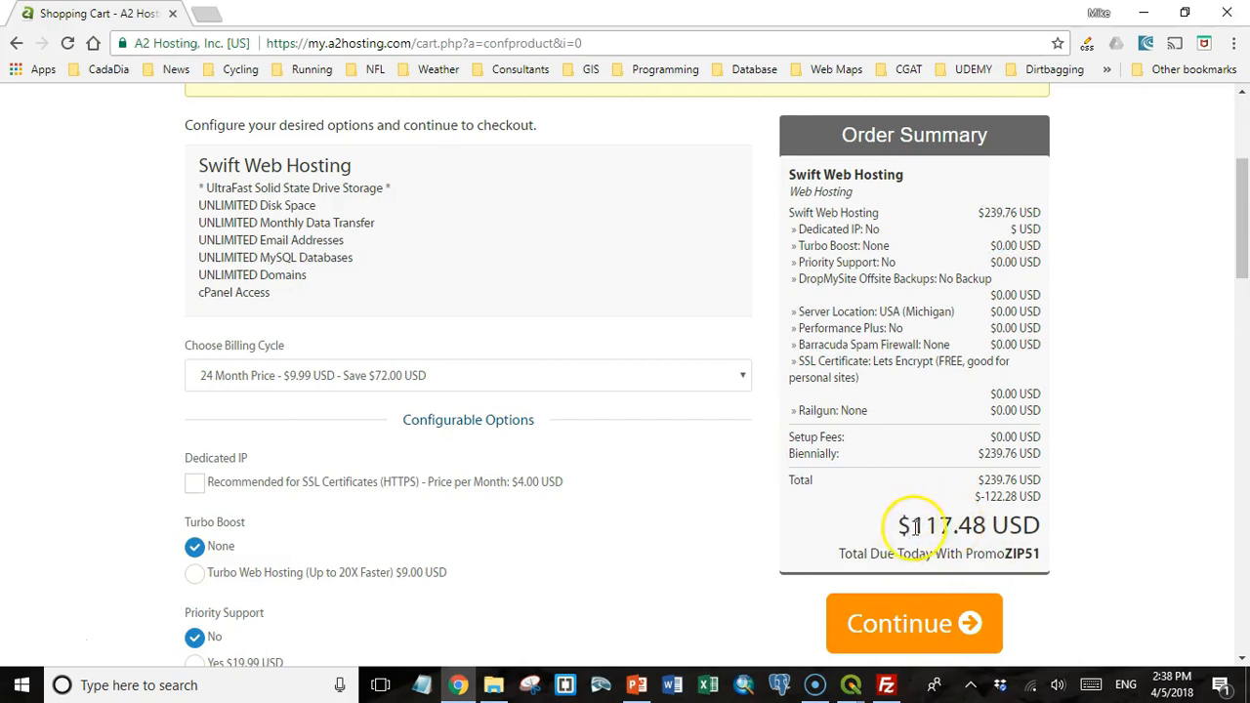
# Set the server location to USA (Arizona) and review the remaining add-on options.
pyautogui.scroll(-3)
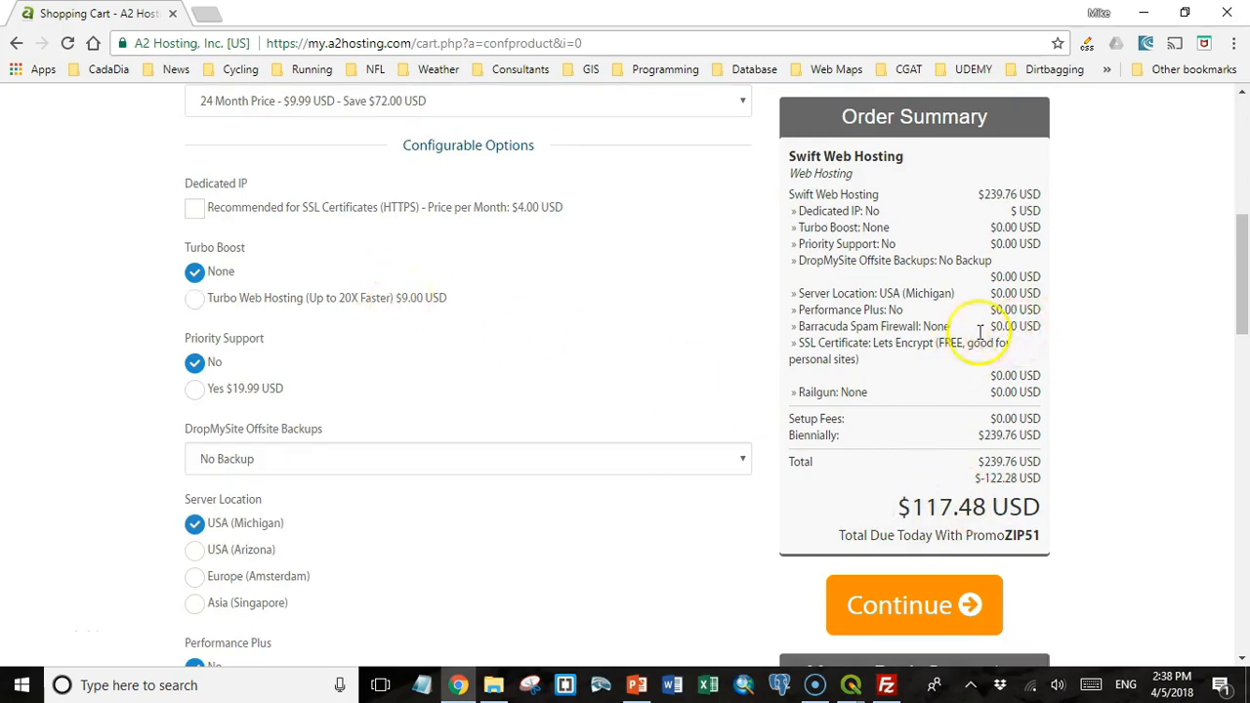
pyautogui.moveTo(462, 313)
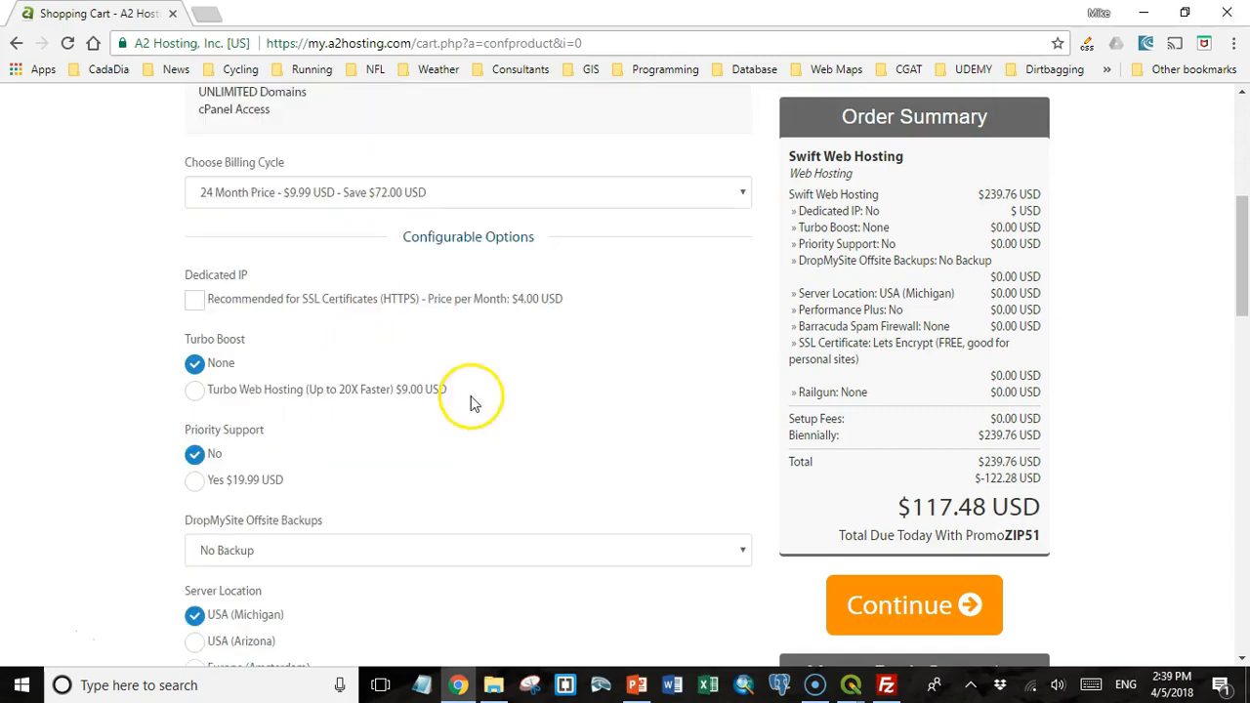
pyautogui.moveTo(271, 363)
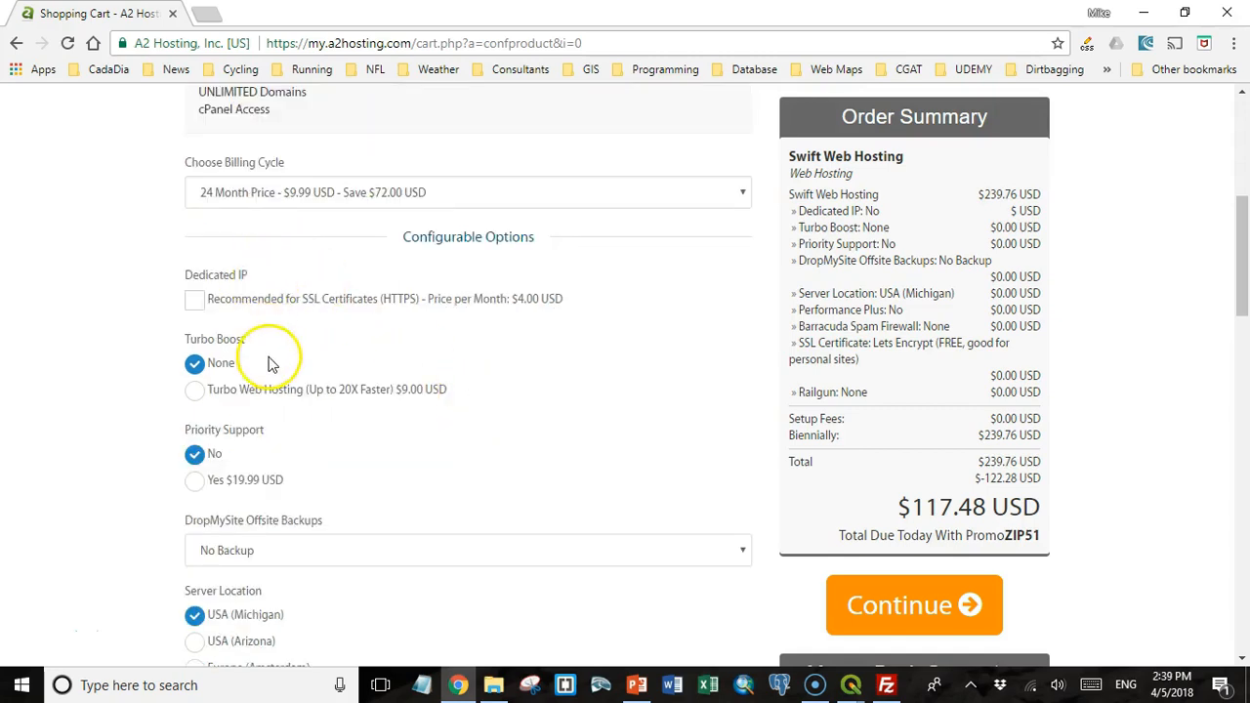
pyautogui.moveTo(252, 391)
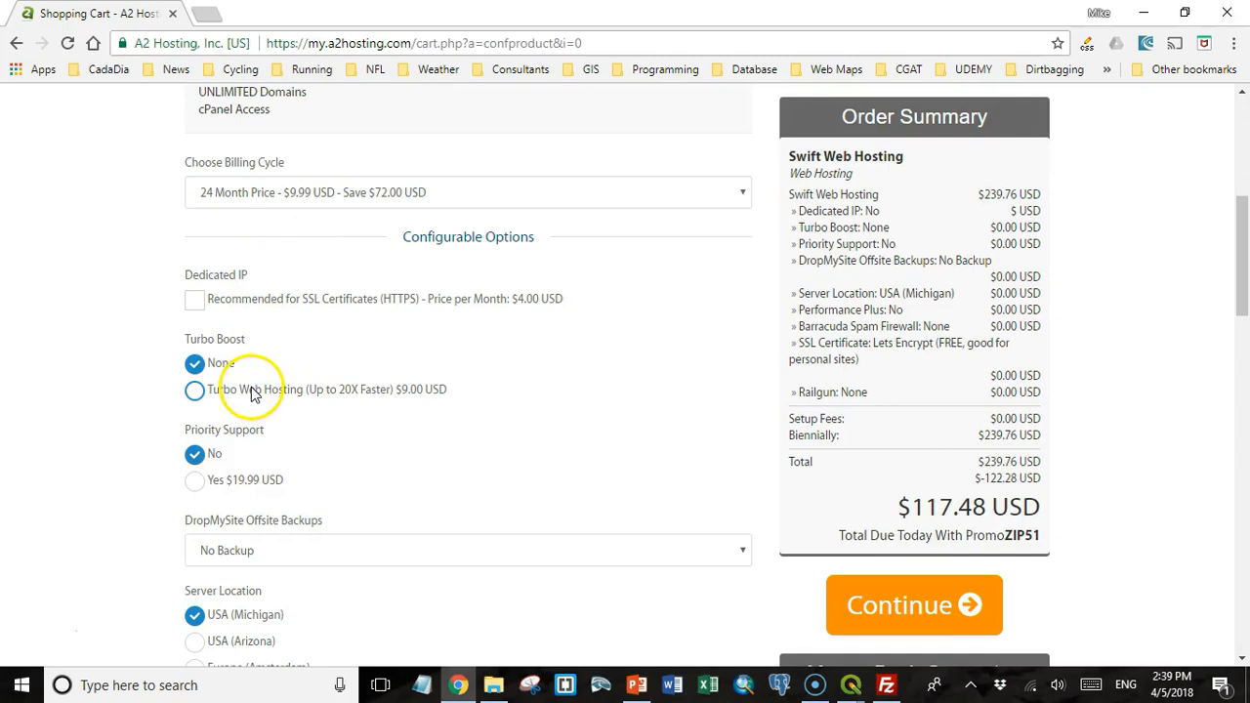
pyautogui.scroll(-3)
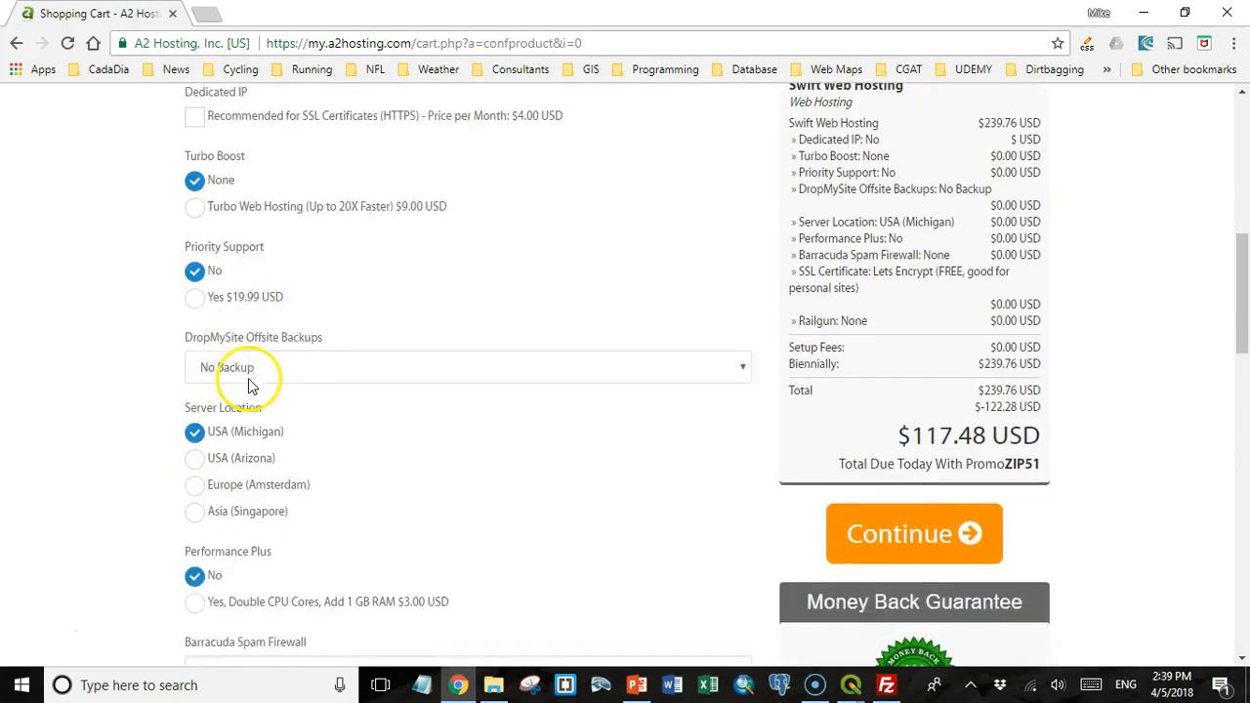
pyautogui.scroll(-3)
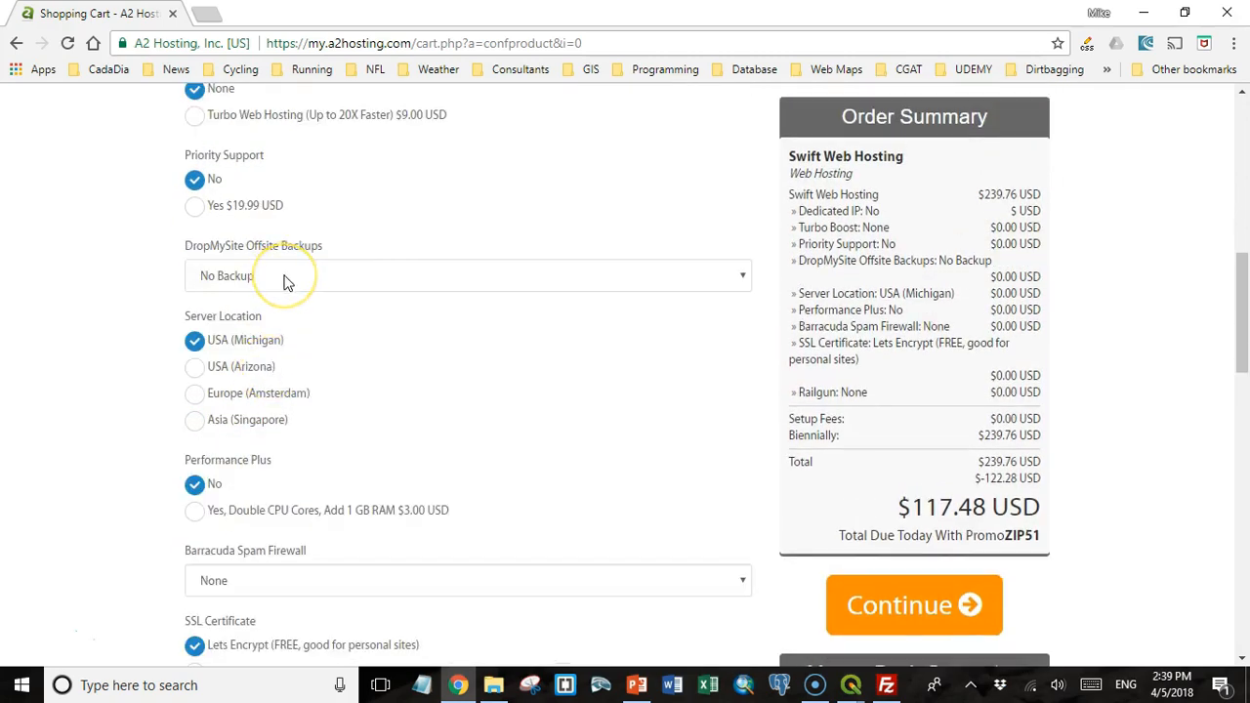
pyautogui.moveTo(298, 327)
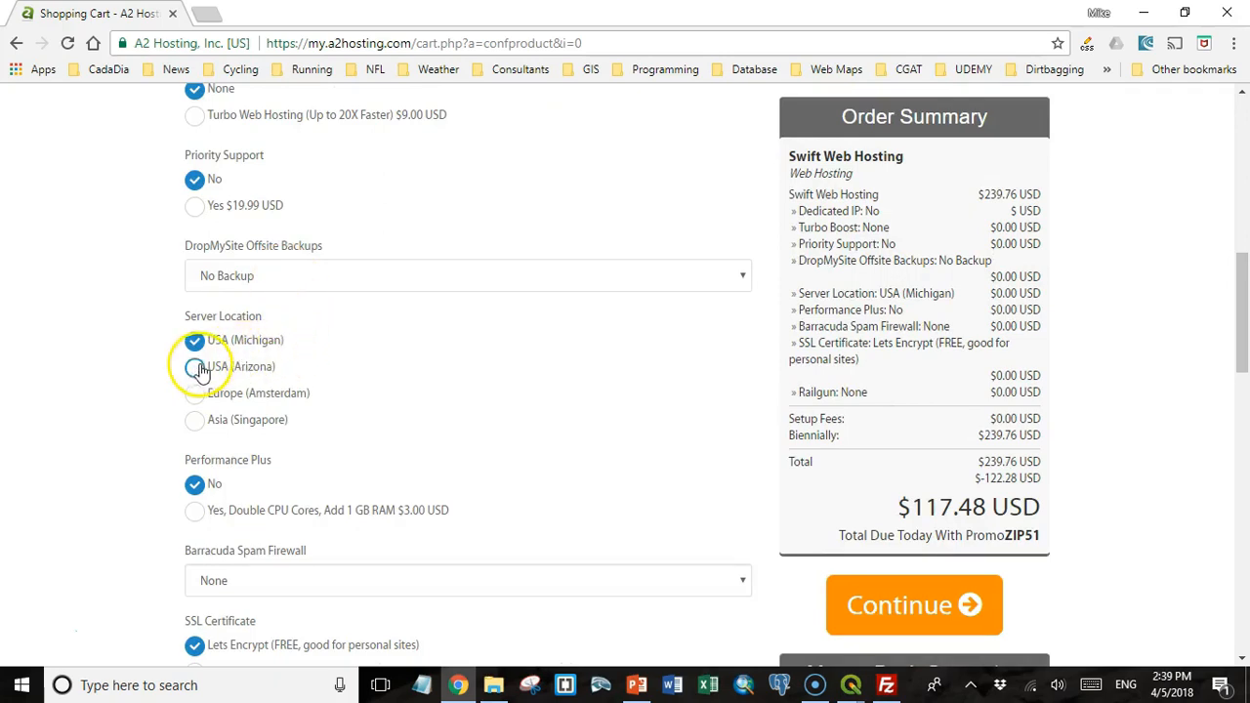
pyautogui.click(194, 366)
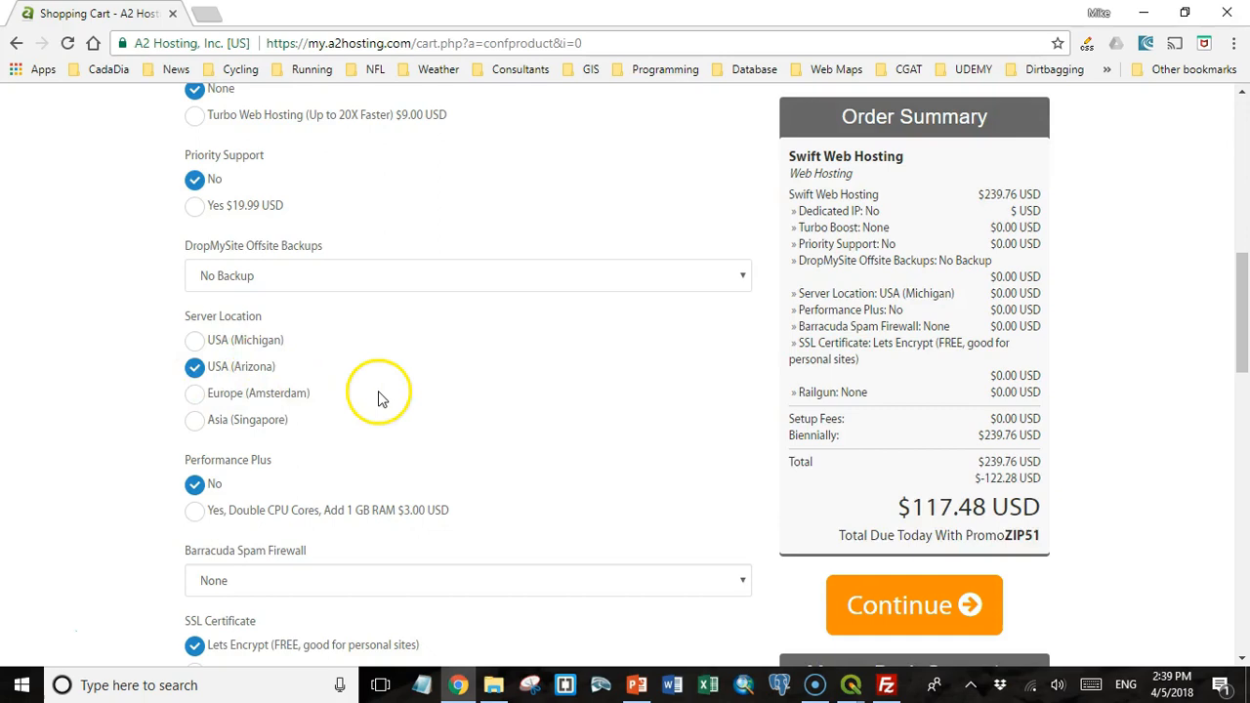
pyautogui.moveTo(418, 392)
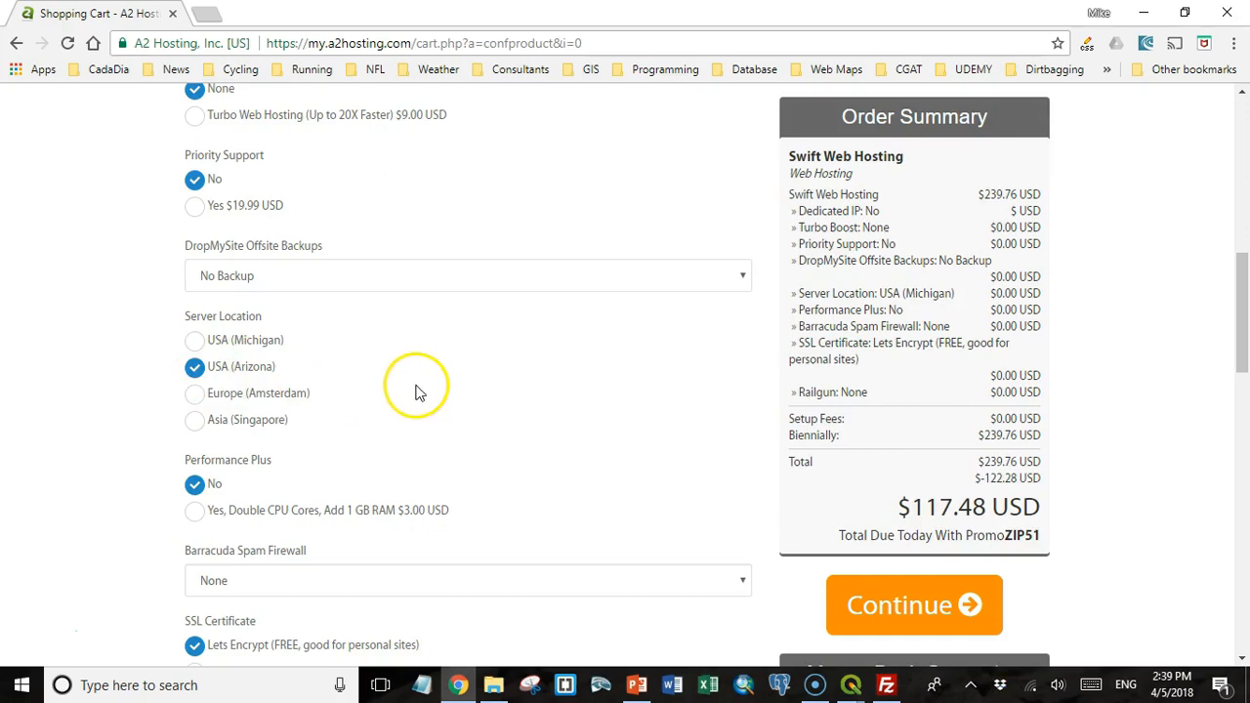
pyautogui.scroll(-3)
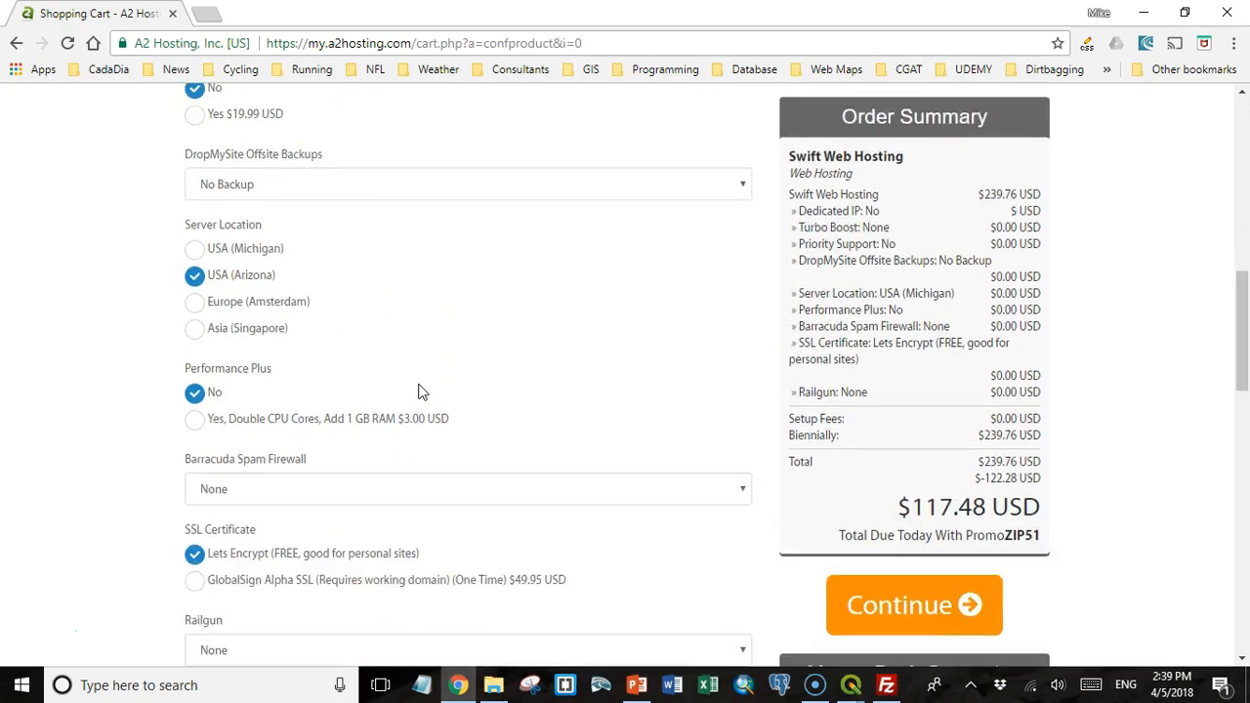
pyautogui.scroll(-3)
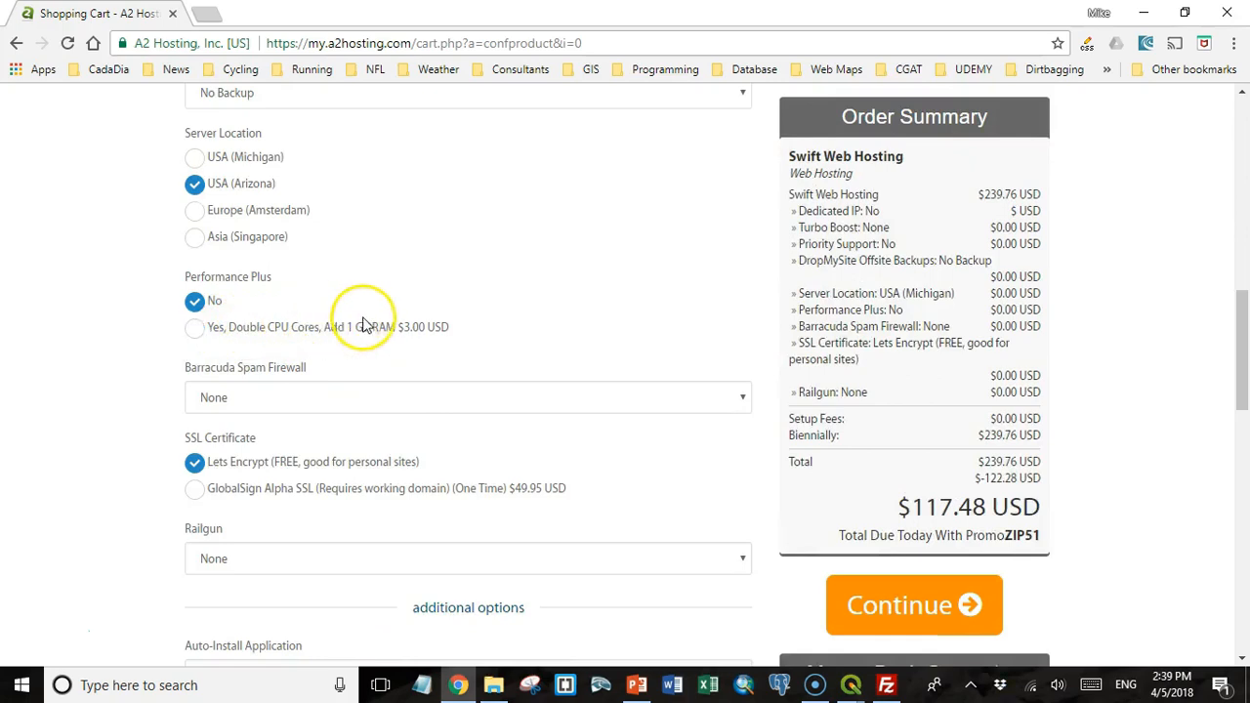
pyautogui.scroll(-3)
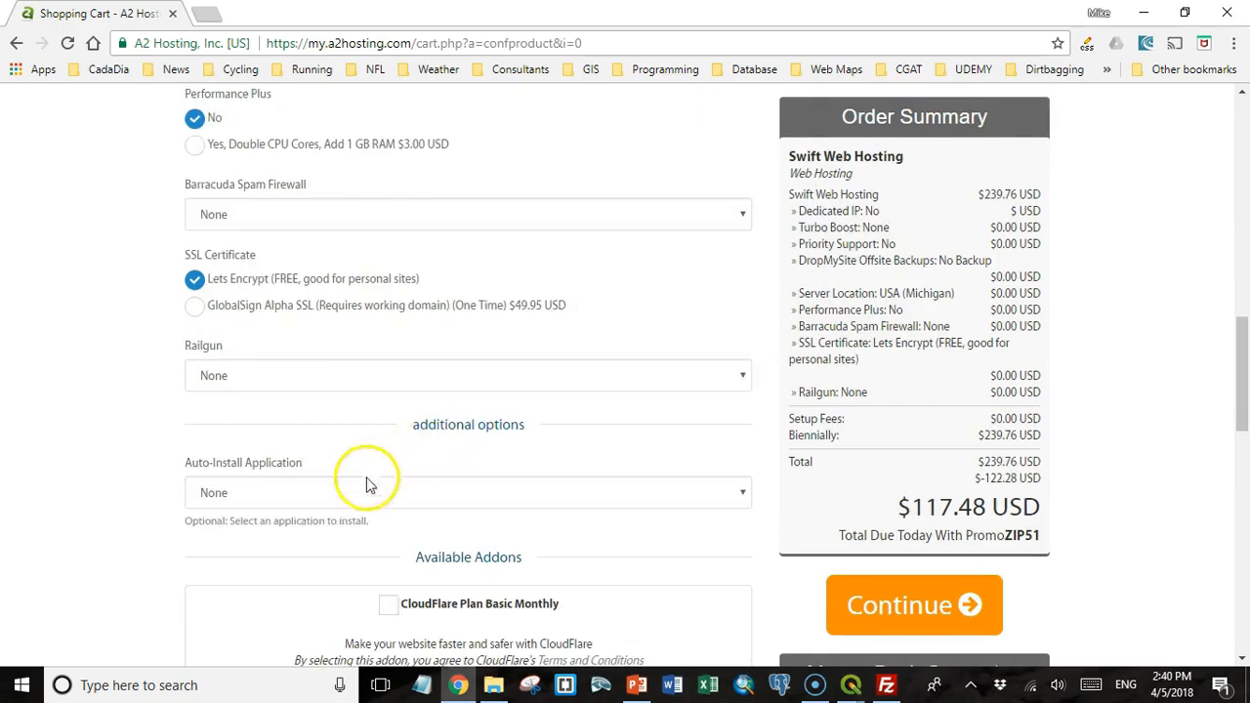
pyautogui.moveTo(271, 498)
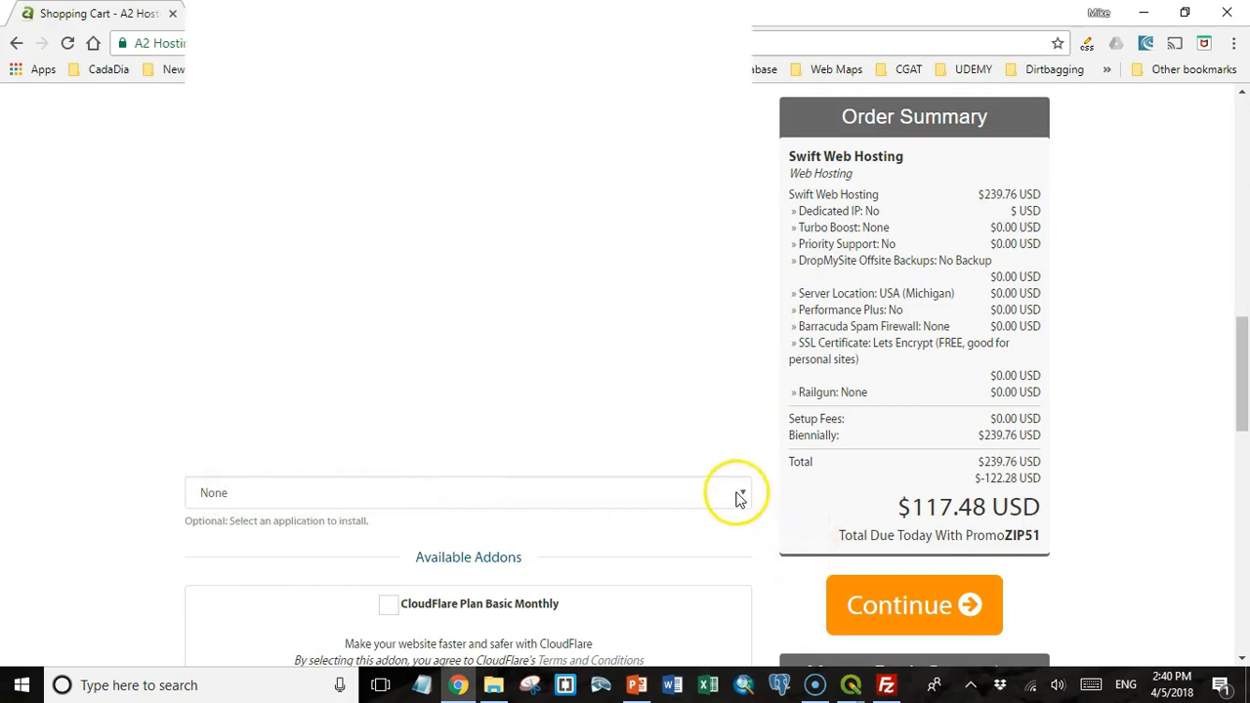
pyautogui.click(740, 492)
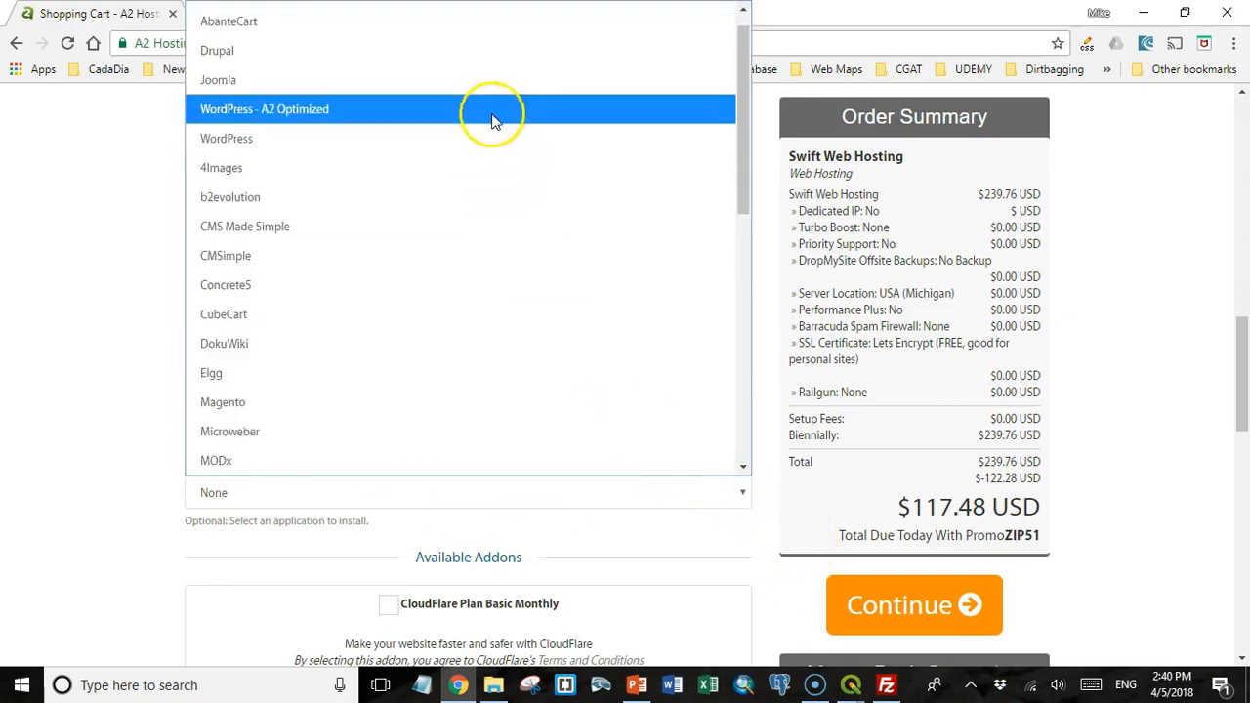
pyautogui.moveTo(493, 138)
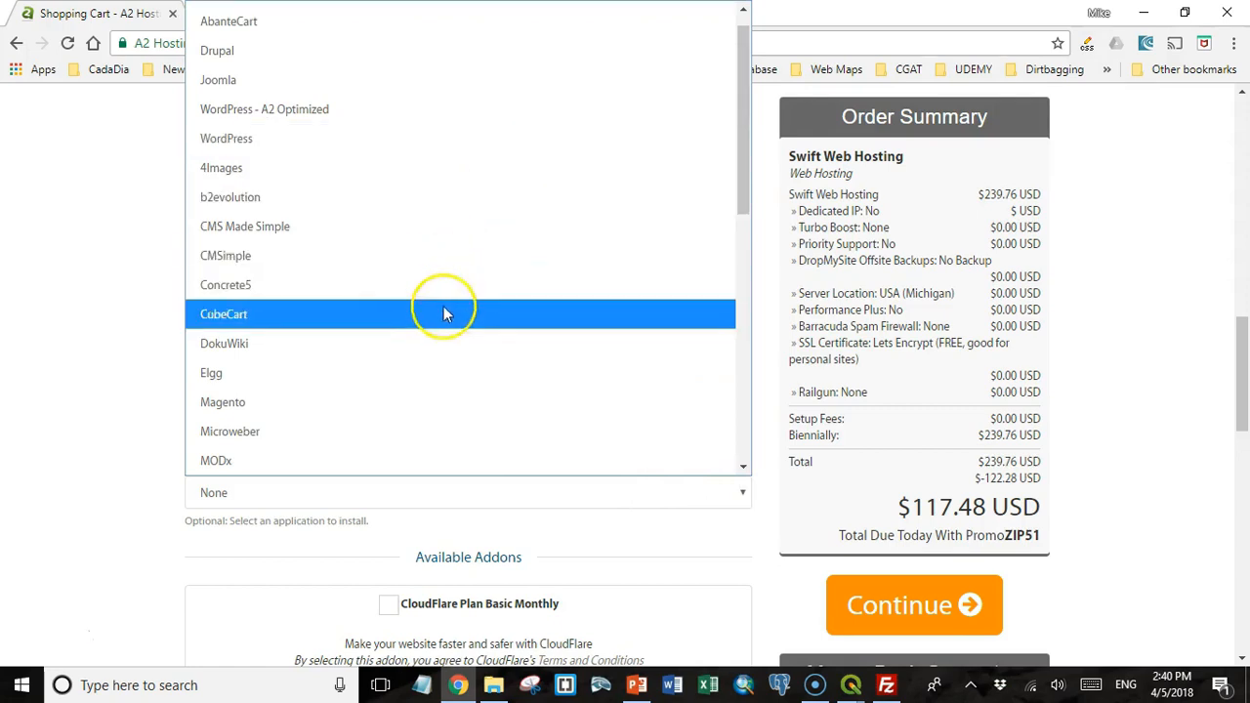
pyautogui.scroll(-3)
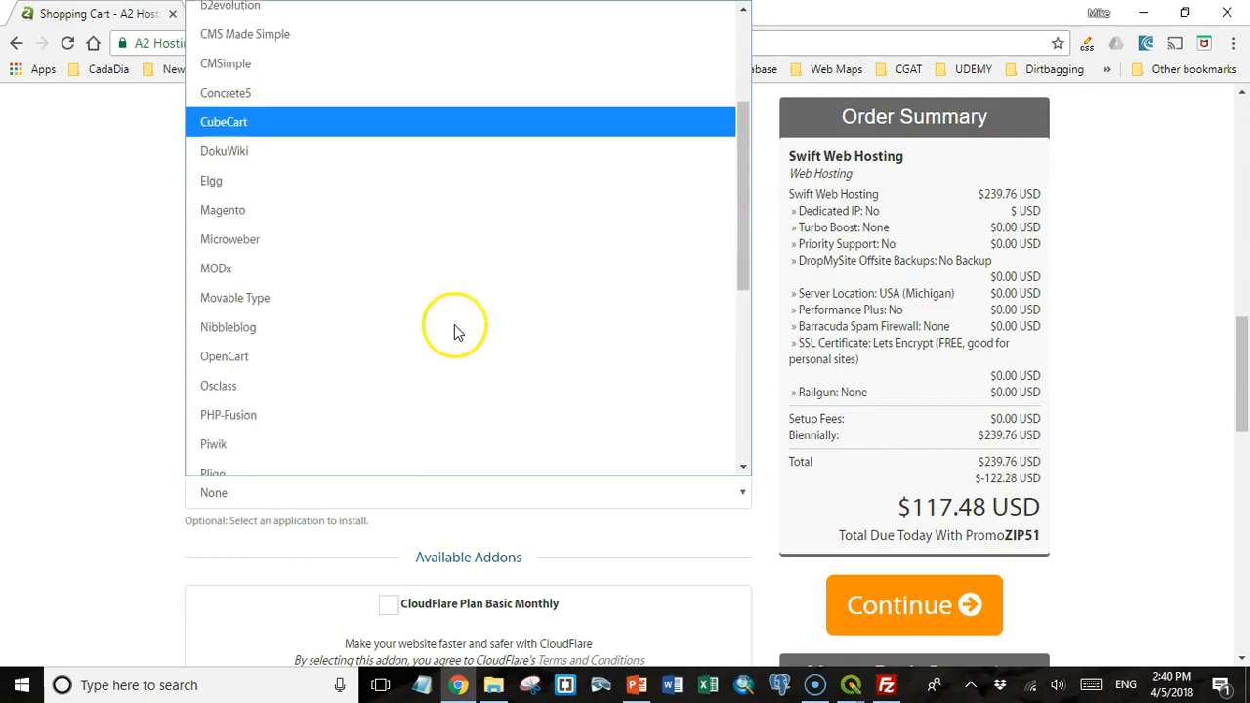
pyautogui.scroll(-3)
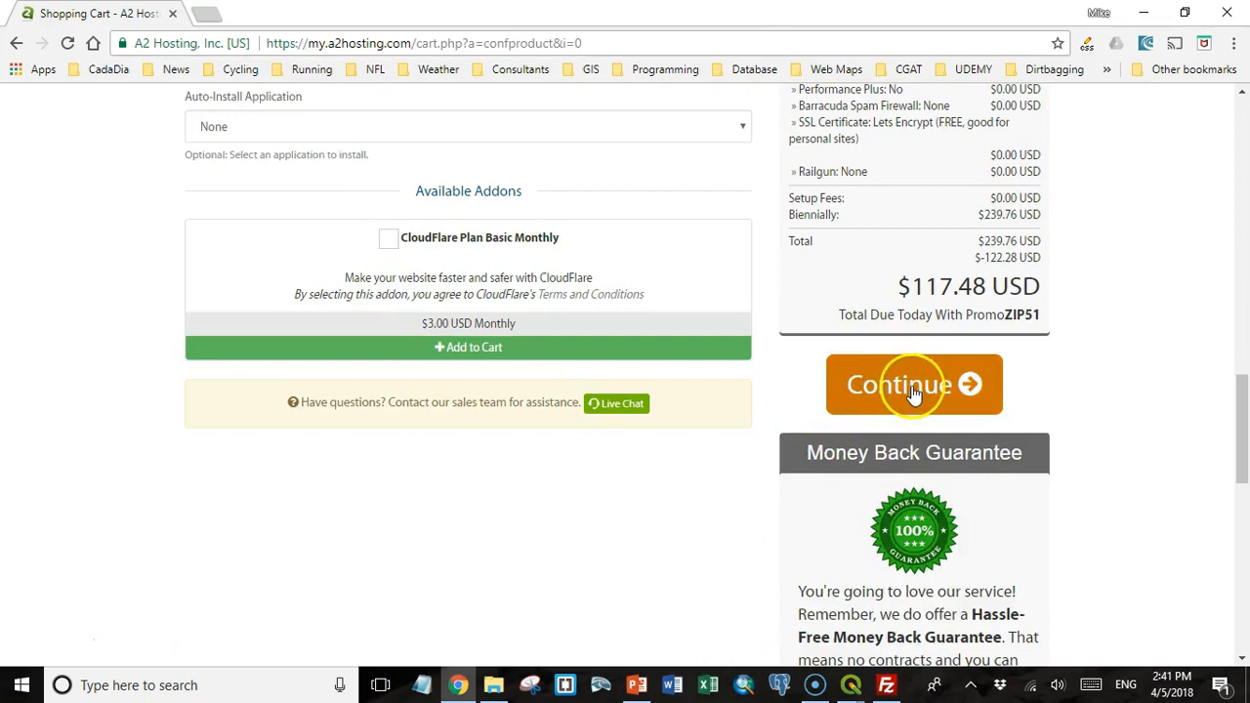
# Check out as an already registered customer, paying via PayPal with Terms of Service accepted.
pyautogui.click(913, 383)
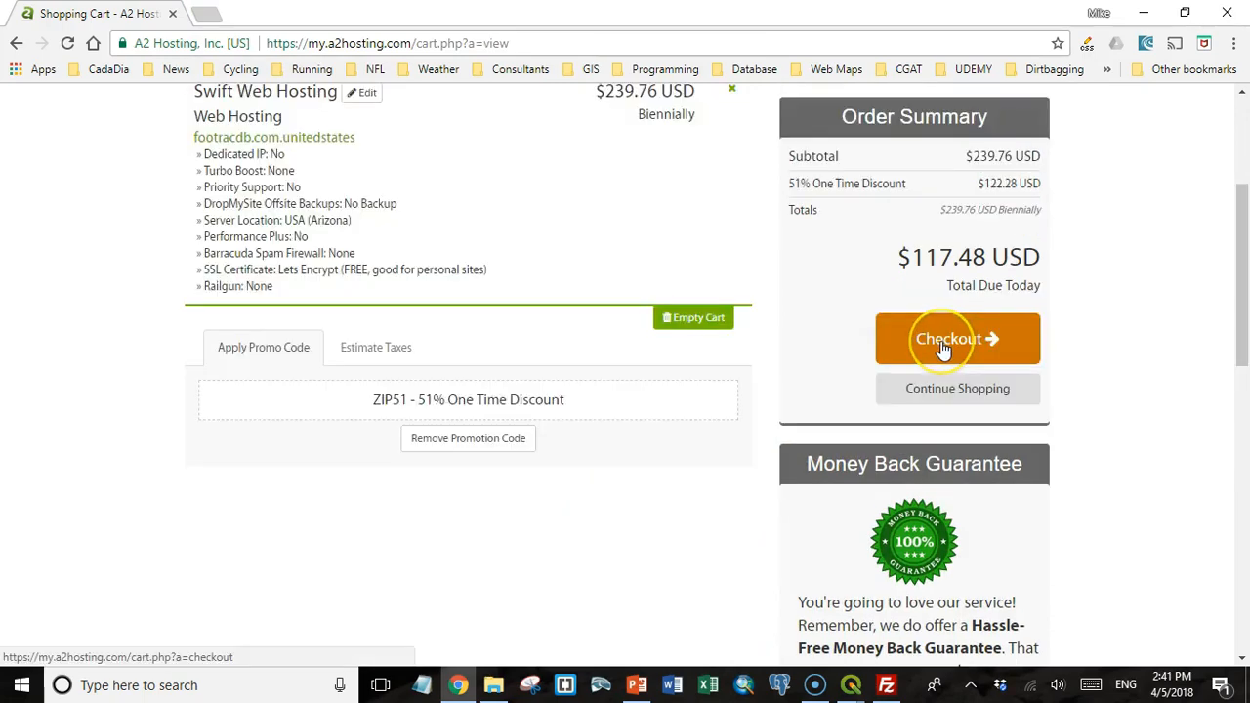
pyautogui.click(957, 339)
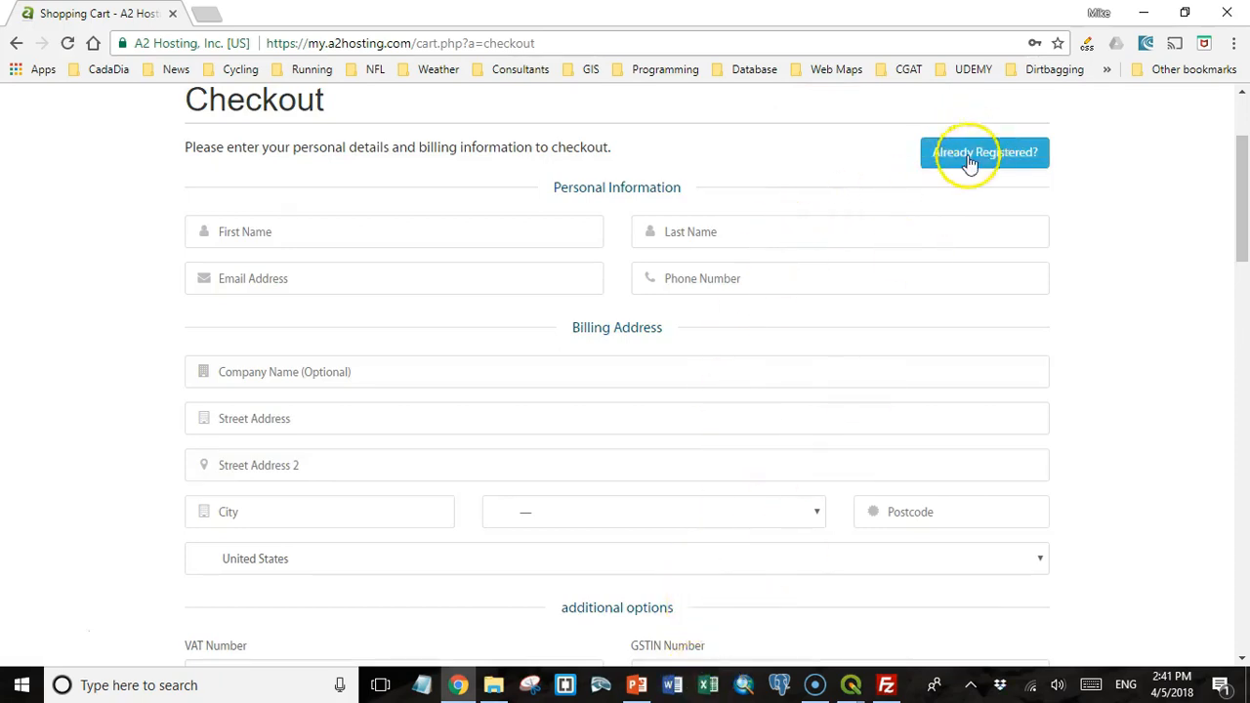
pyautogui.click(984, 152)
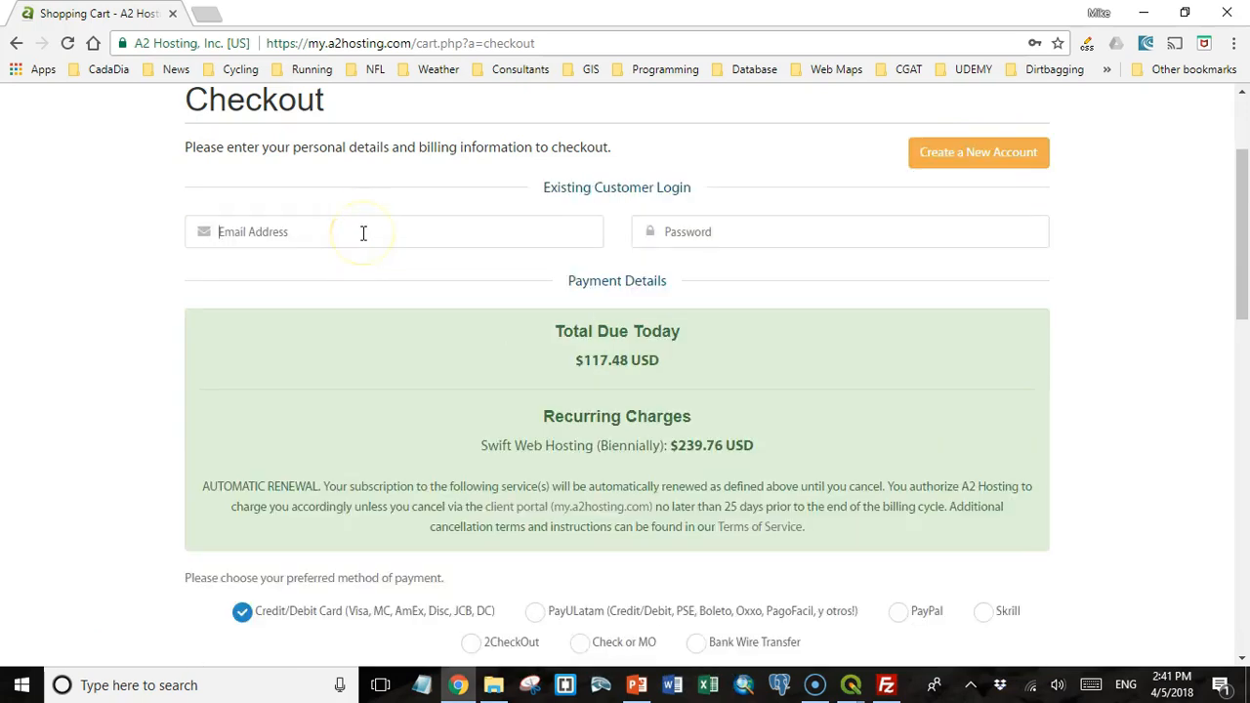
pyautogui.scroll(-3)
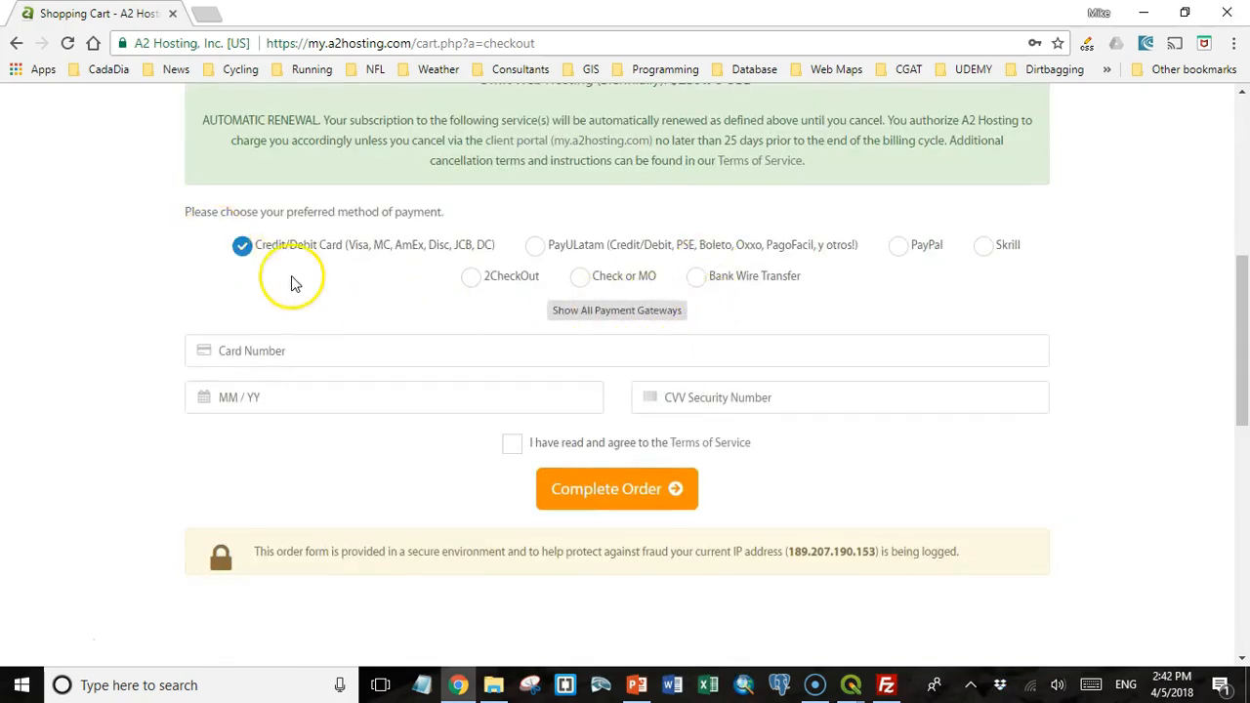
pyautogui.moveTo(581, 276)
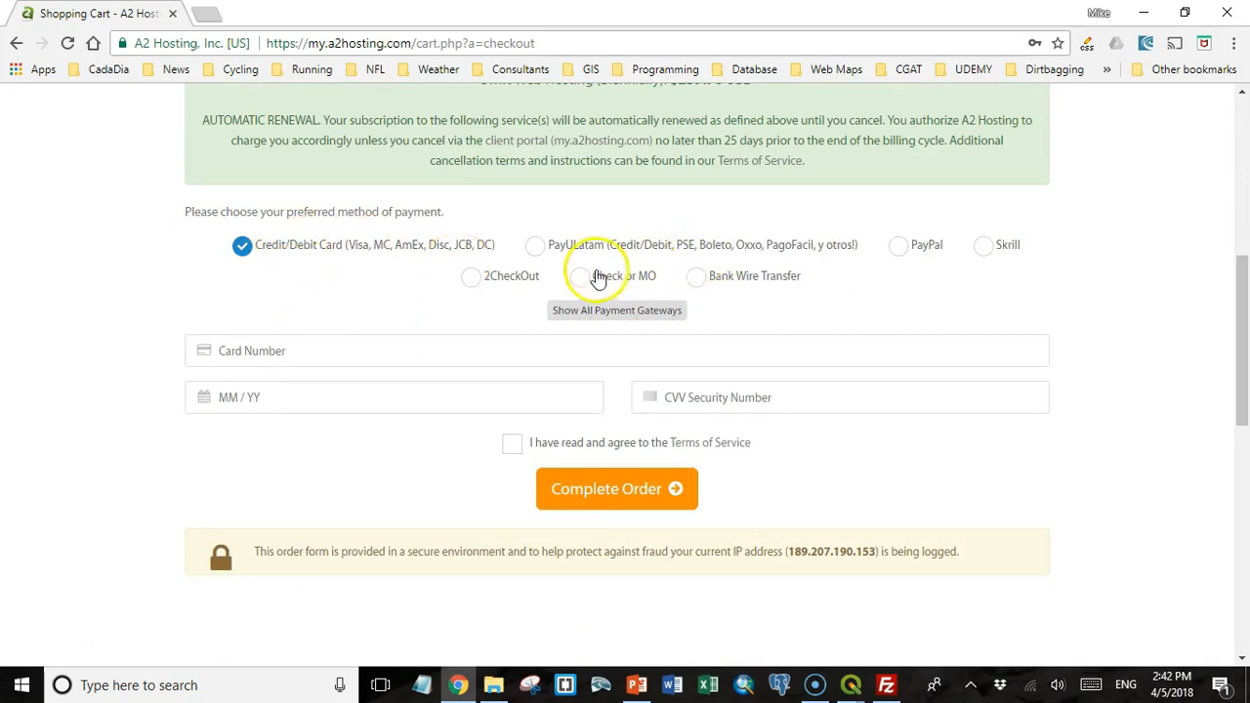
pyautogui.click(897, 245)
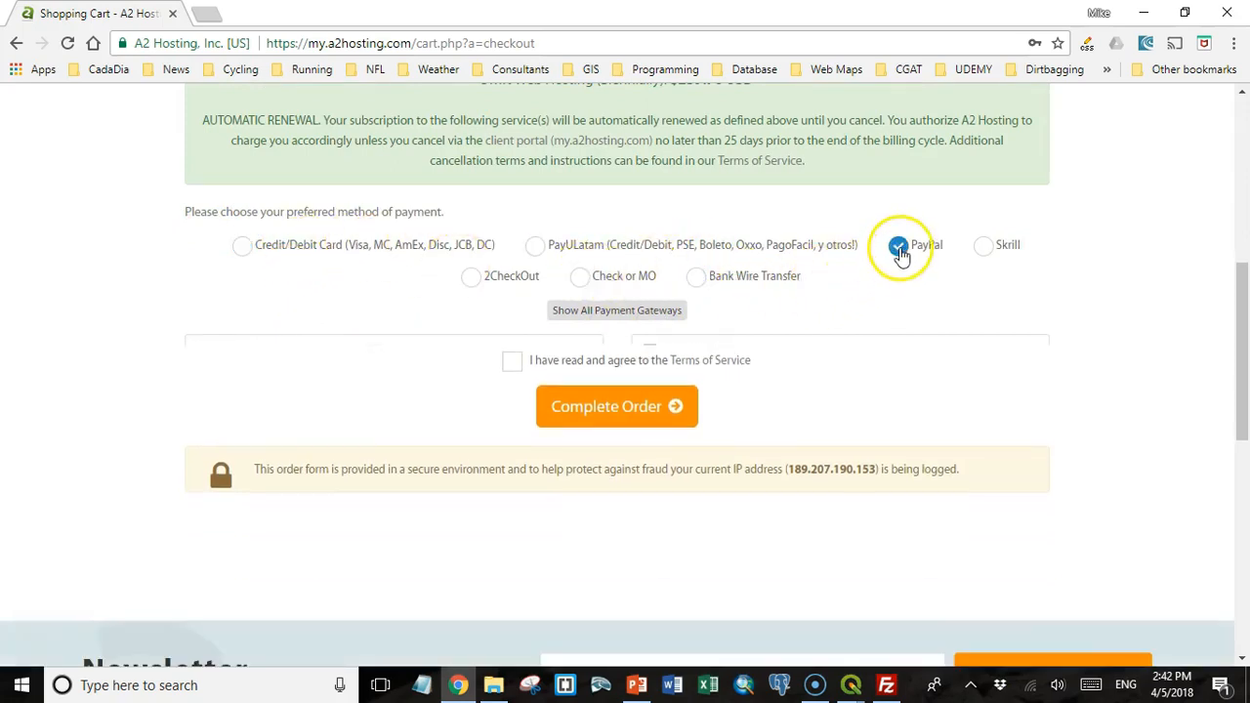
pyautogui.click(512, 359)
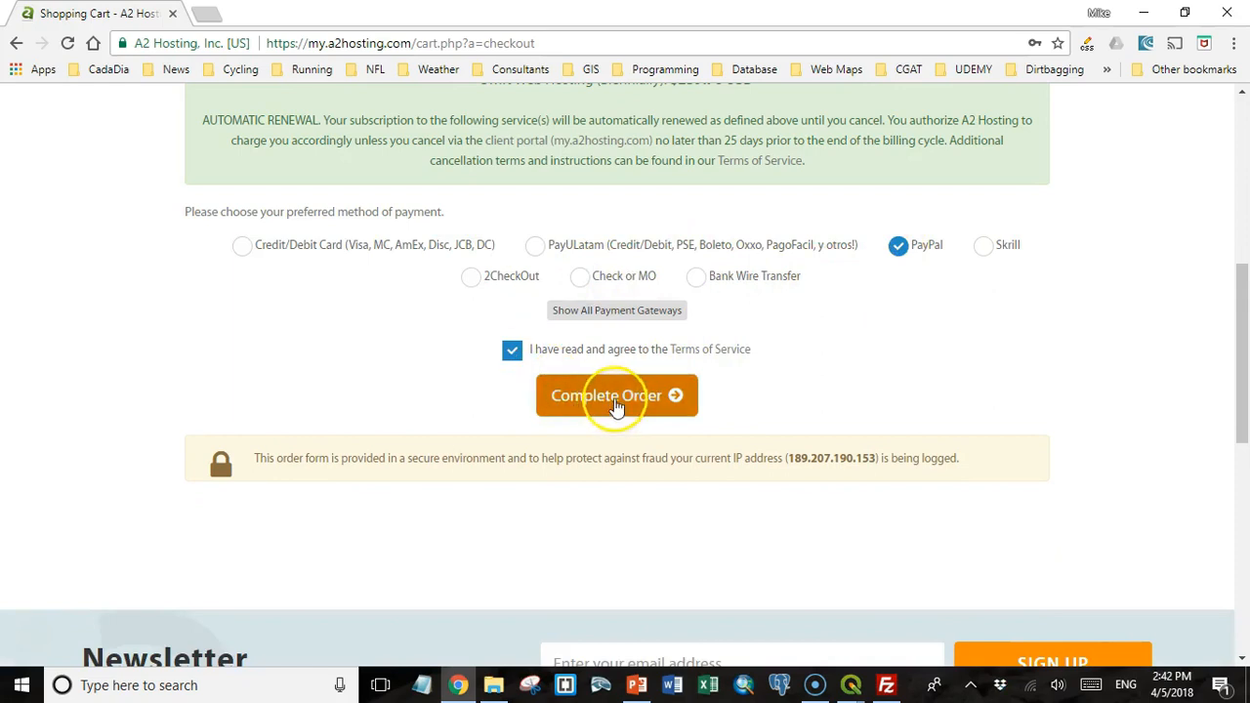
pyautogui.click(616, 395)
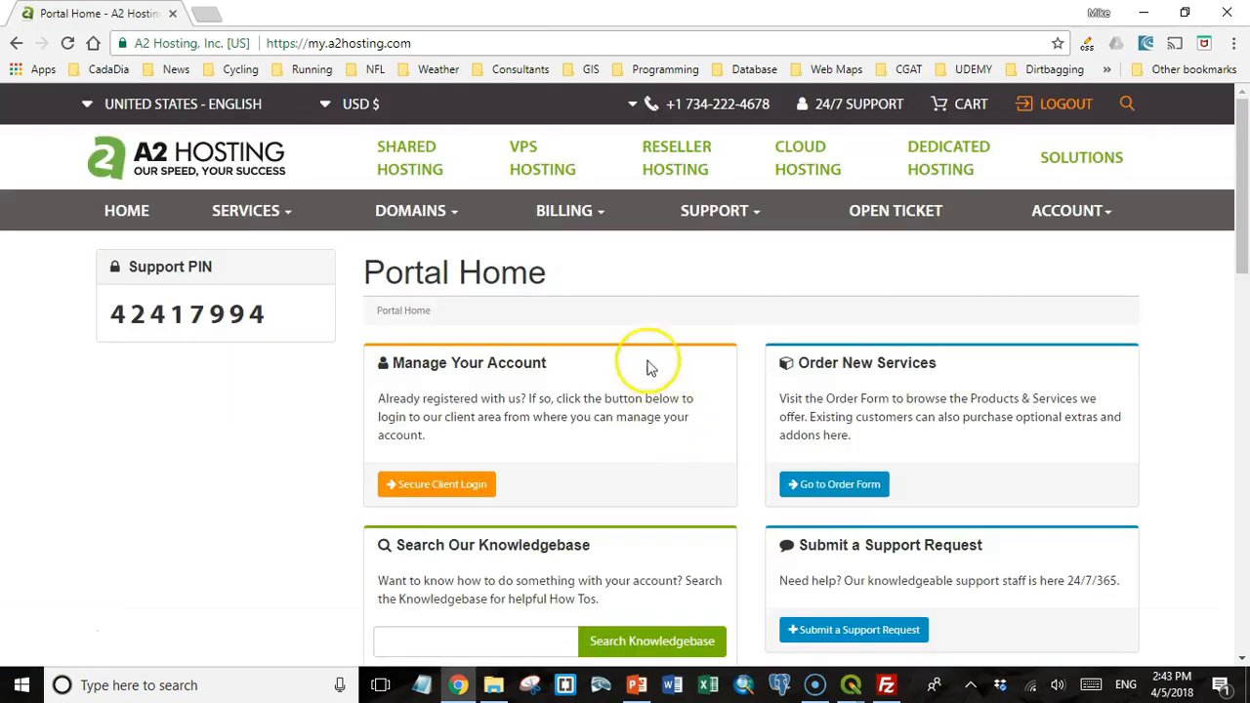
pyautogui.moveTo(424, 262)
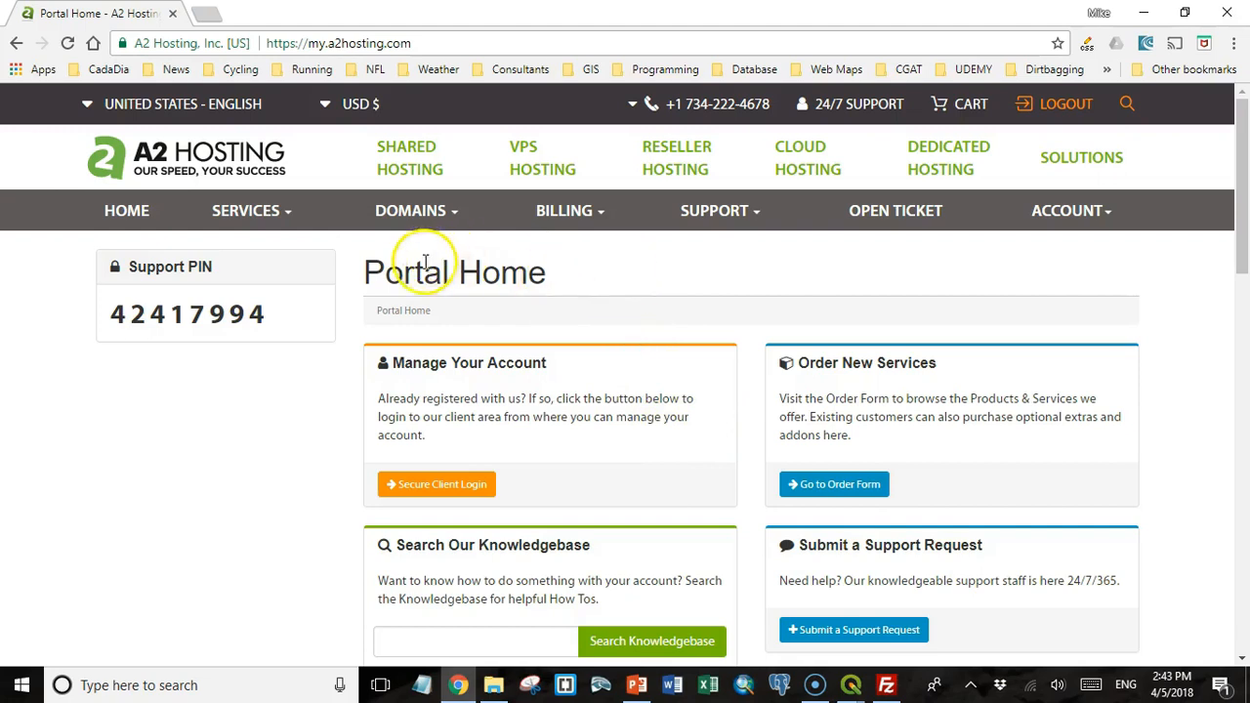
# Scroll Portal Home and enter the client area through Manage Your Account.
pyautogui.scroll(-3)
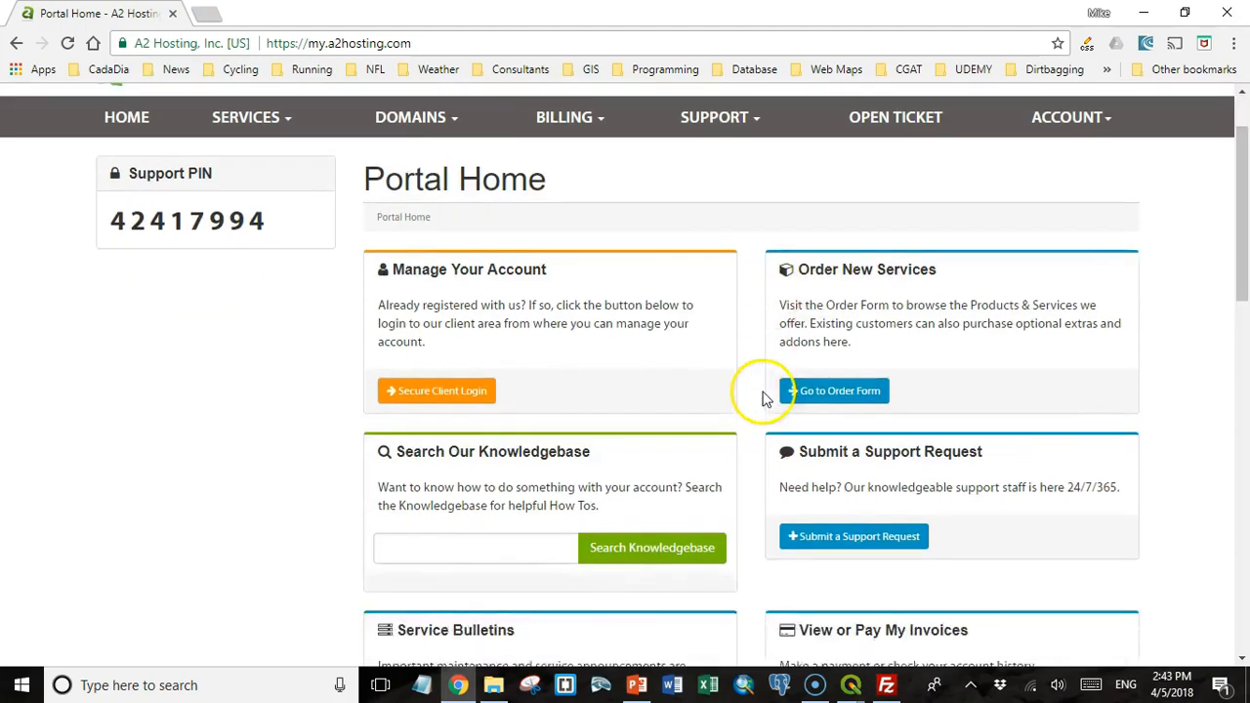
pyautogui.scroll(-3)
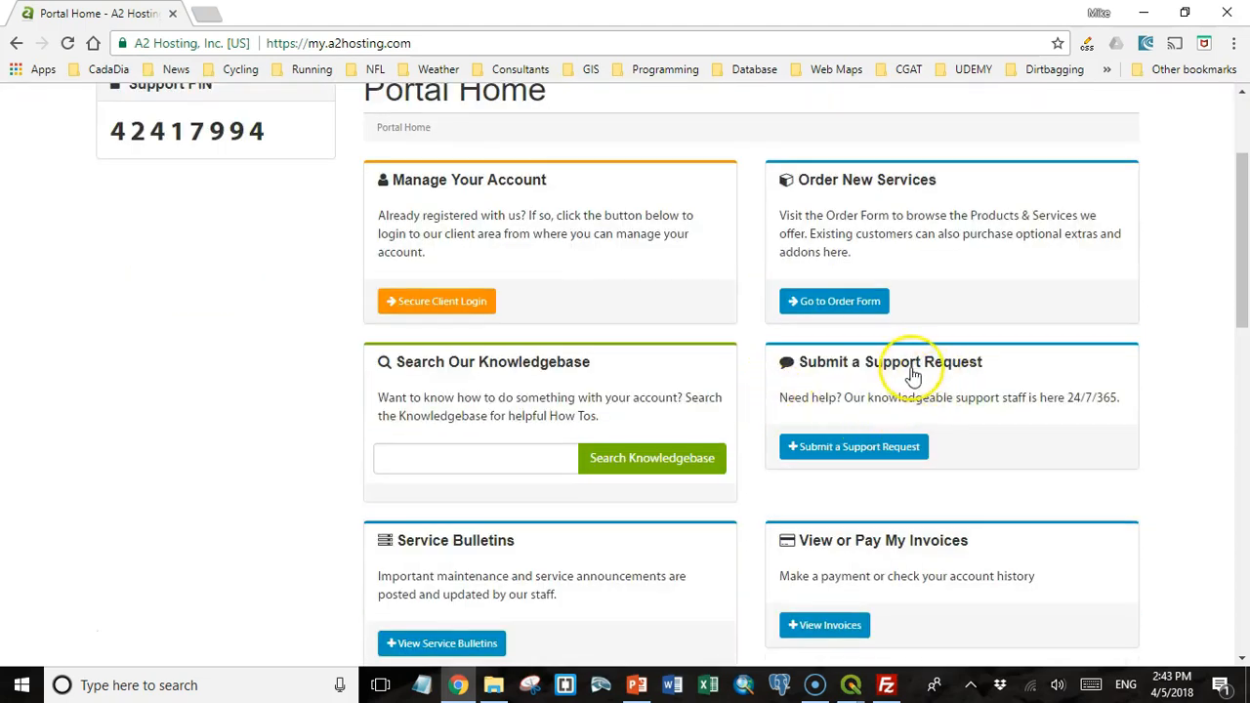
pyautogui.moveTo(510, 461)
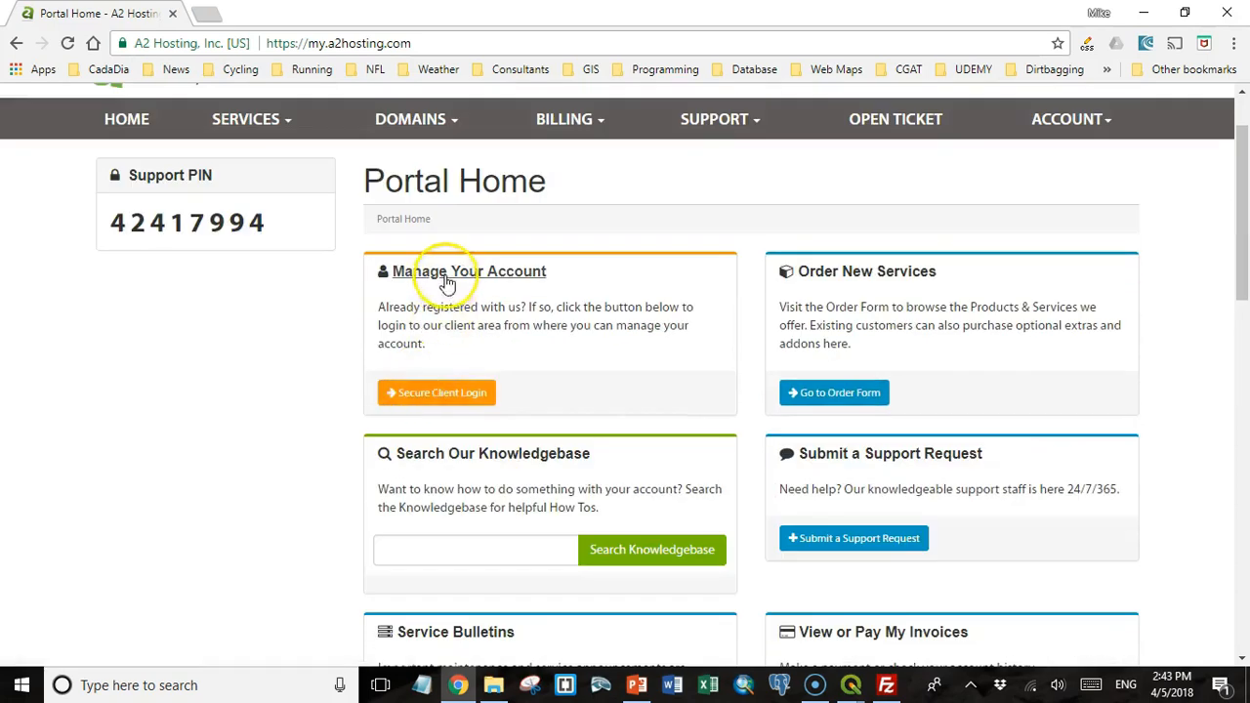
pyautogui.click(436, 392)
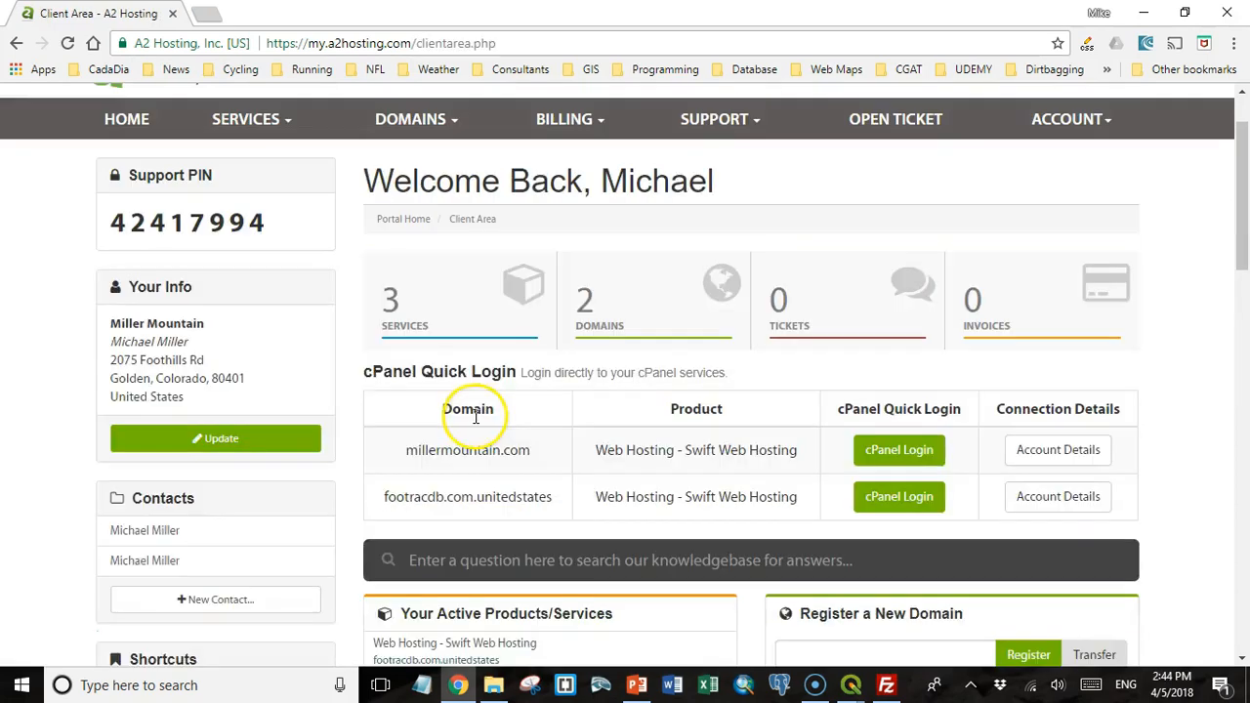
pyautogui.moveTo(479, 450)
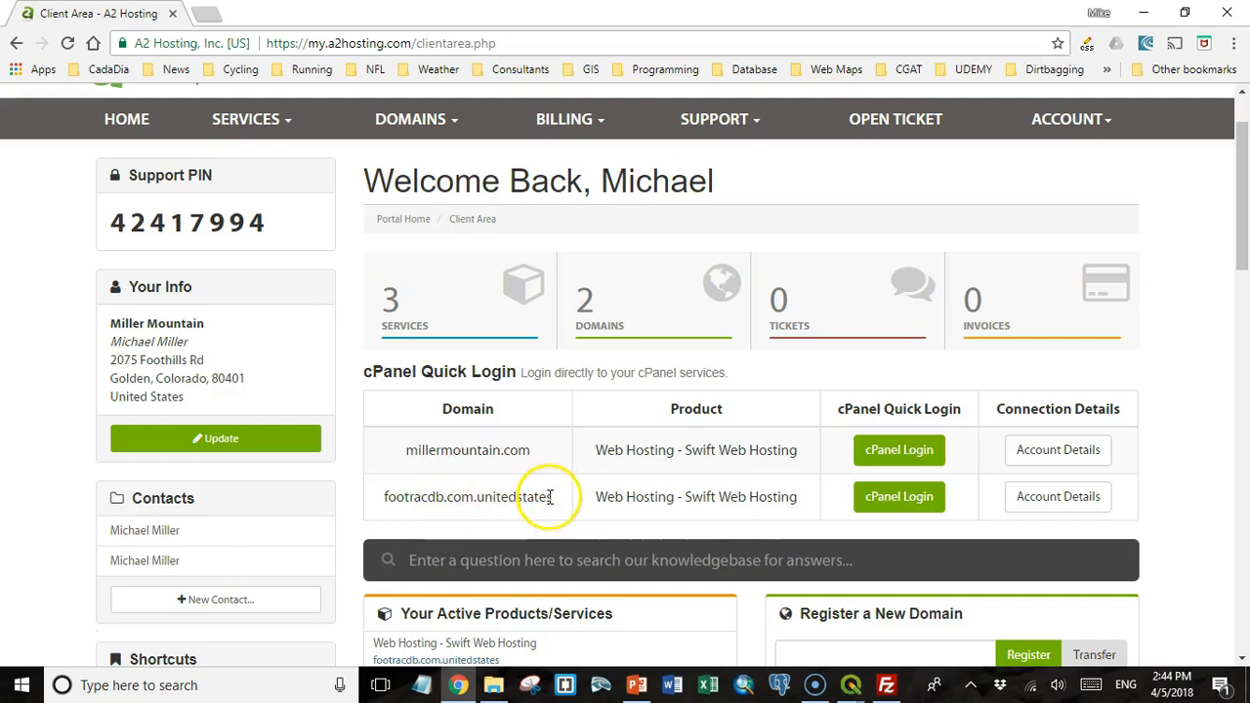
pyautogui.scroll(-3)
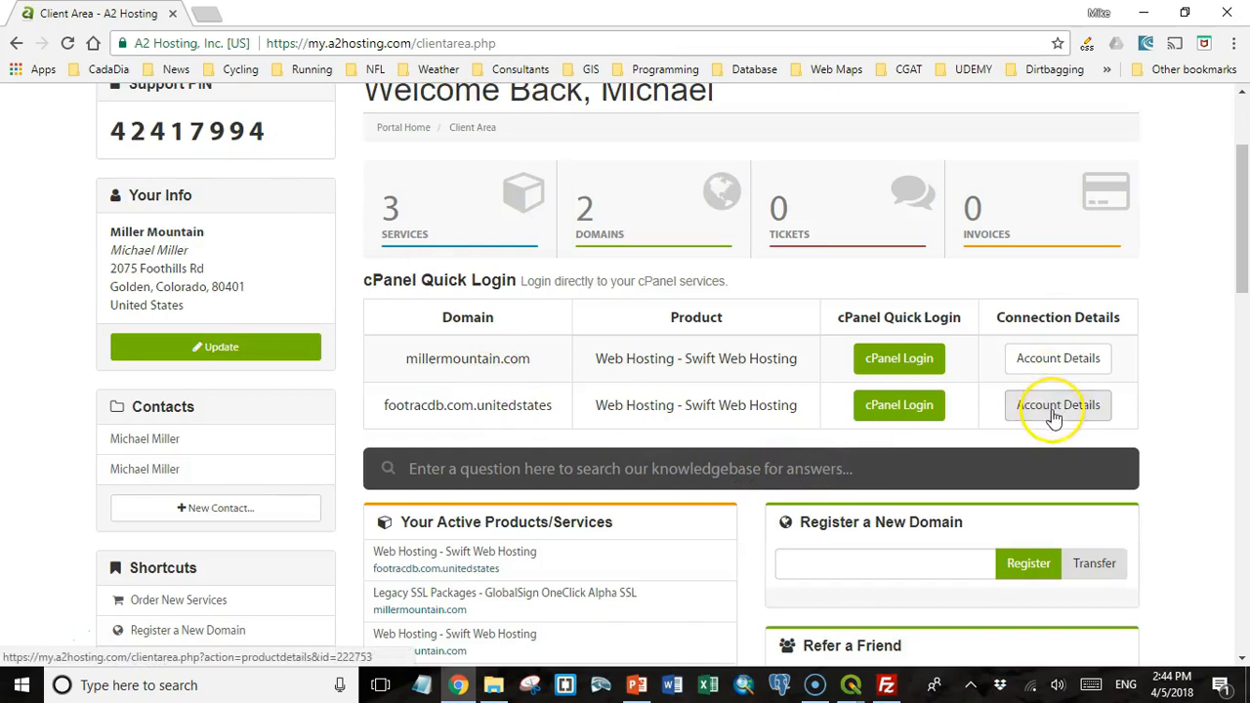
# View the footracdb.com.unitedstates connection details, then return to the cPanel Quick Login table.
pyautogui.click(1057, 404)
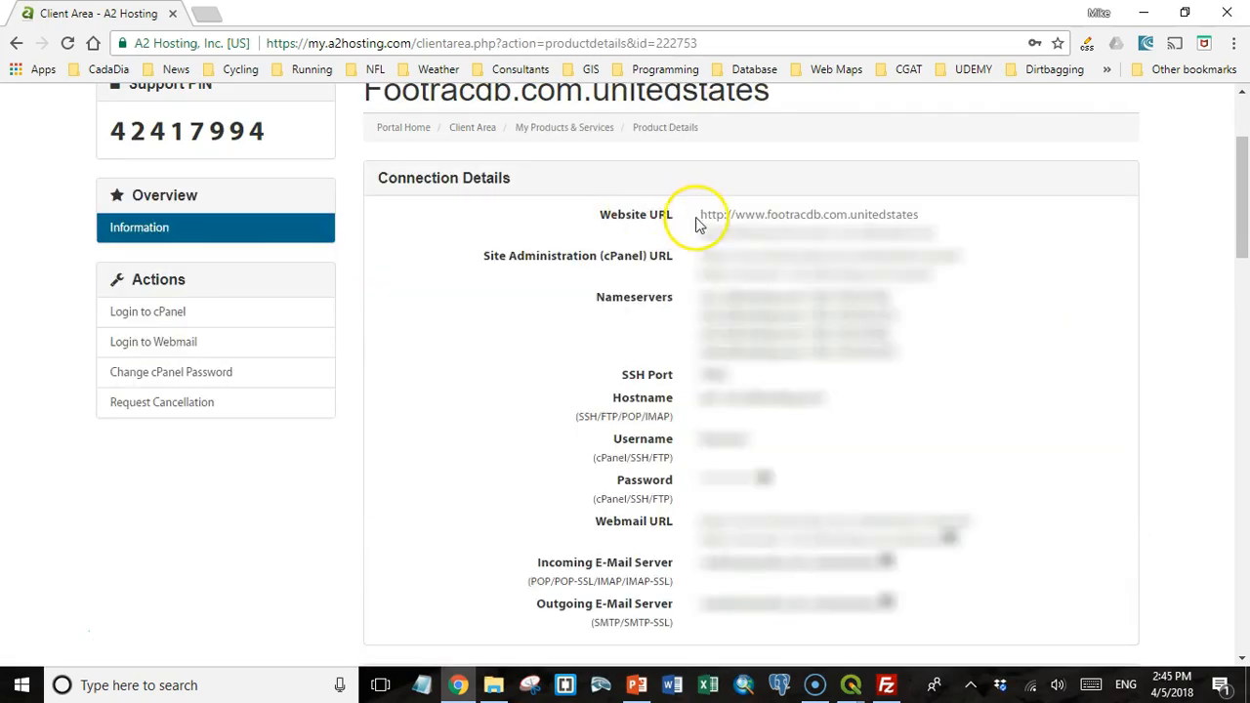
pyautogui.moveTo(688, 221)
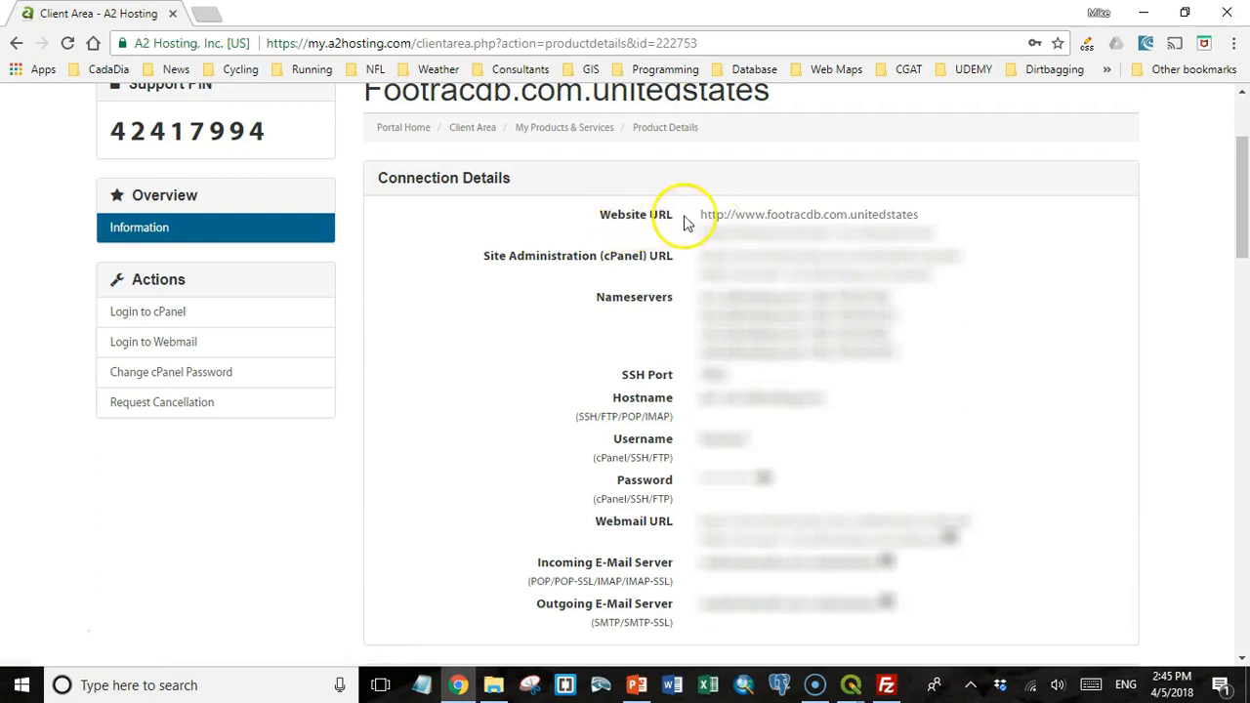
pyautogui.moveTo(716, 269)
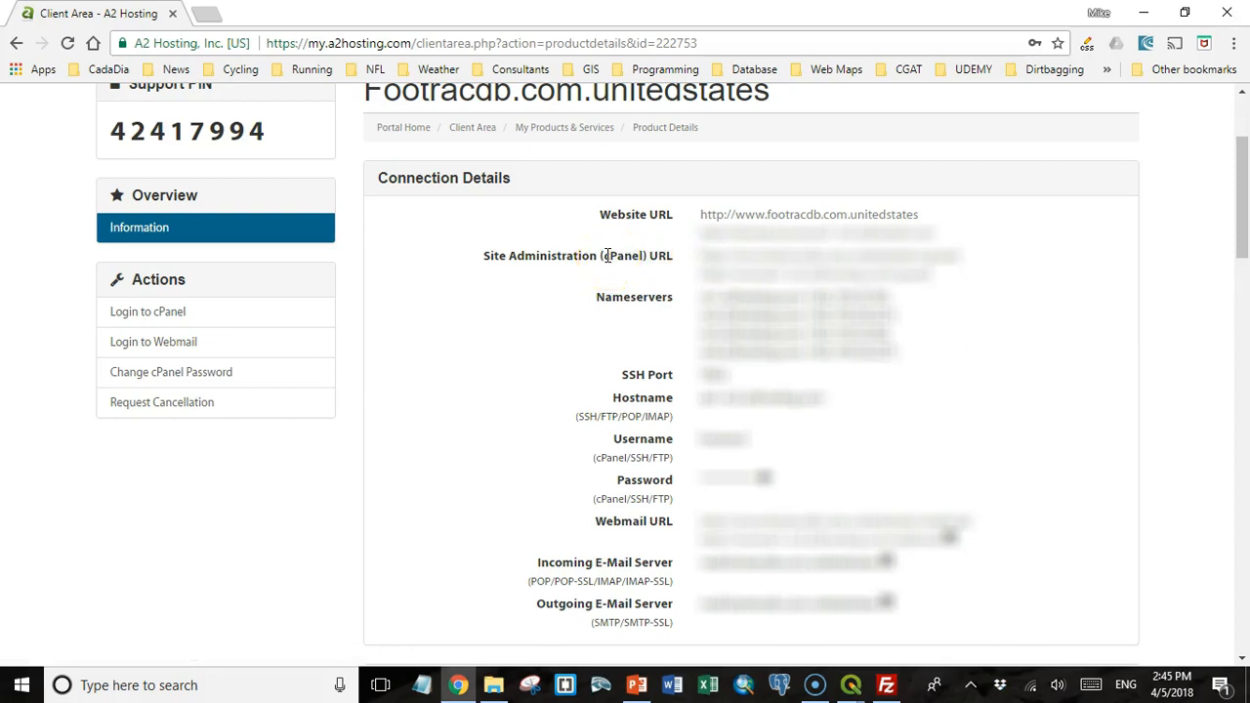
pyautogui.moveTo(720, 388)
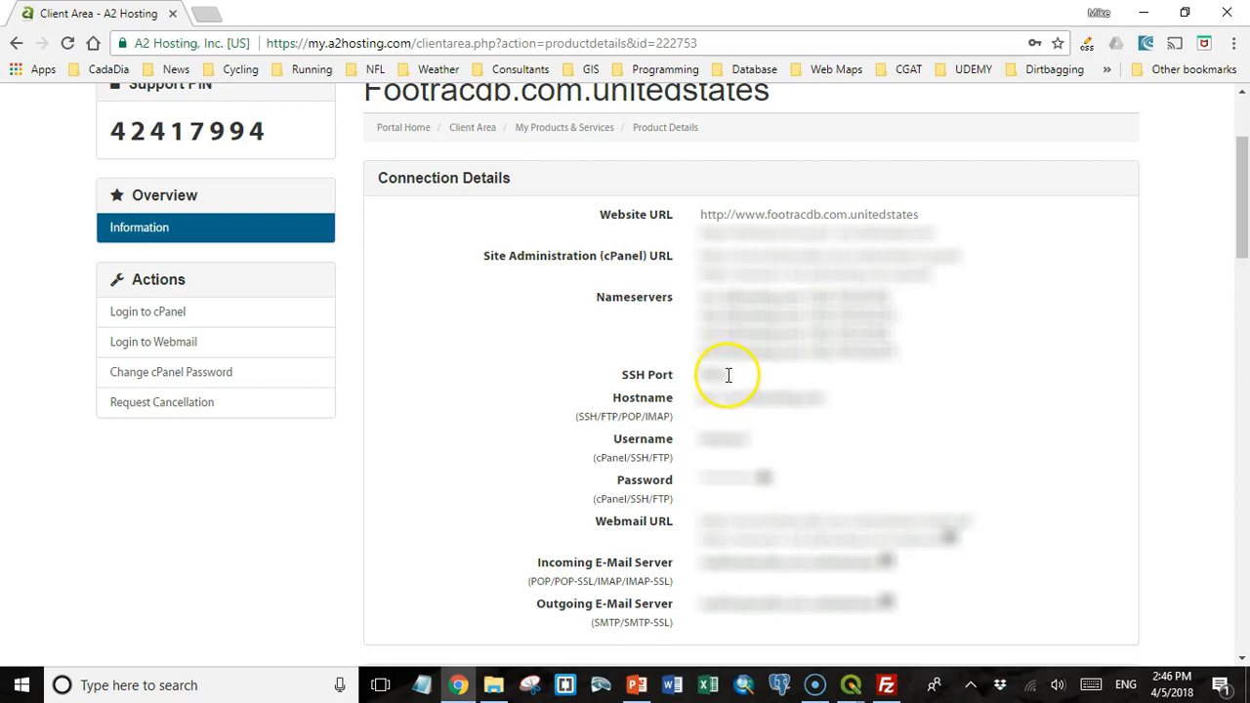
pyautogui.scroll(-3)
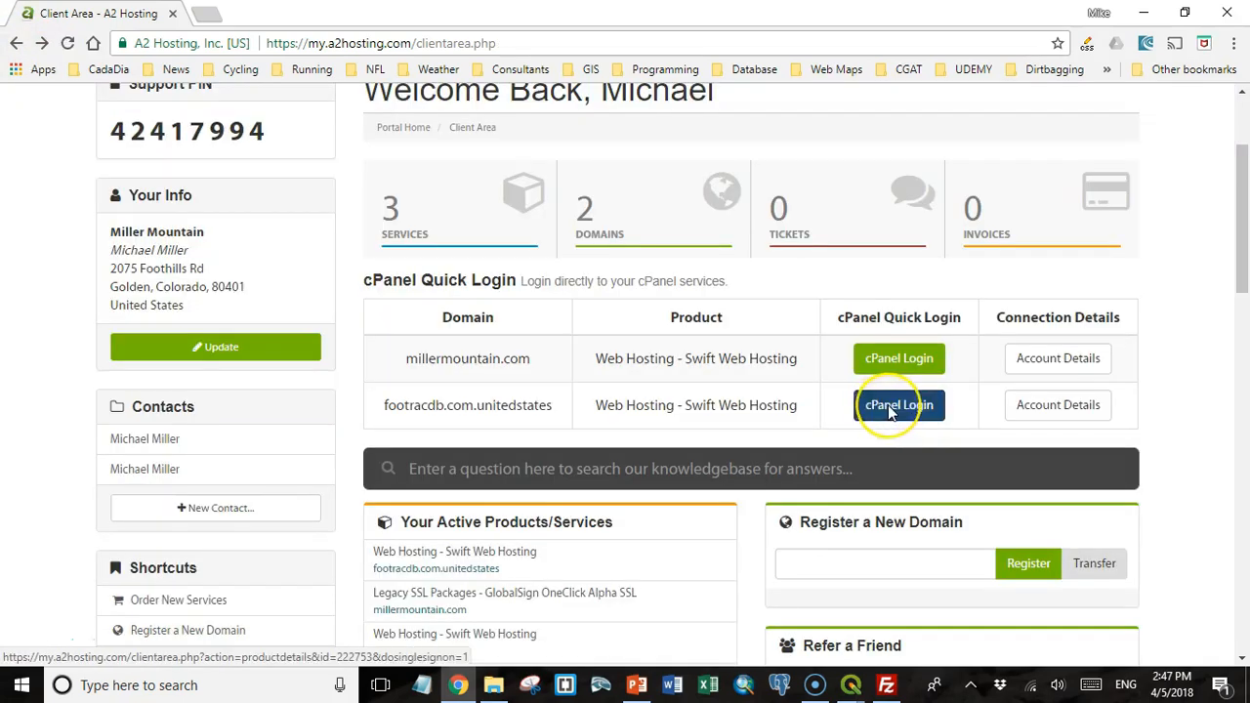
# Log into cPanel for footracdb.com.unitedstates and browse the Forums script category.
pyautogui.click(899, 404)
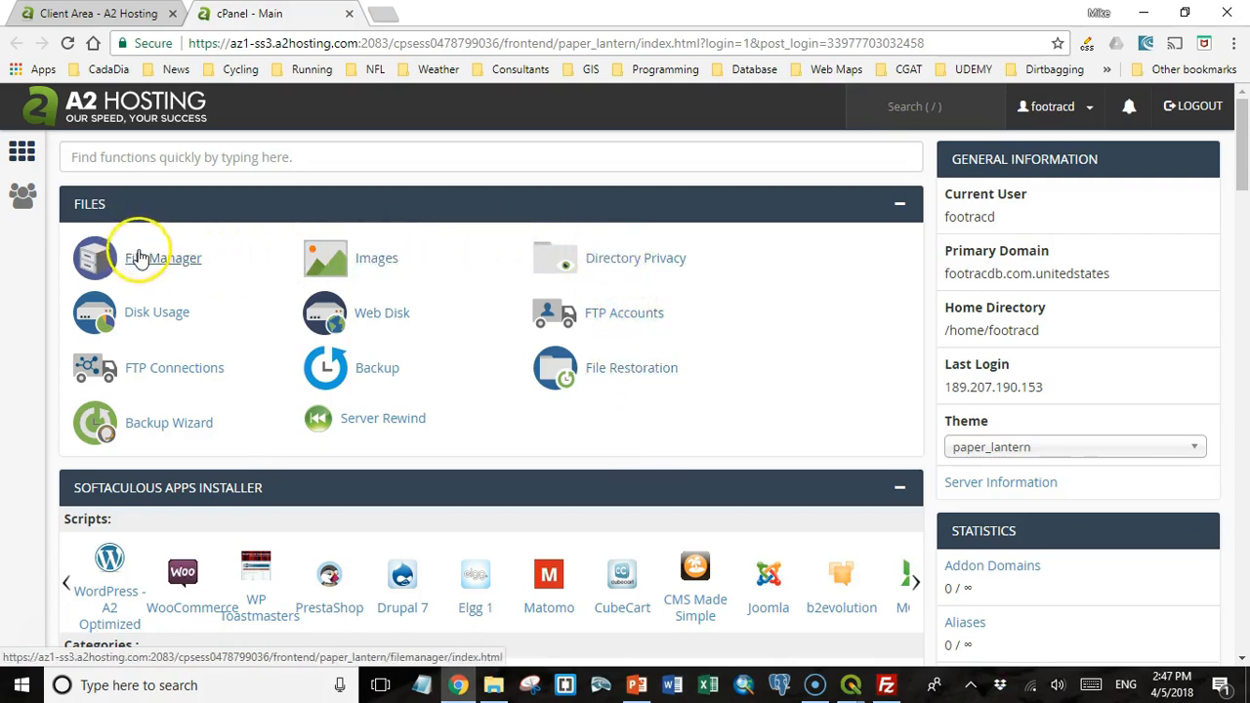
pyautogui.moveTo(168, 269)
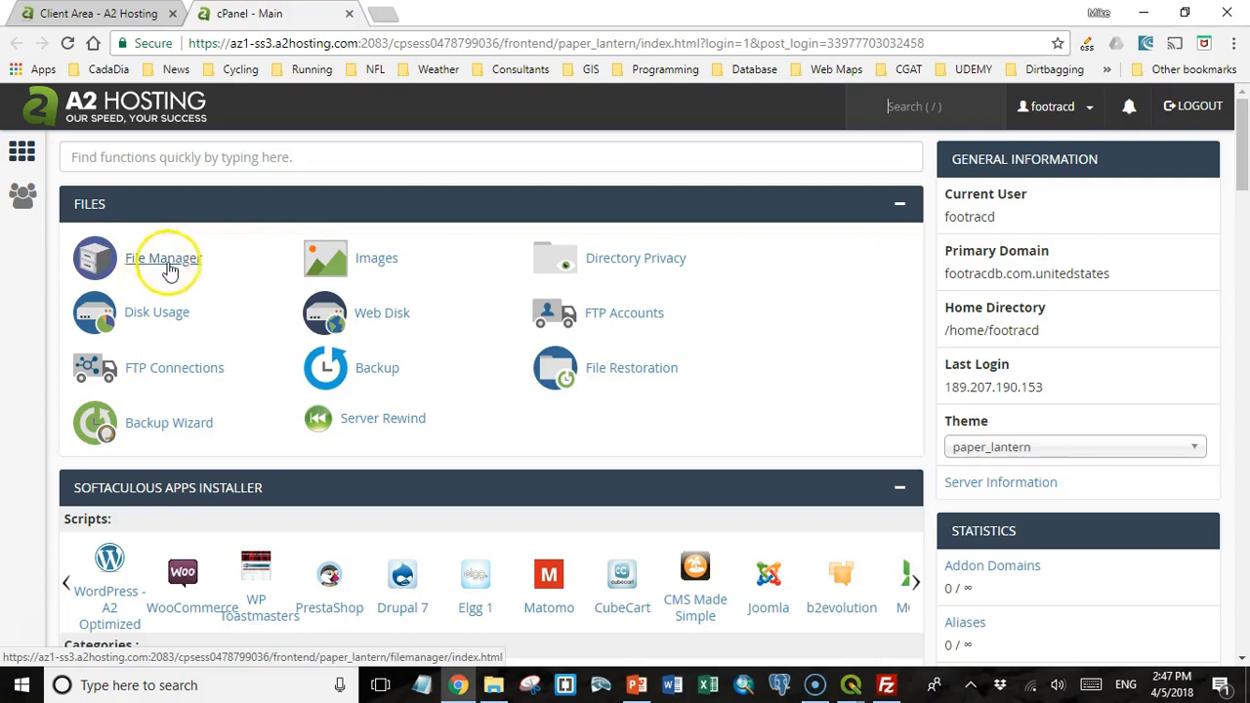
pyautogui.scroll(-3)
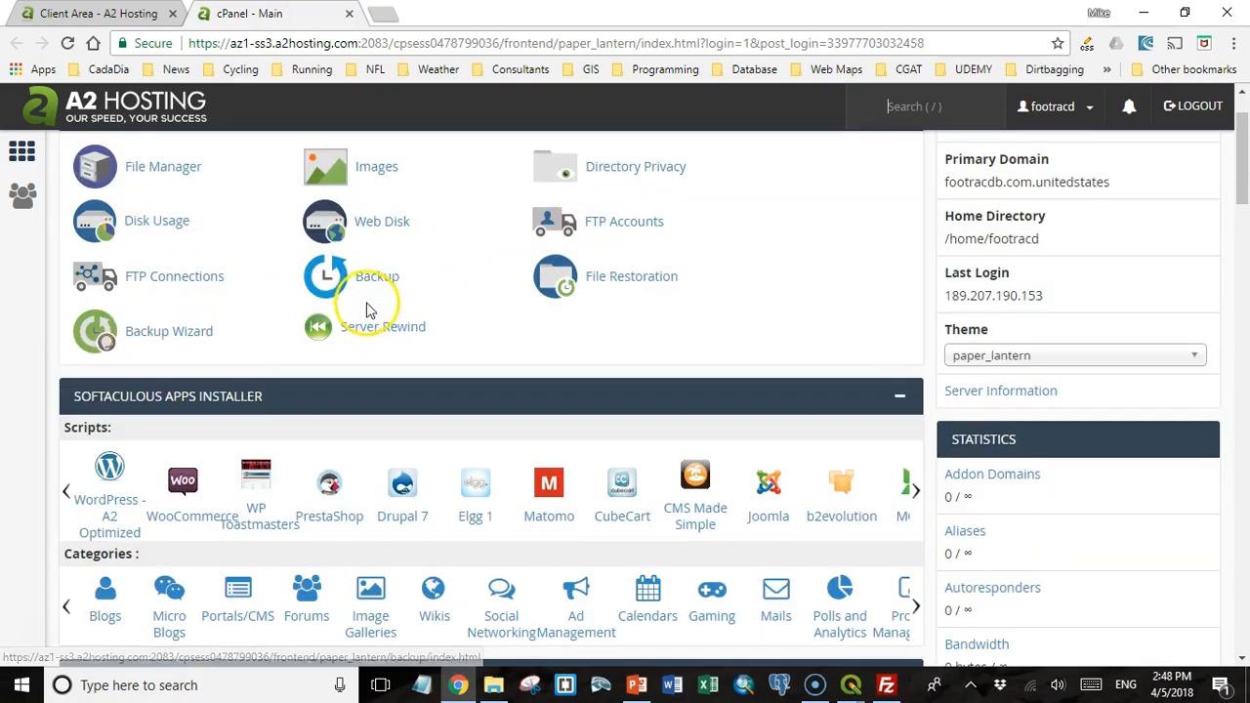
pyautogui.scroll(-3)
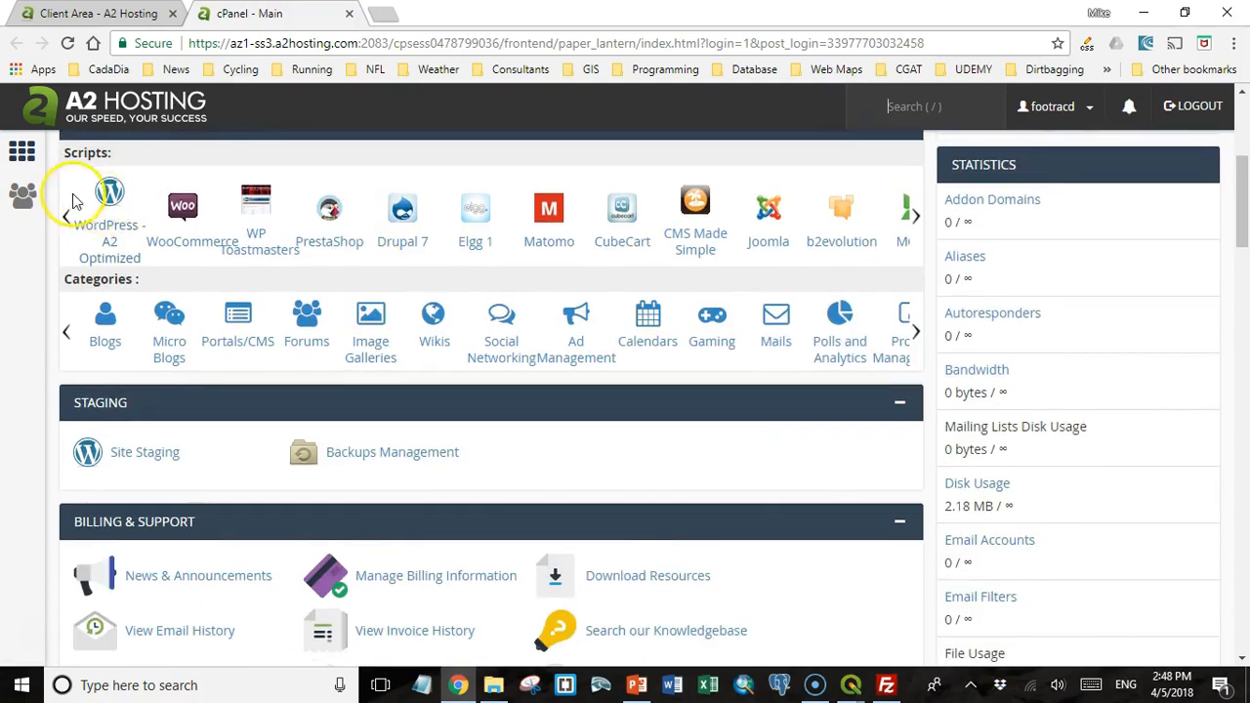
pyautogui.moveTo(110, 192)
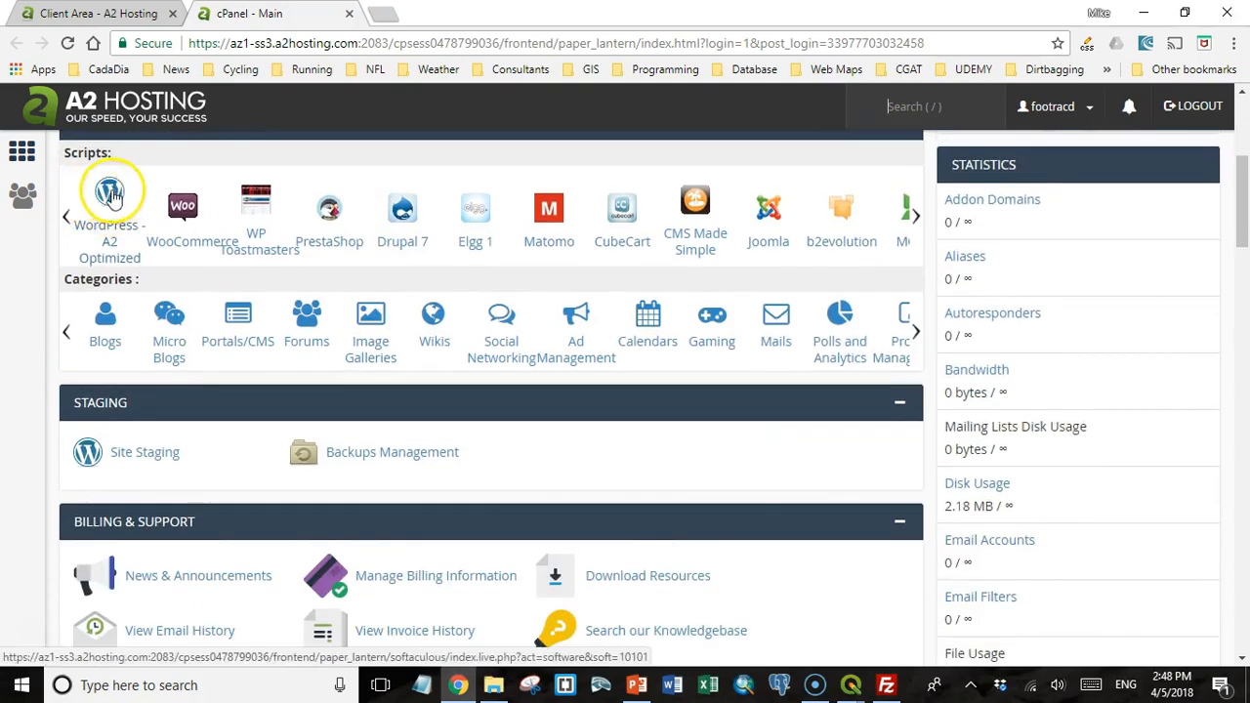
pyautogui.moveTo(329, 210)
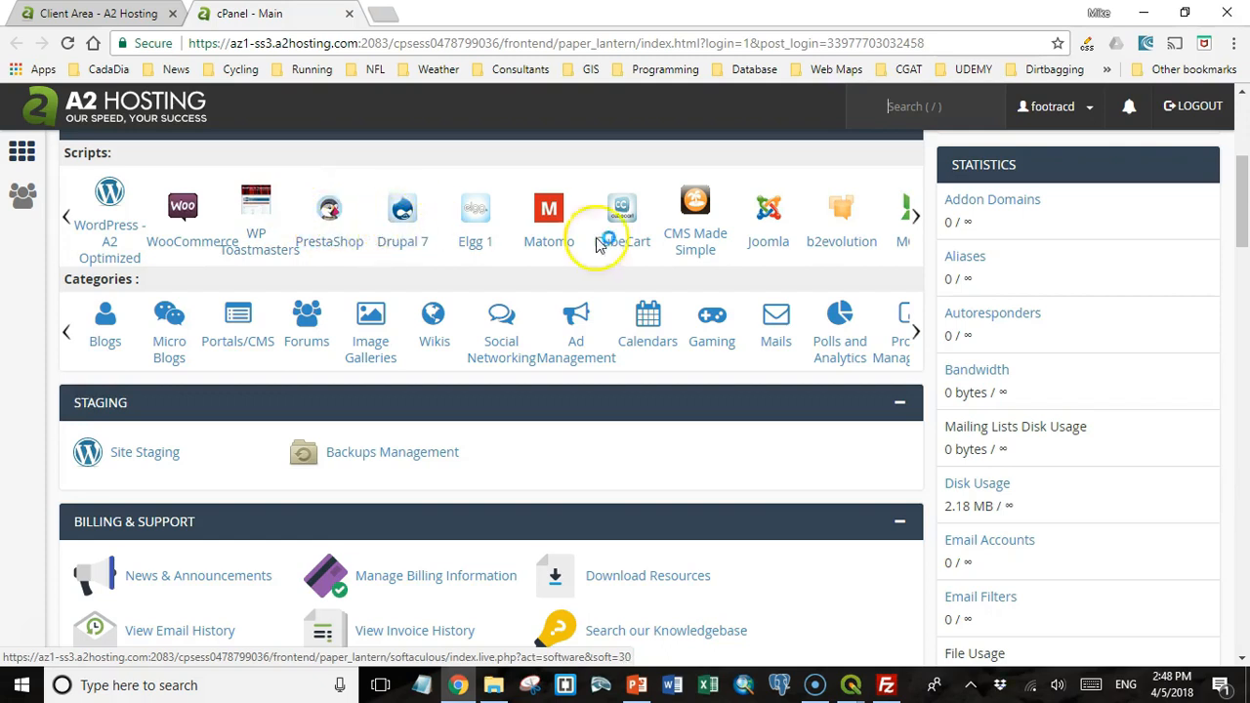
pyautogui.click(306, 322)
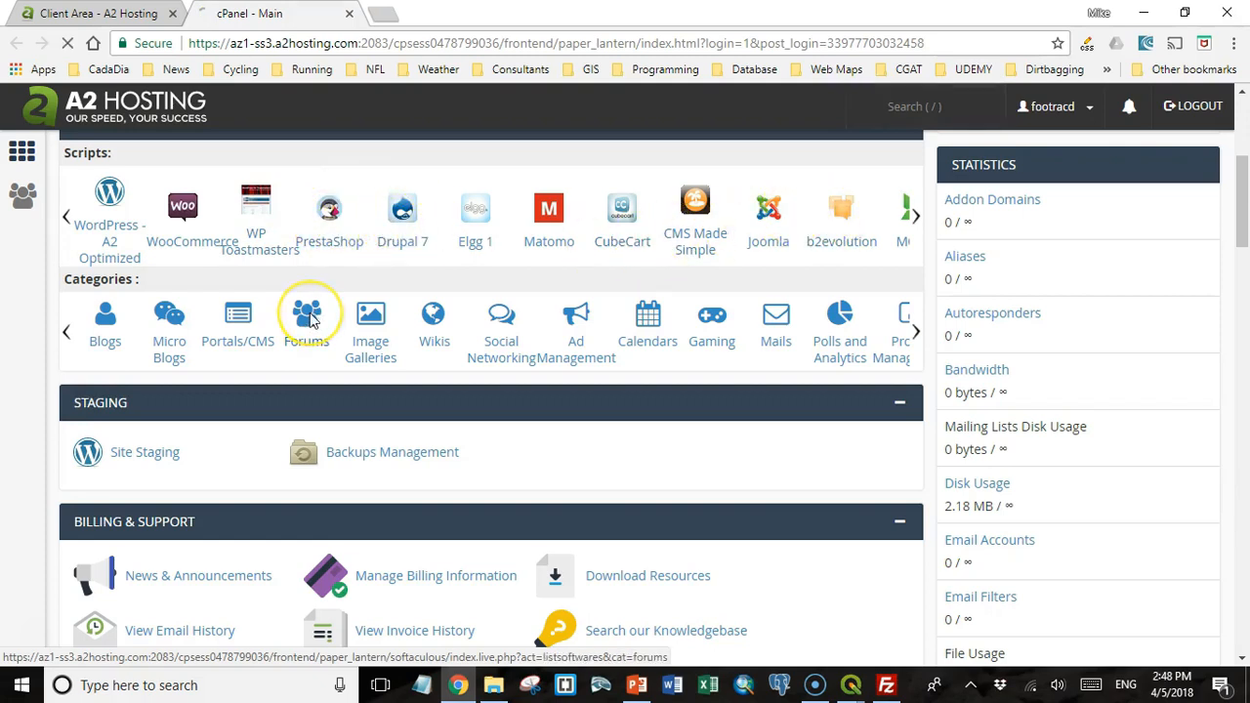
pyautogui.click(306, 312)
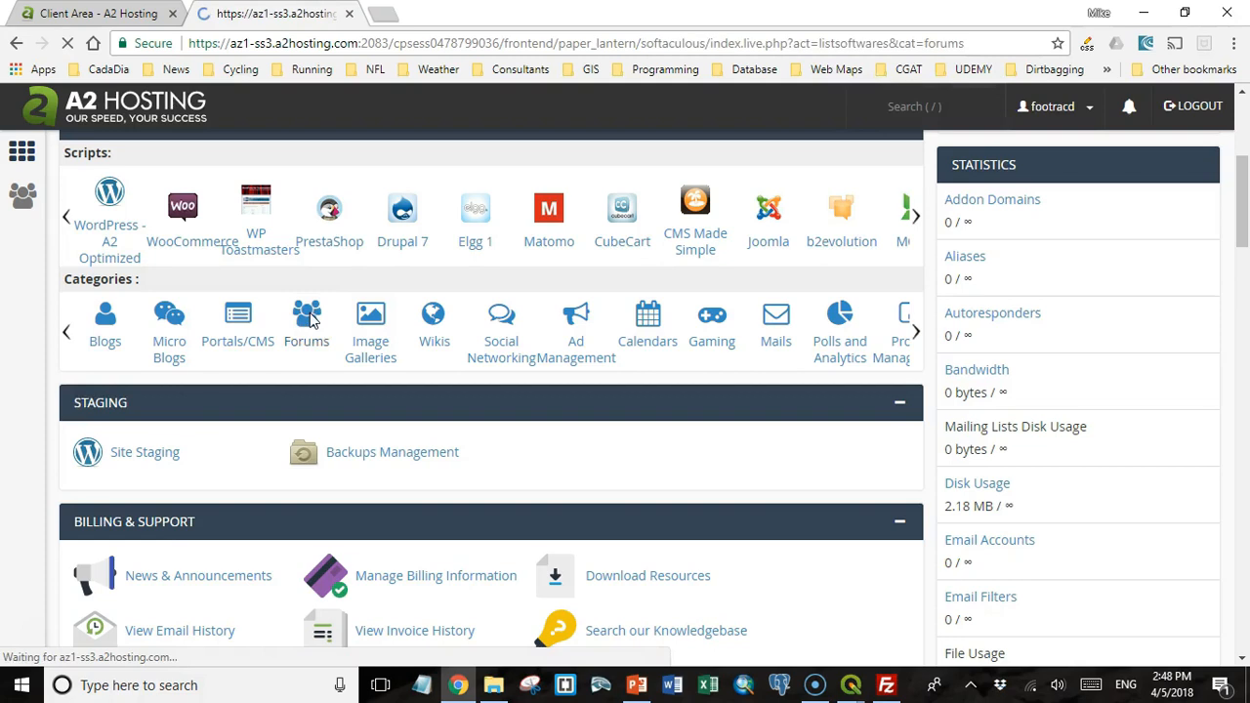
pyautogui.click(307, 322)
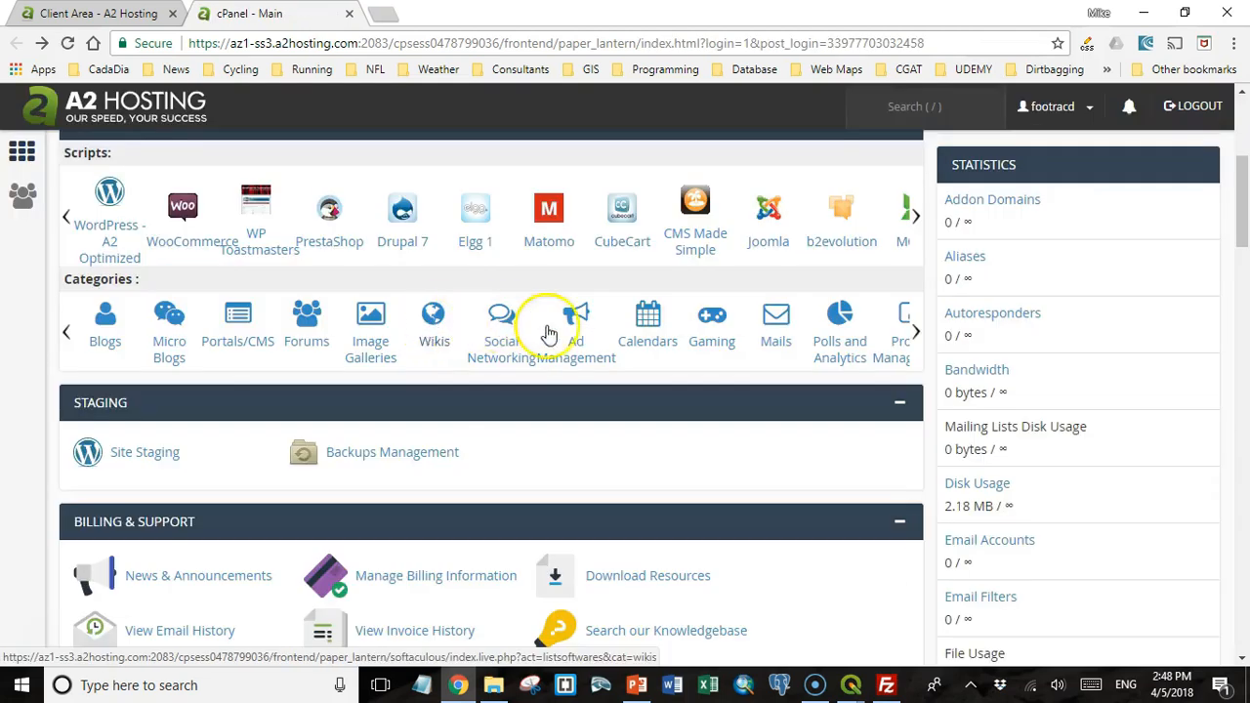
pyautogui.moveTo(398, 381)
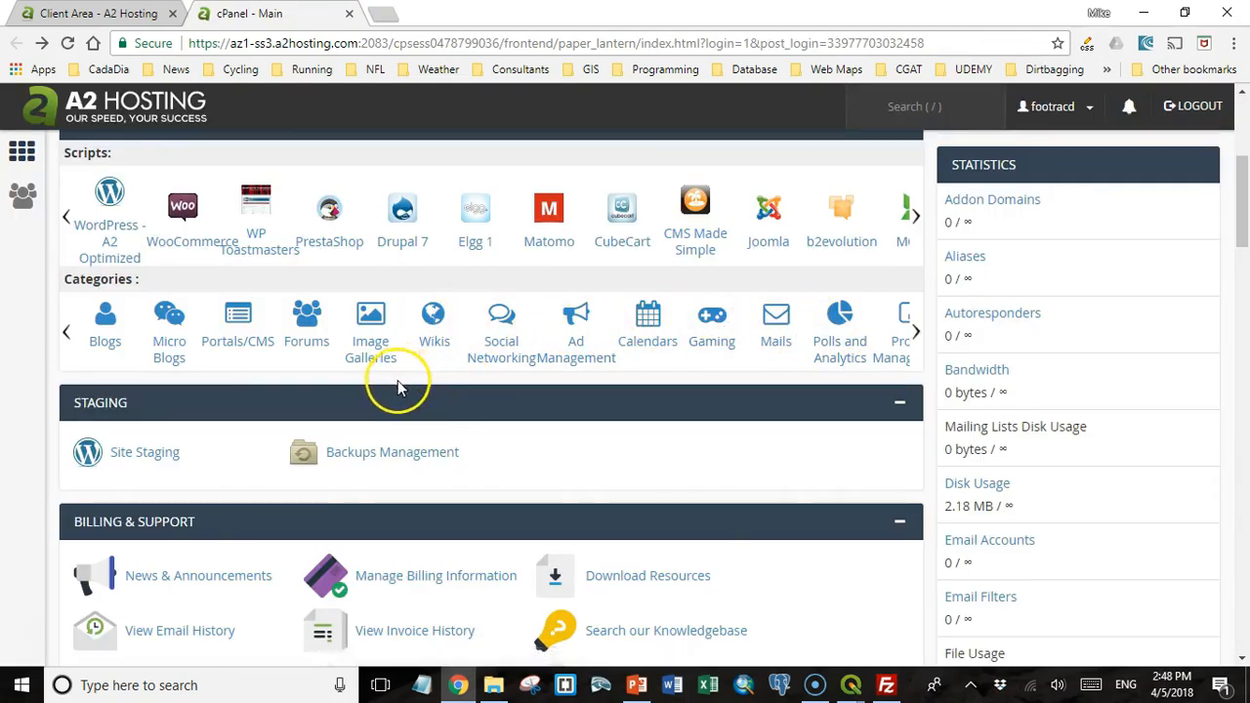
# Scroll the cPanel home down to the Databases tools, including PostgreSQL Databases.
pyautogui.scroll(-3)
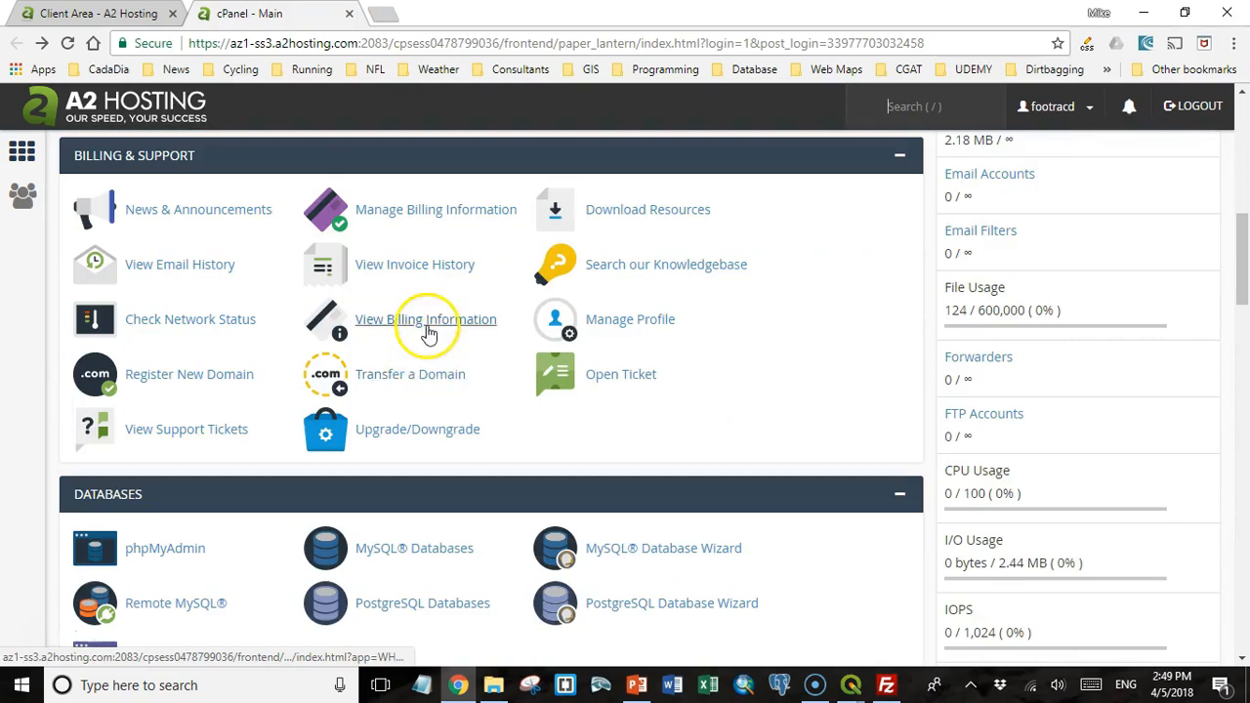
pyautogui.moveTo(395, 386)
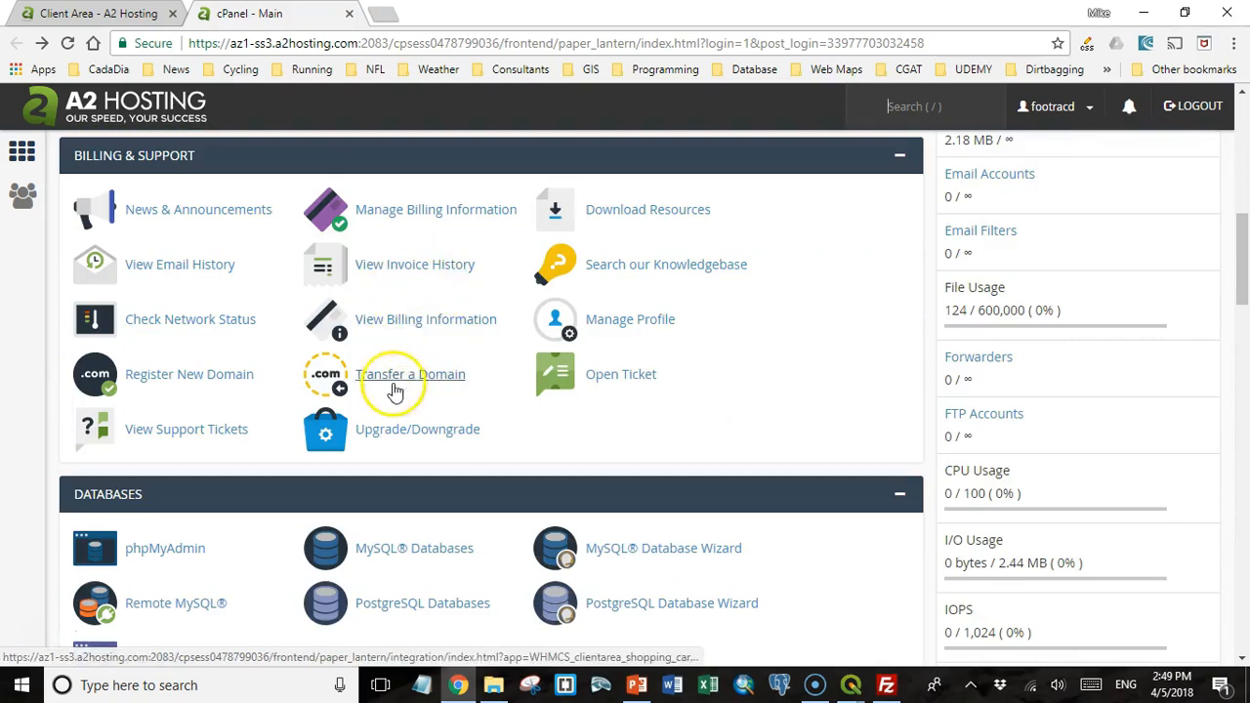
pyautogui.moveTo(605, 381)
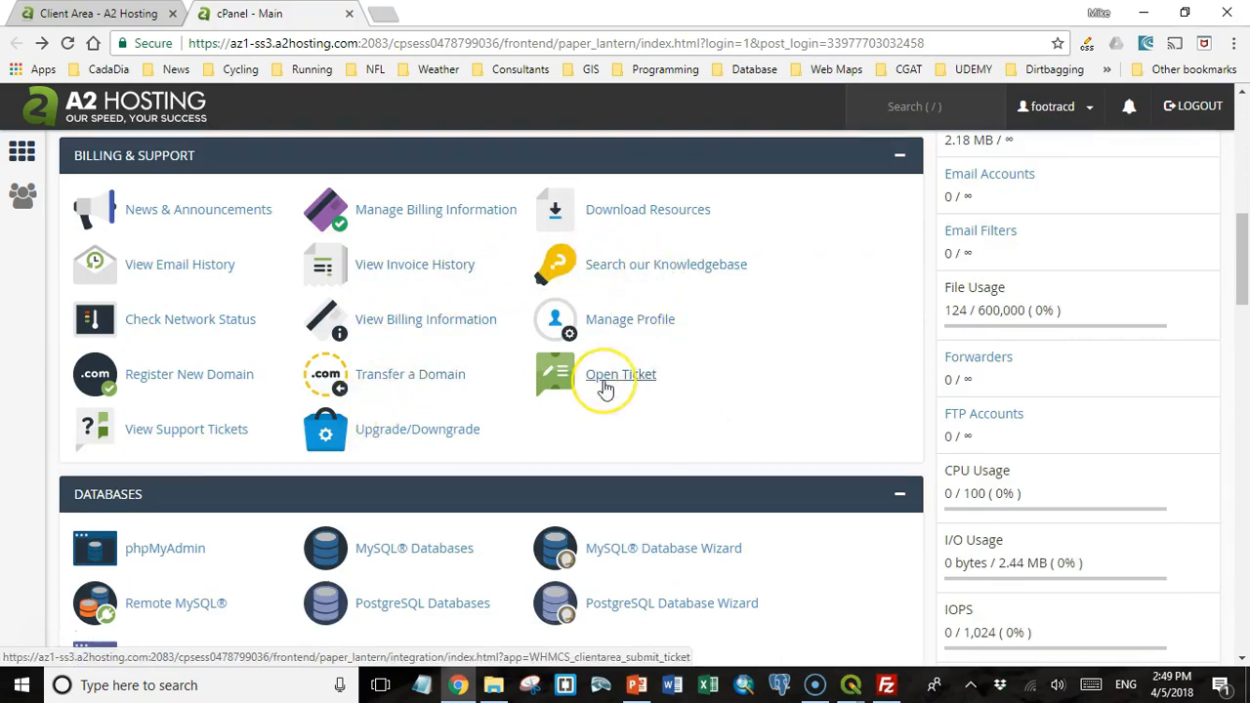
pyautogui.scroll(-3)
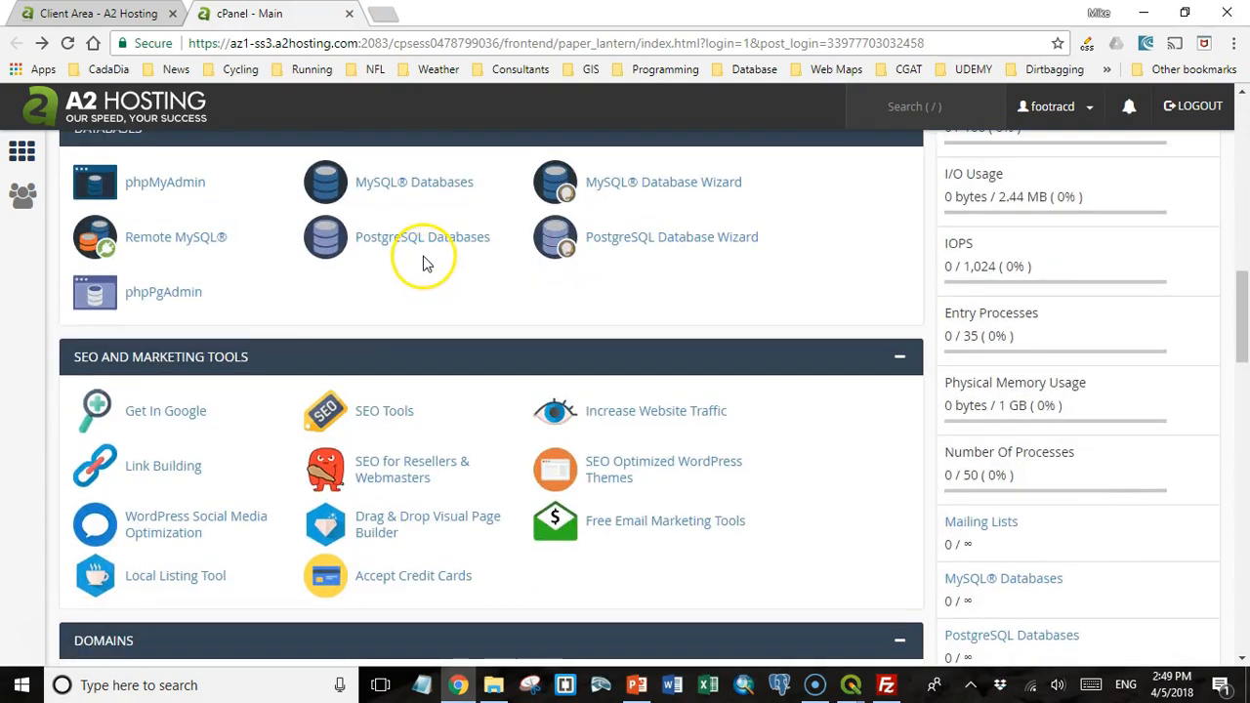
pyautogui.moveTo(634, 254)
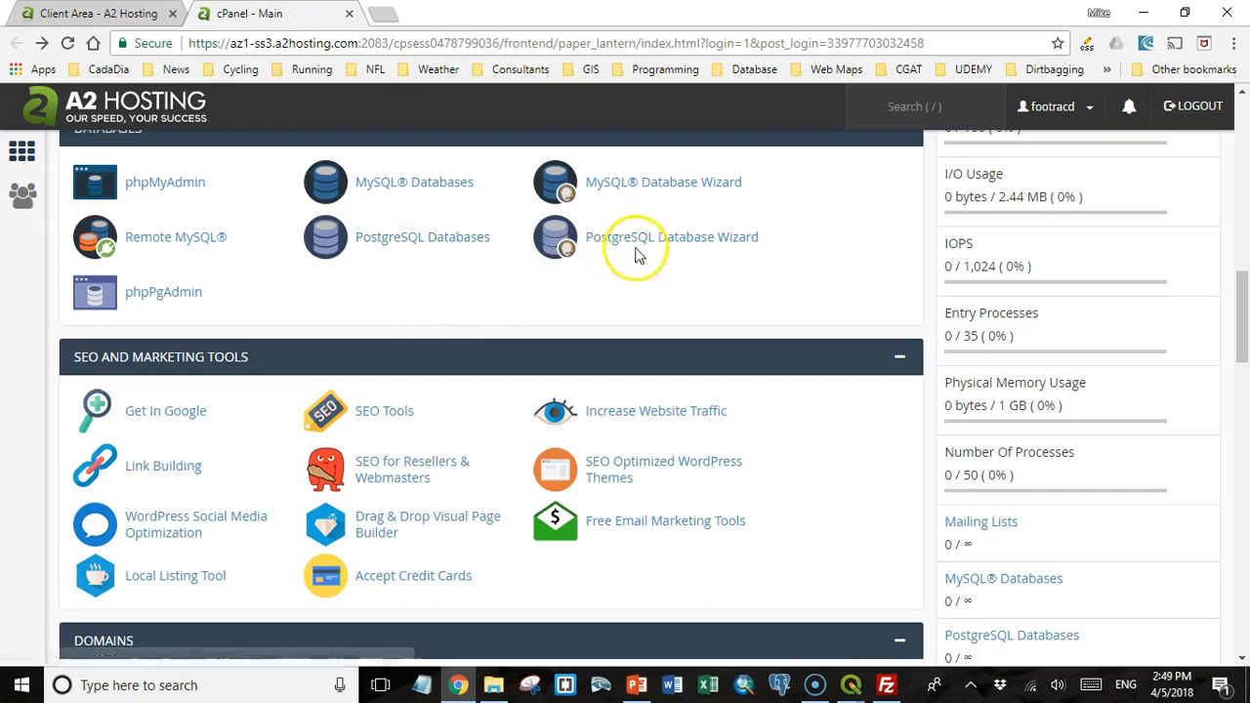
pyautogui.scroll(-3)
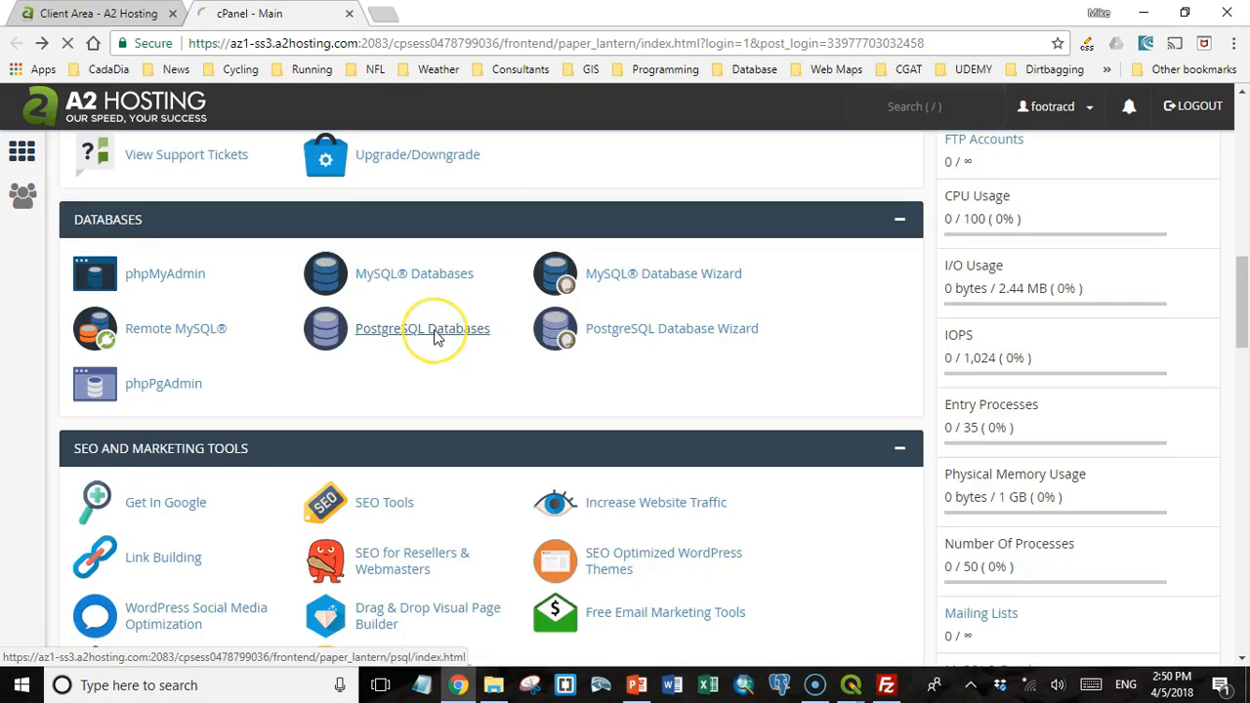
# Add the PostgreSQL user footracd_mike with a password under Add New User.
pyautogui.click(421, 328)
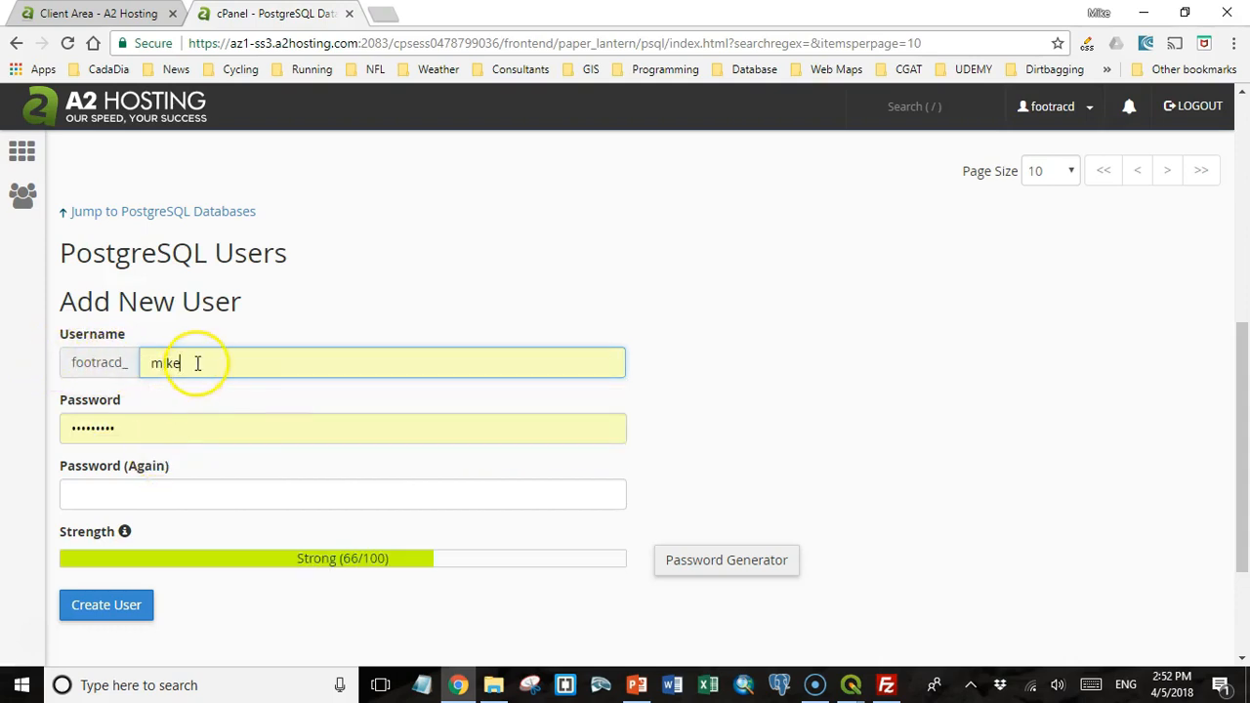
pyautogui.click(343, 427)
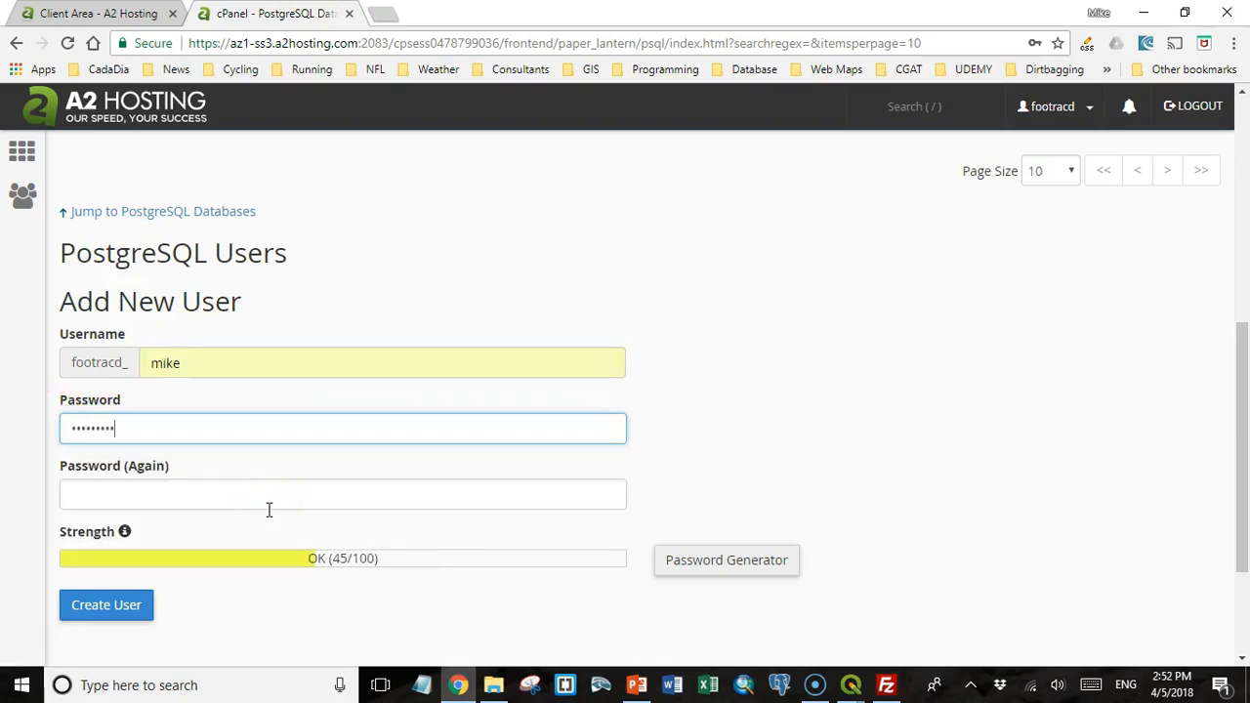
pyautogui.write('••')
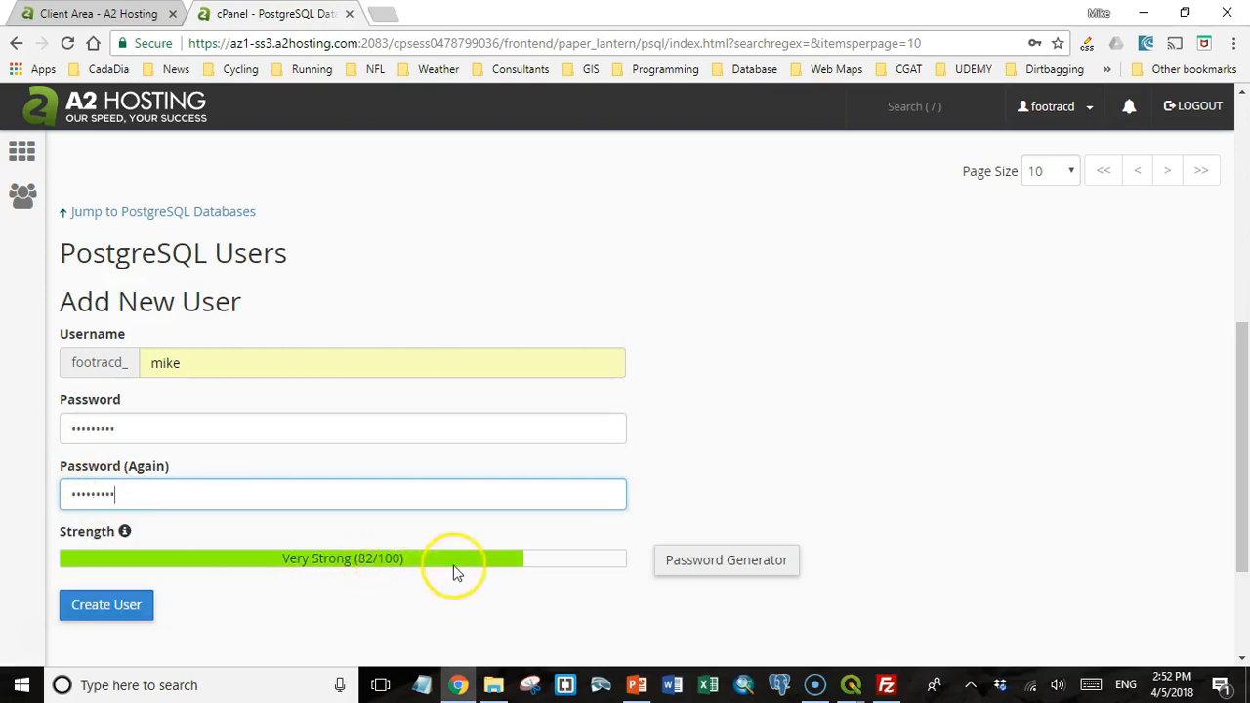
pyautogui.click(106, 604)
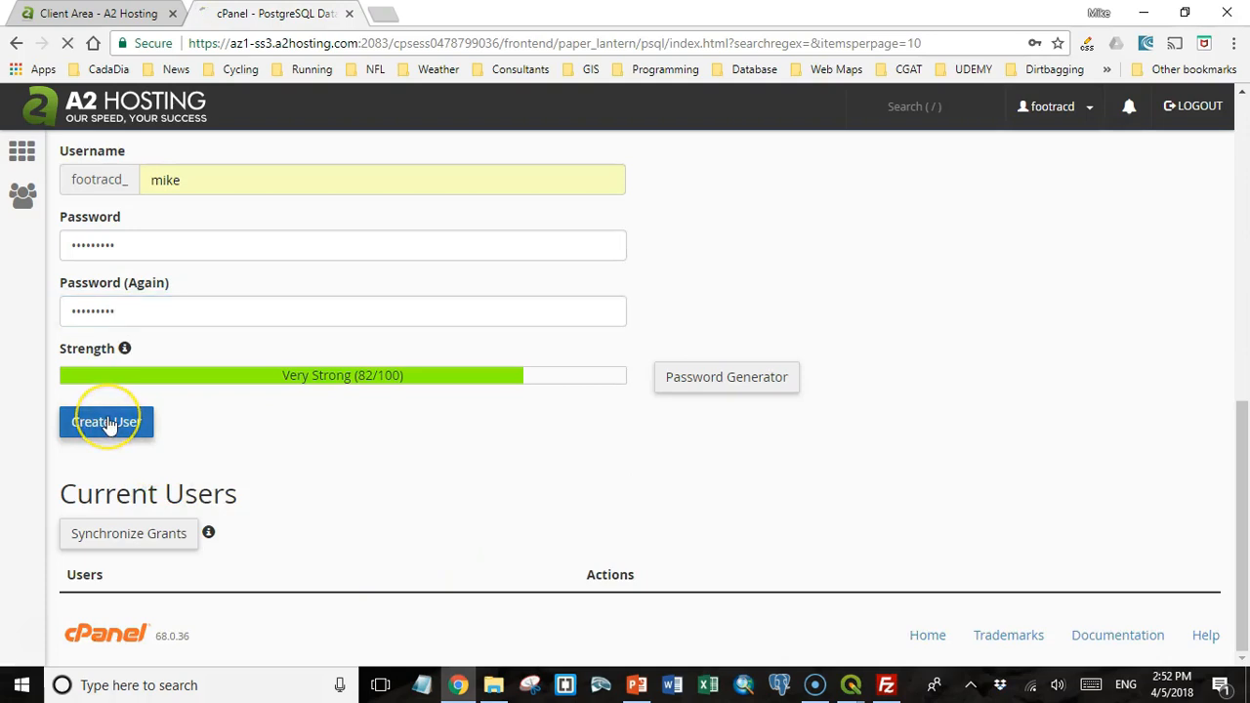
pyautogui.click(106, 420)
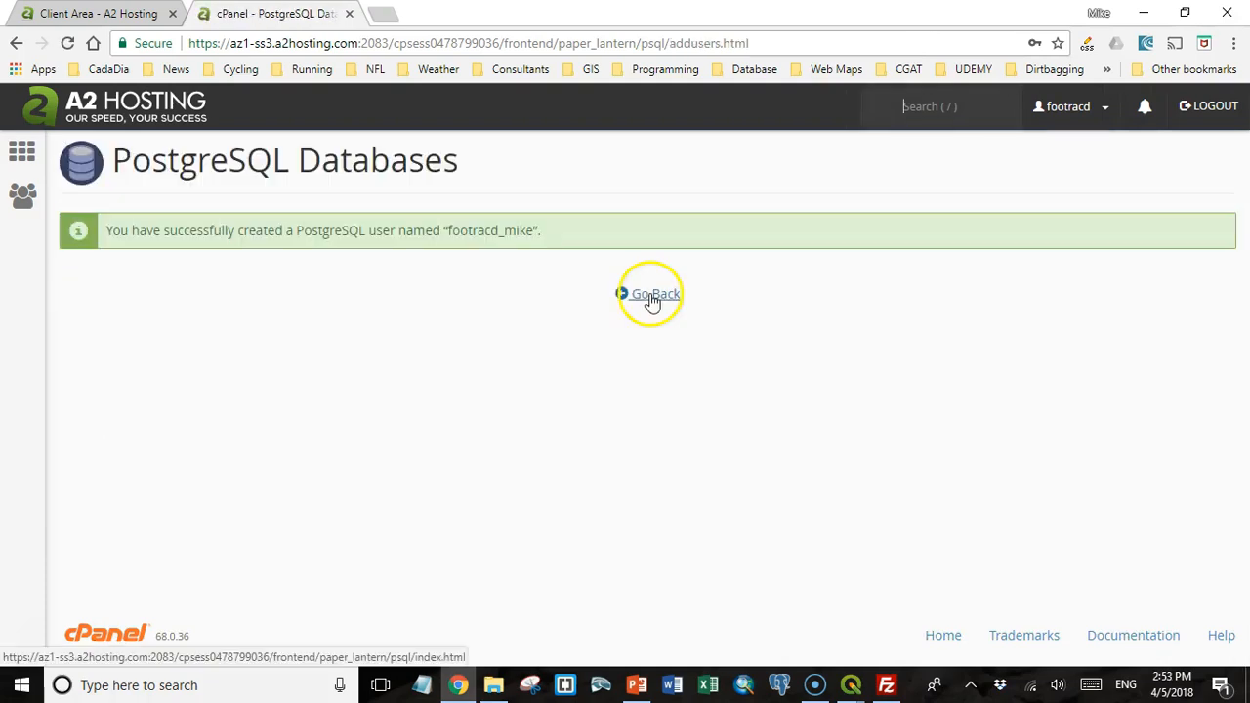
pyautogui.click(655, 293)
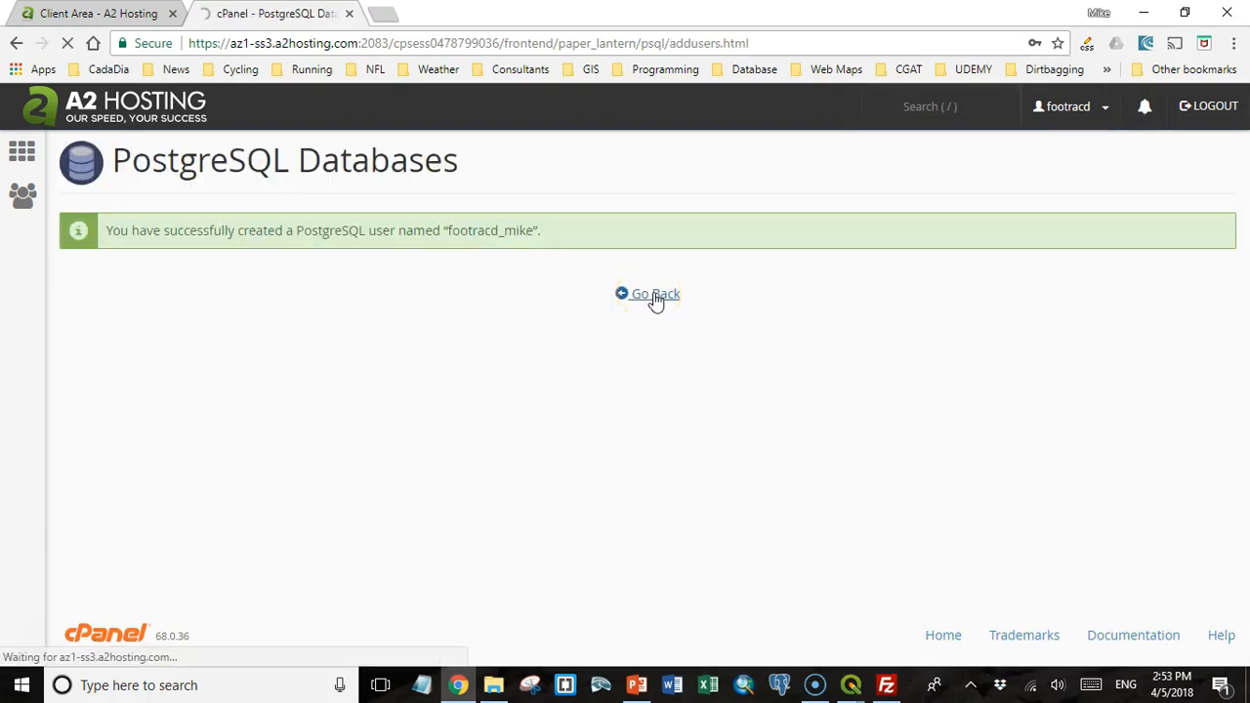
# Create the PostgreSQL database test_gis and review it in the Current Databases list.
pyautogui.click(649, 293)
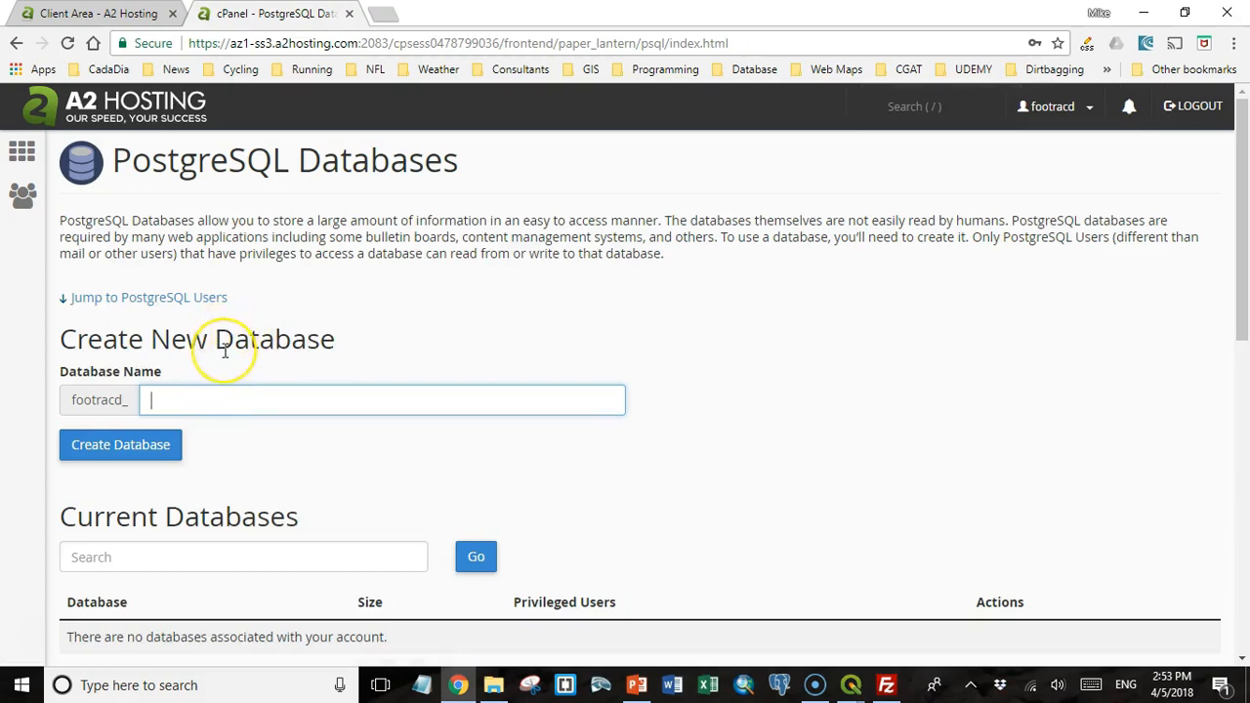
pyautogui.write('test_gis')
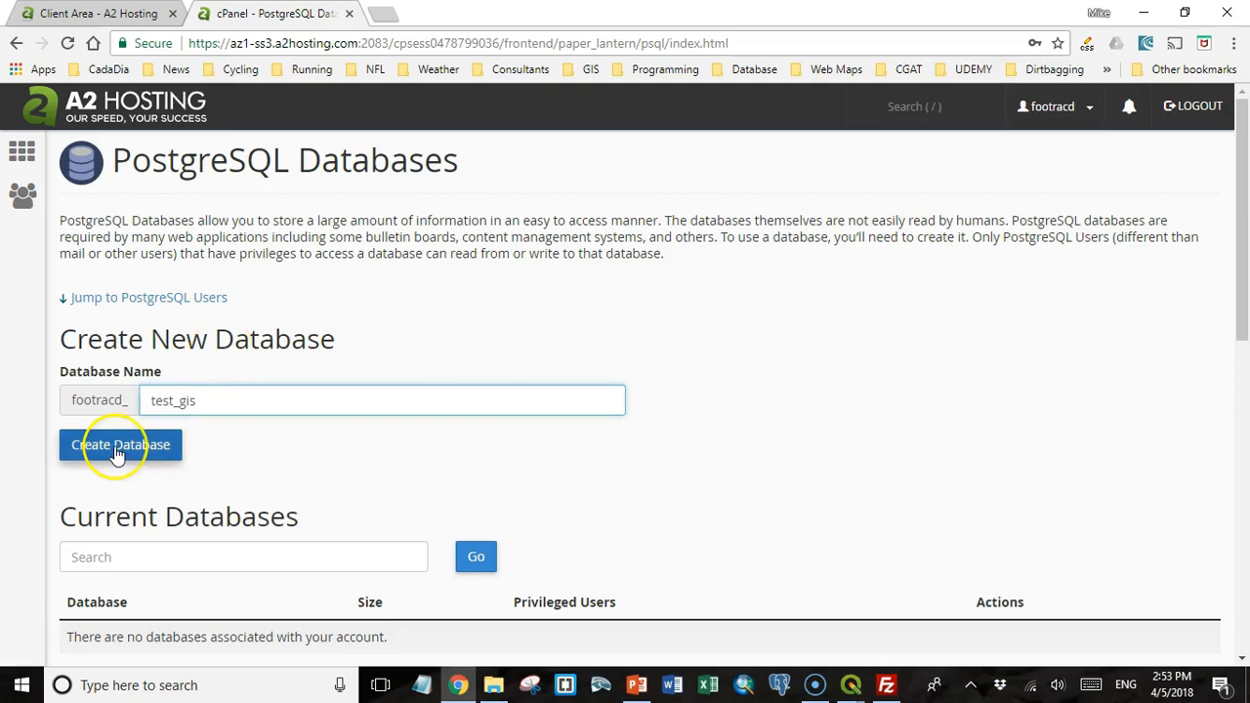
pyautogui.click(120, 444)
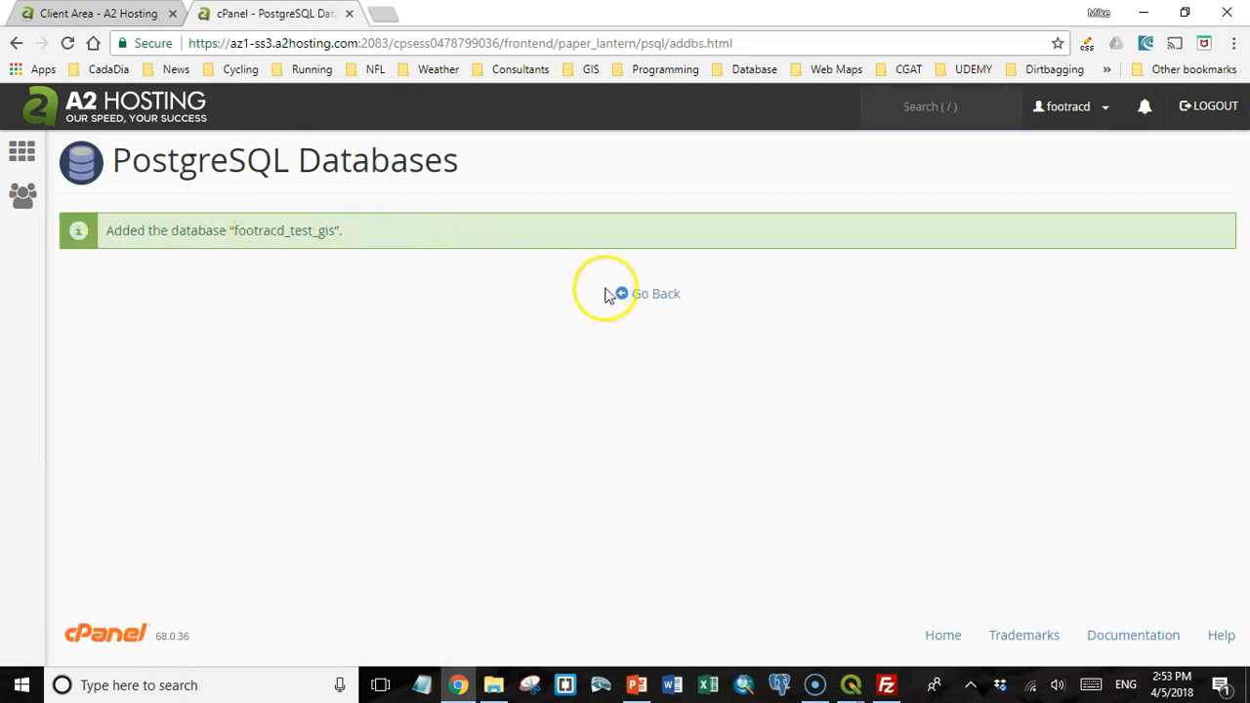
pyautogui.click(655, 293)
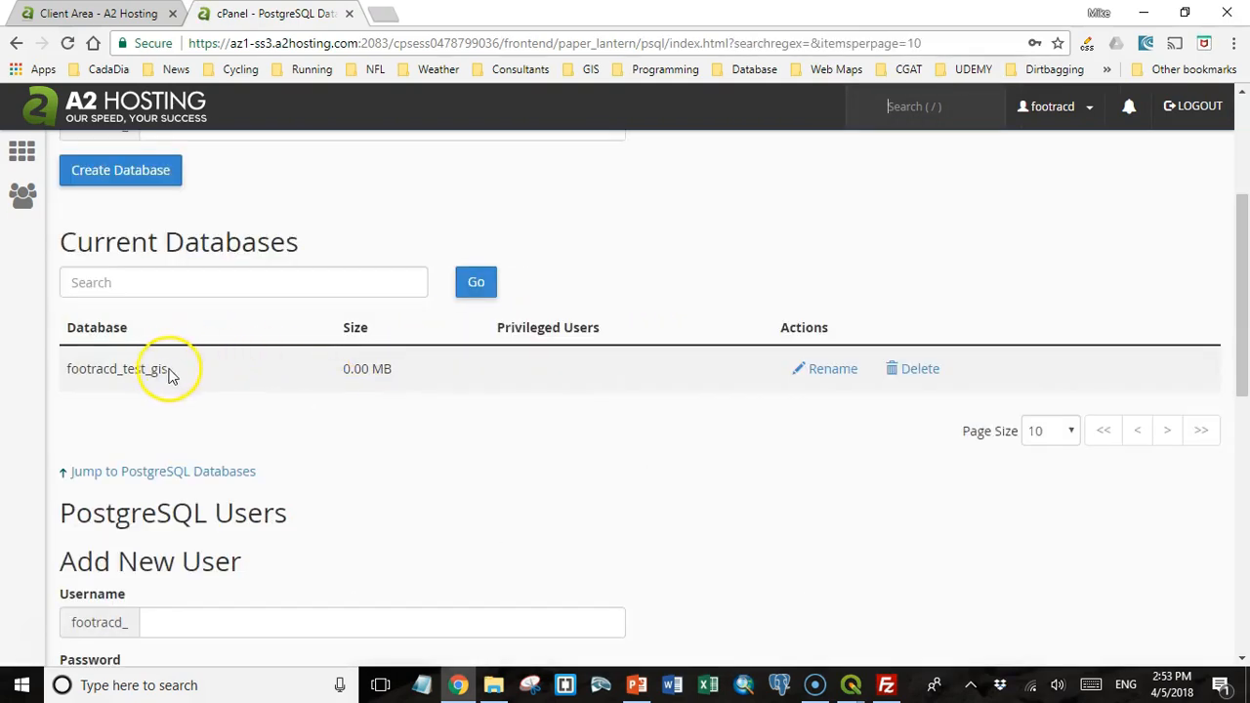
pyautogui.moveTo(833, 368)
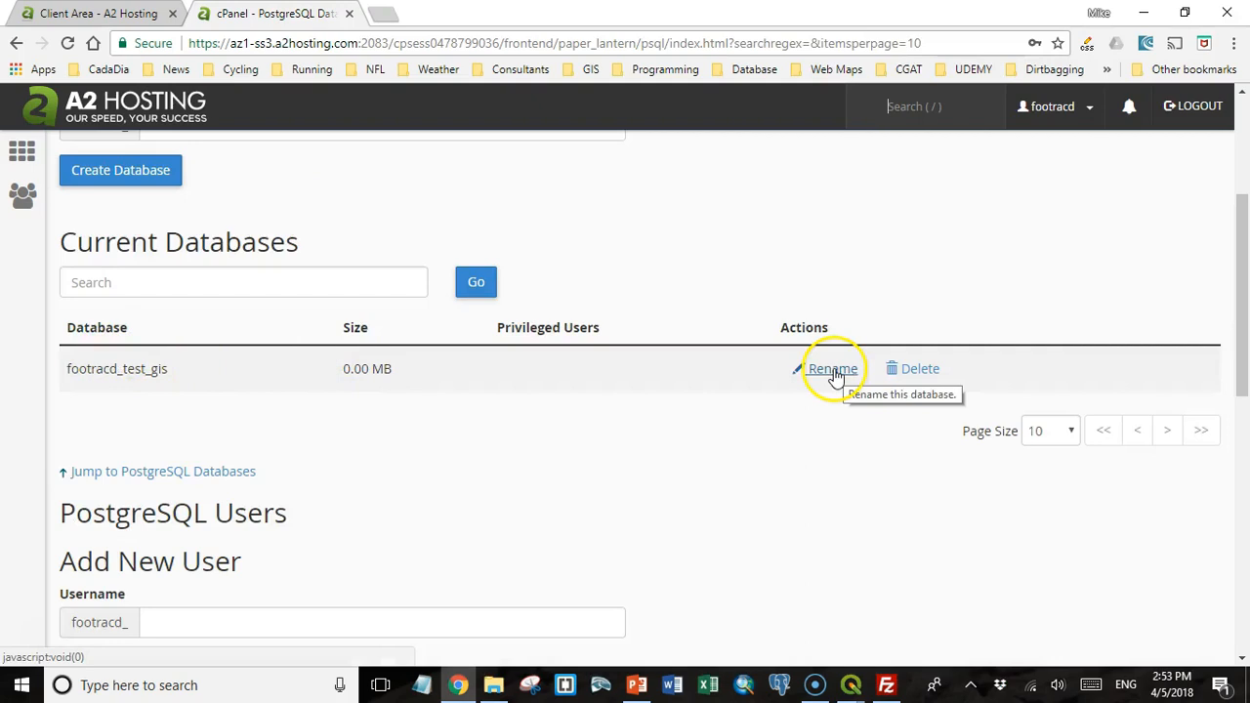
pyautogui.moveTo(669, 428)
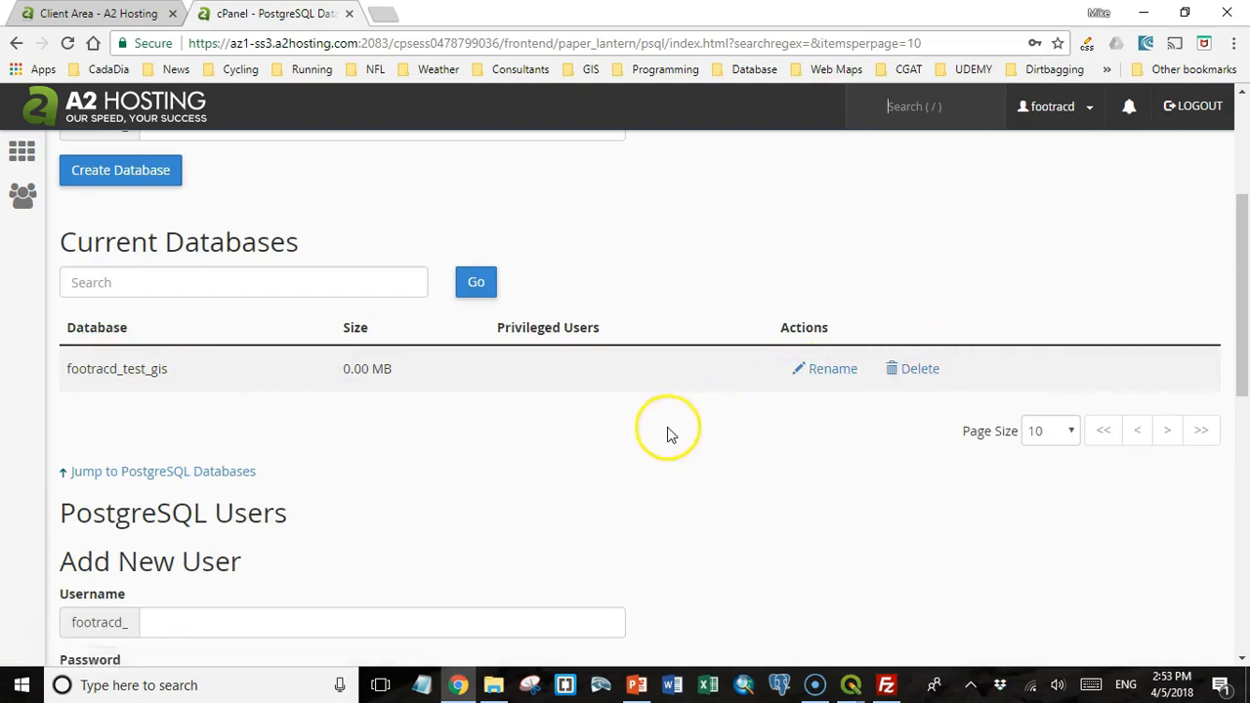
pyautogui.scroll(-3)
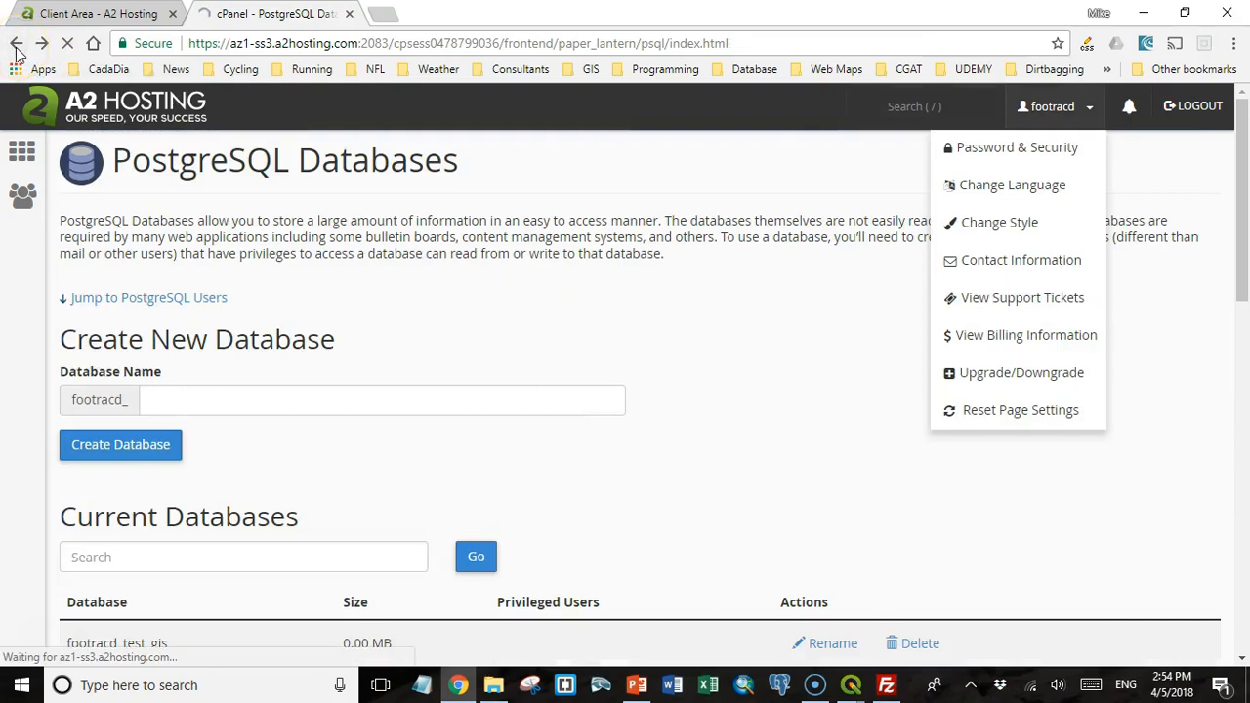
# Log into cPanel for footracdb.com.unitedstates from the Client Area and launch phpPgAdmin.
pyautogui.click(92, 13)
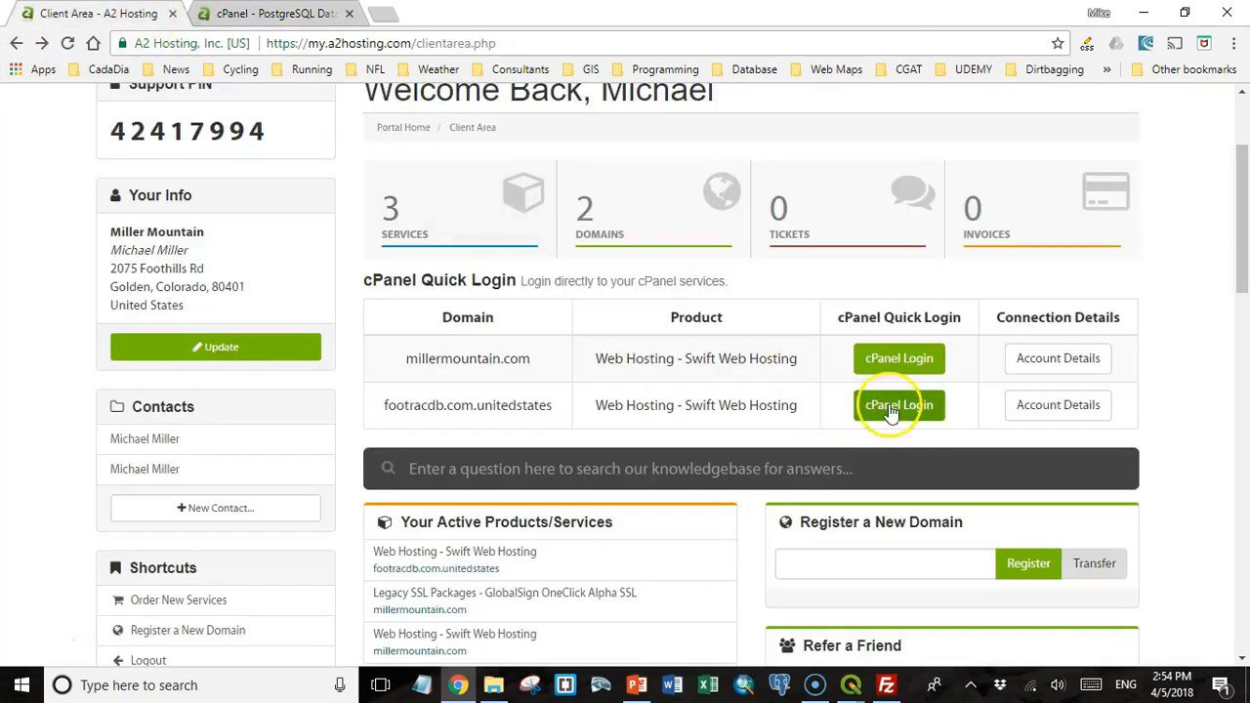
pyautogui.click(898, 404)
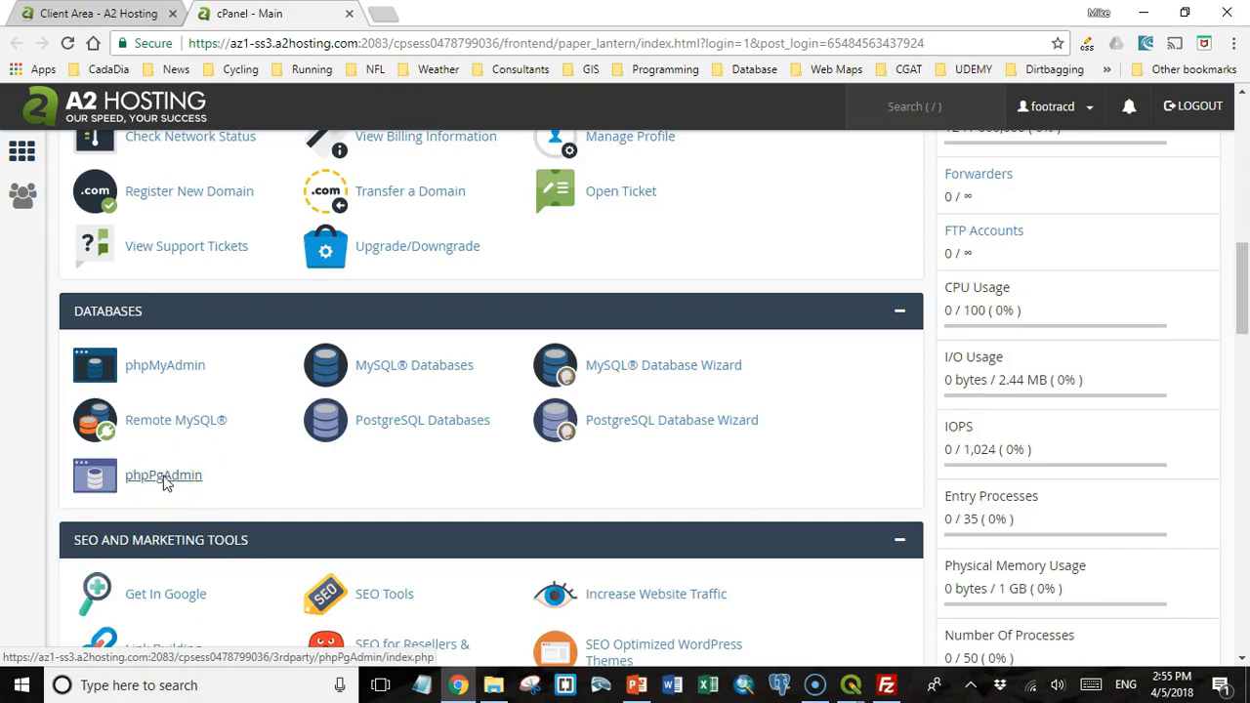
pyautogui.click(163, 475)
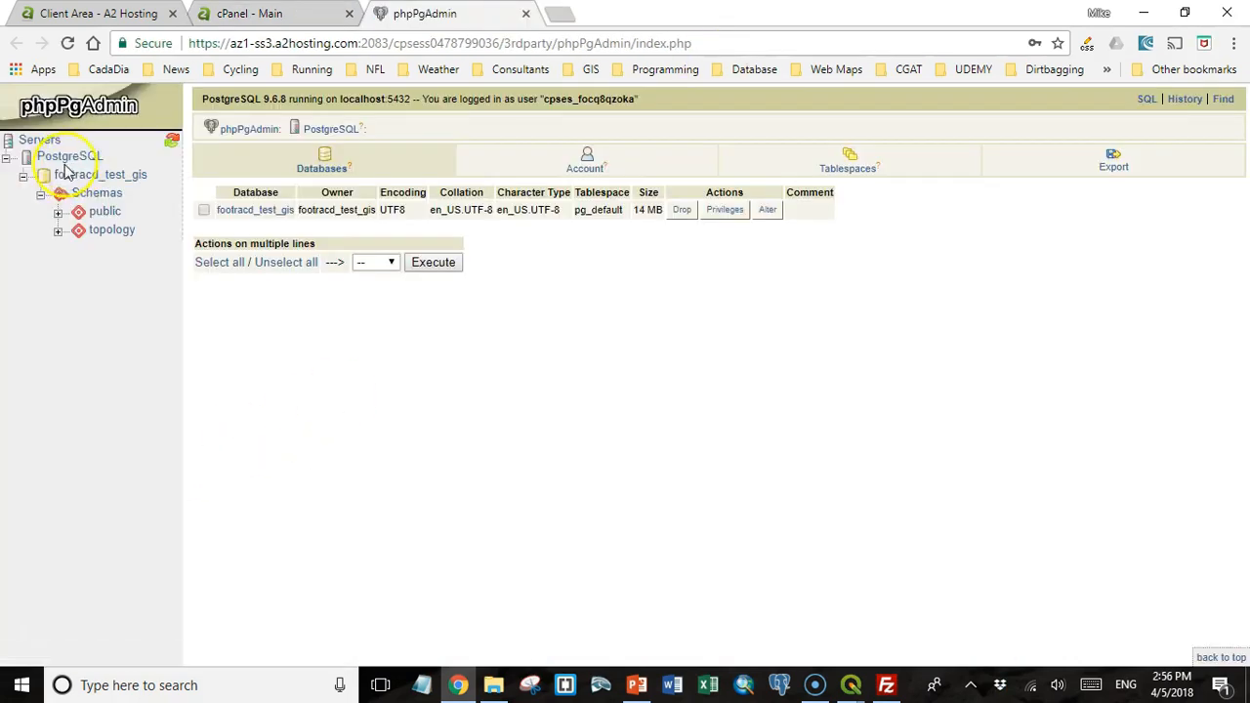
# Browse the public schema's Tables and Functions in the tree, then collapse Tables.
pyautogui.click(97, 173)
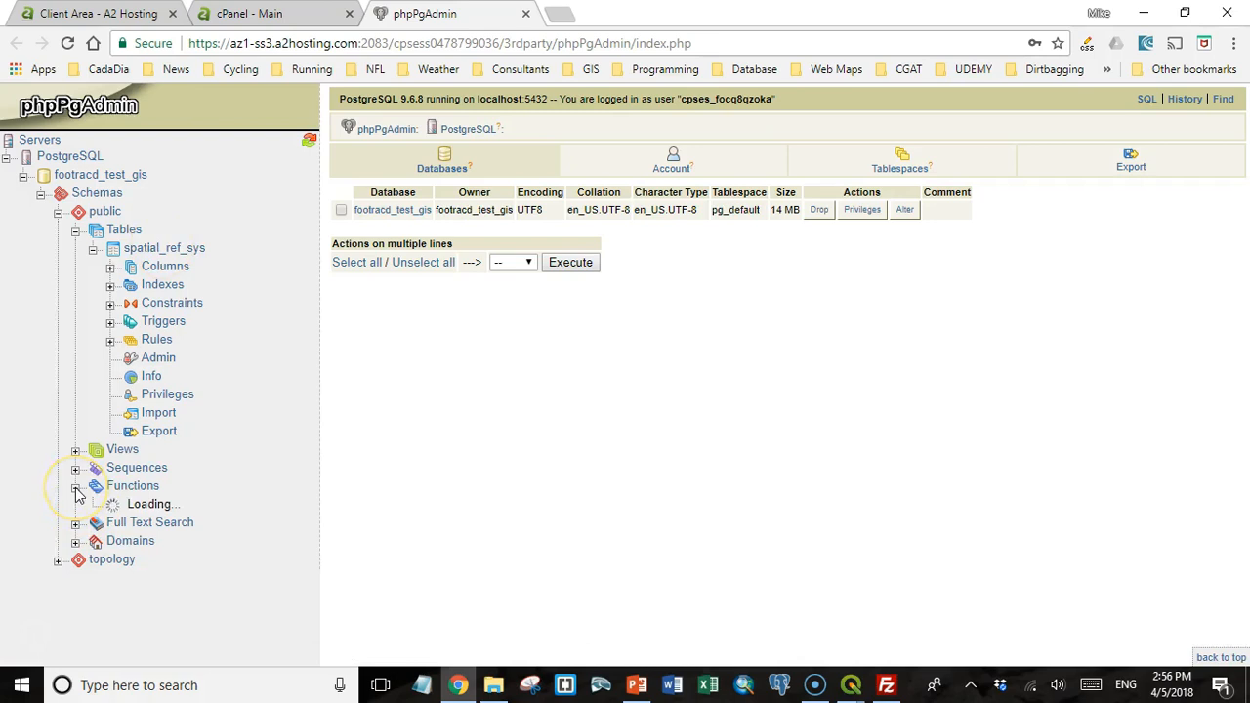
pyautogui.click(75, 485)
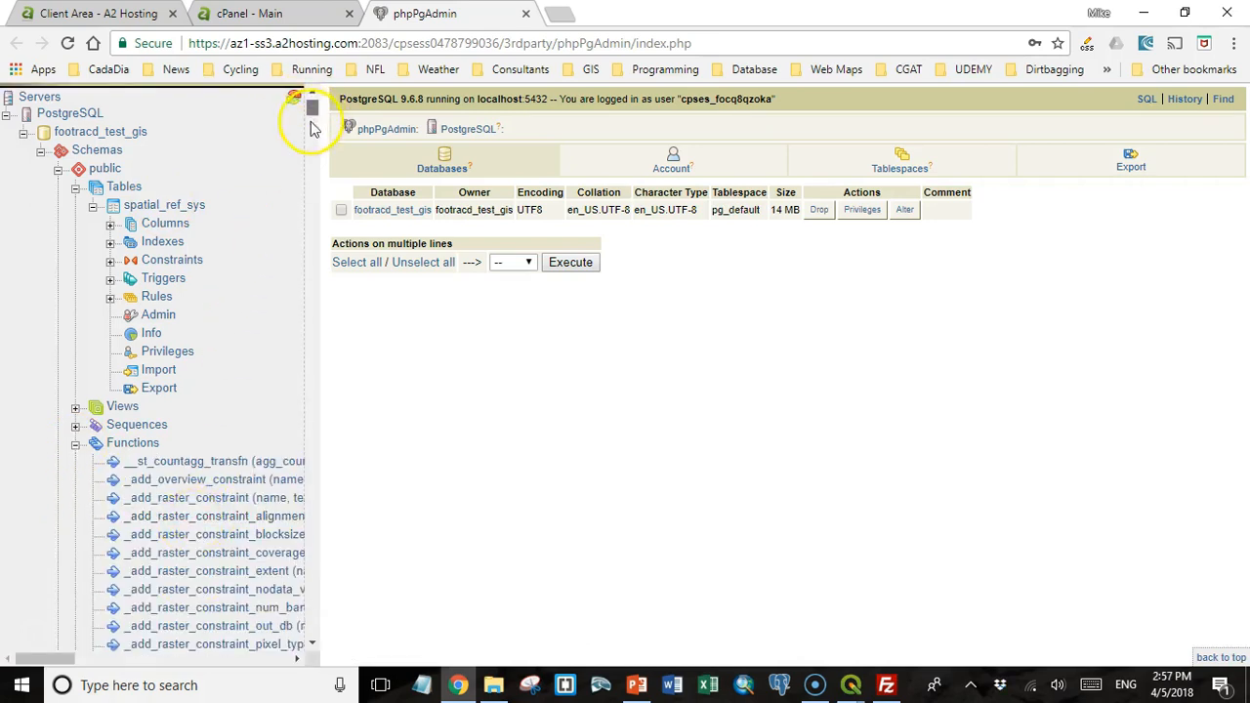
pyautogui.scroll(-3)
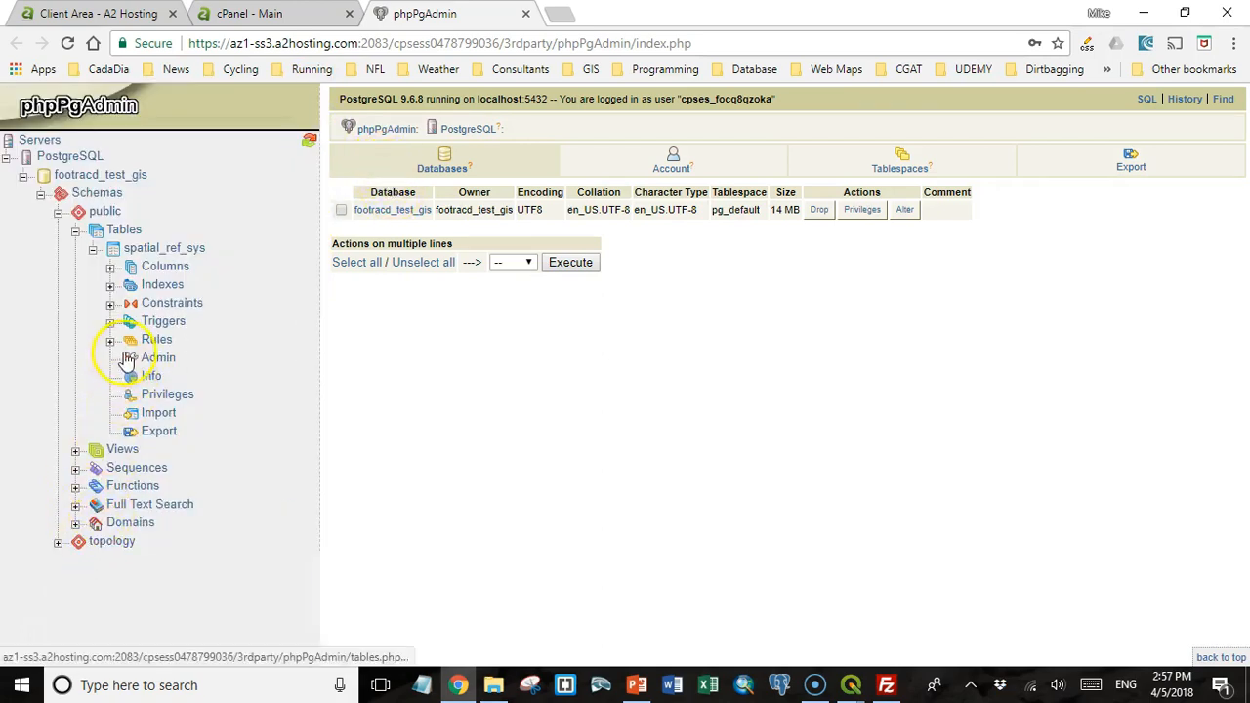
pyautogui.click(76, 229)
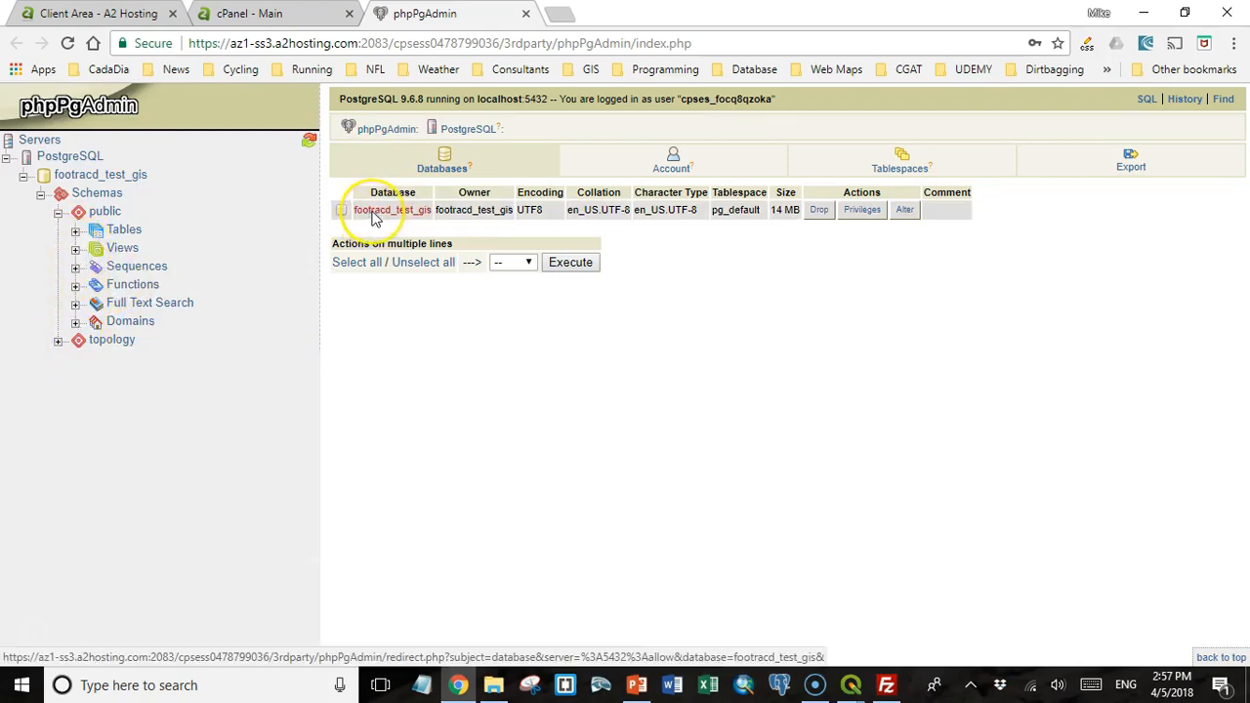
# Open footracd_test_gis and its public schema to view the spatial_ref_sys table.
pyautogui.click(392, 209)
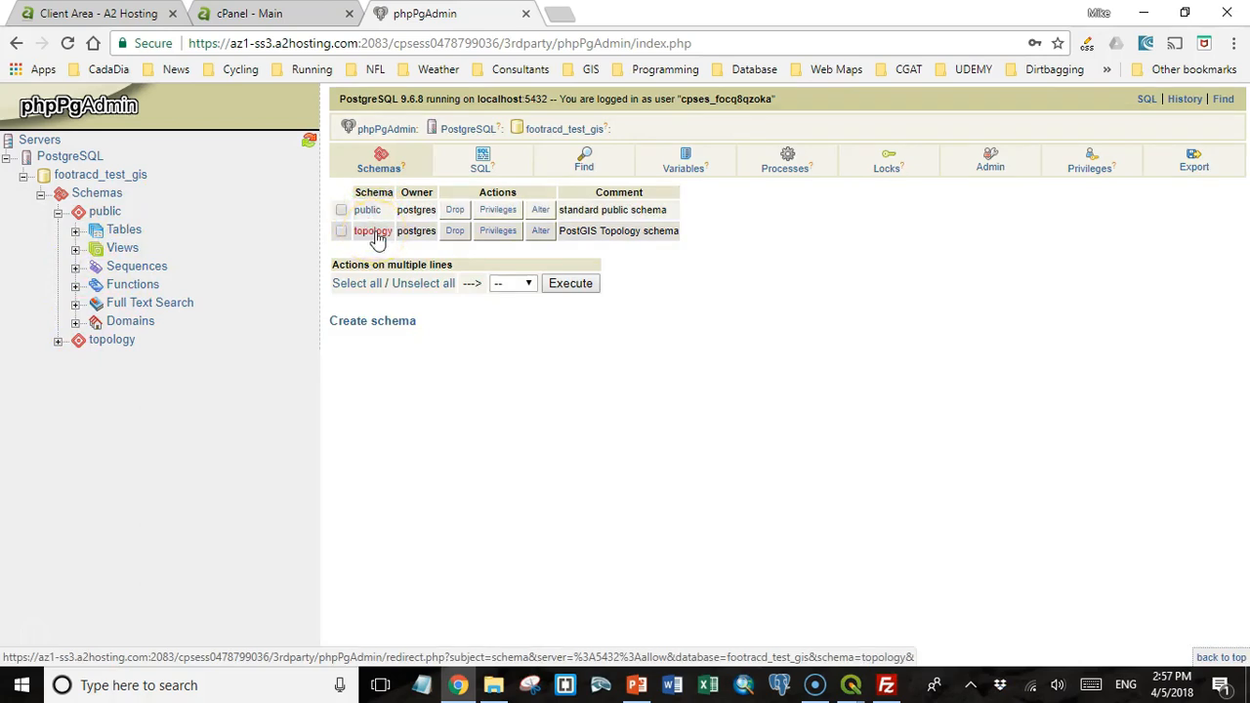
pyautogui.moveTo(376, 239)
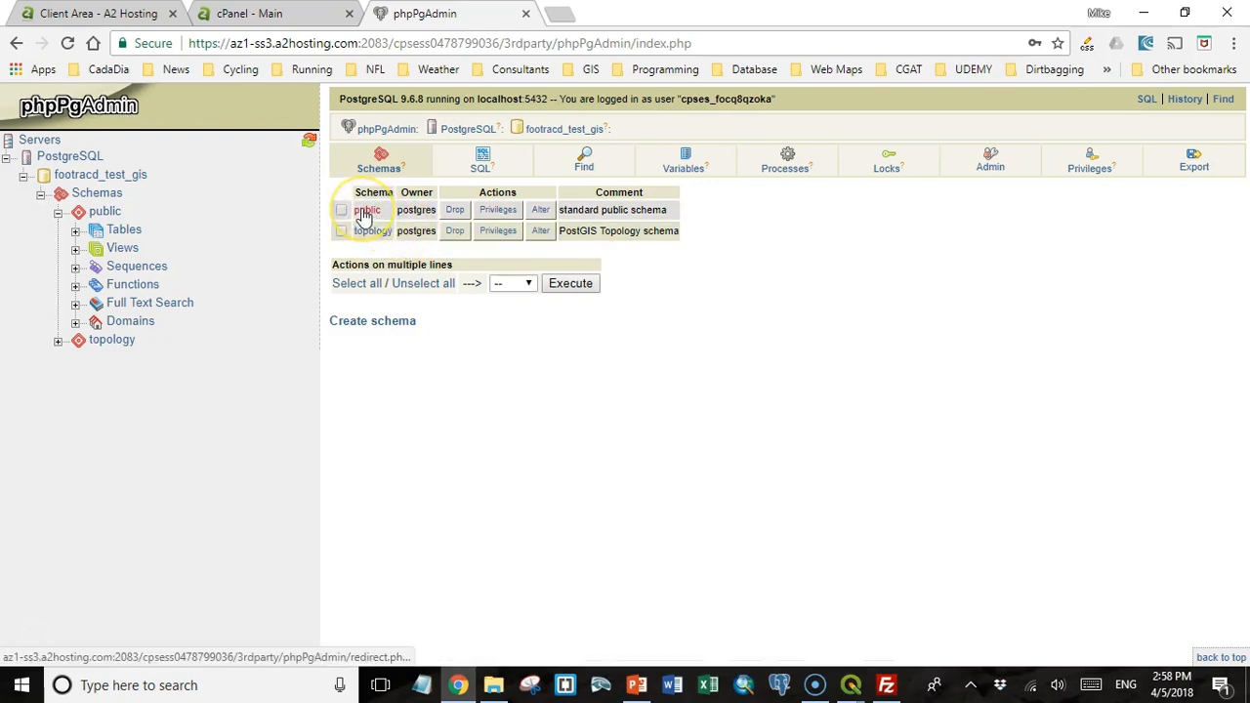
pyautogui.click(367, 210)
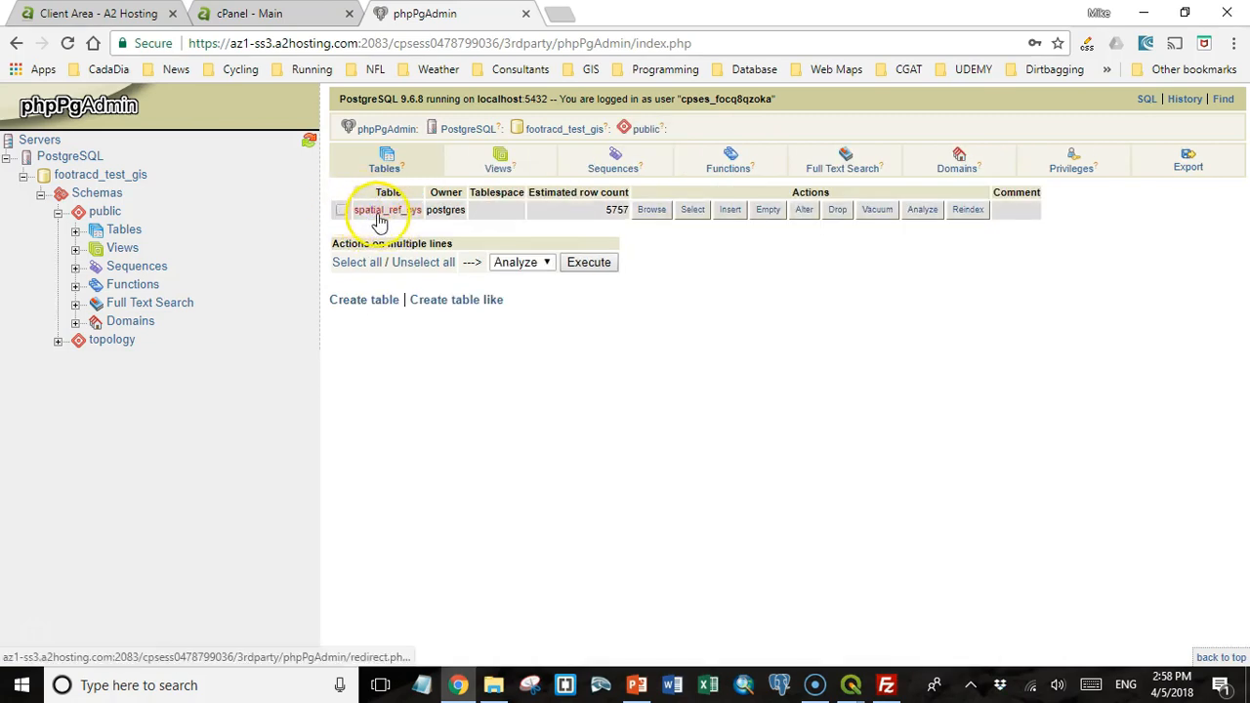
pyautogui.moveTo(396, 212)
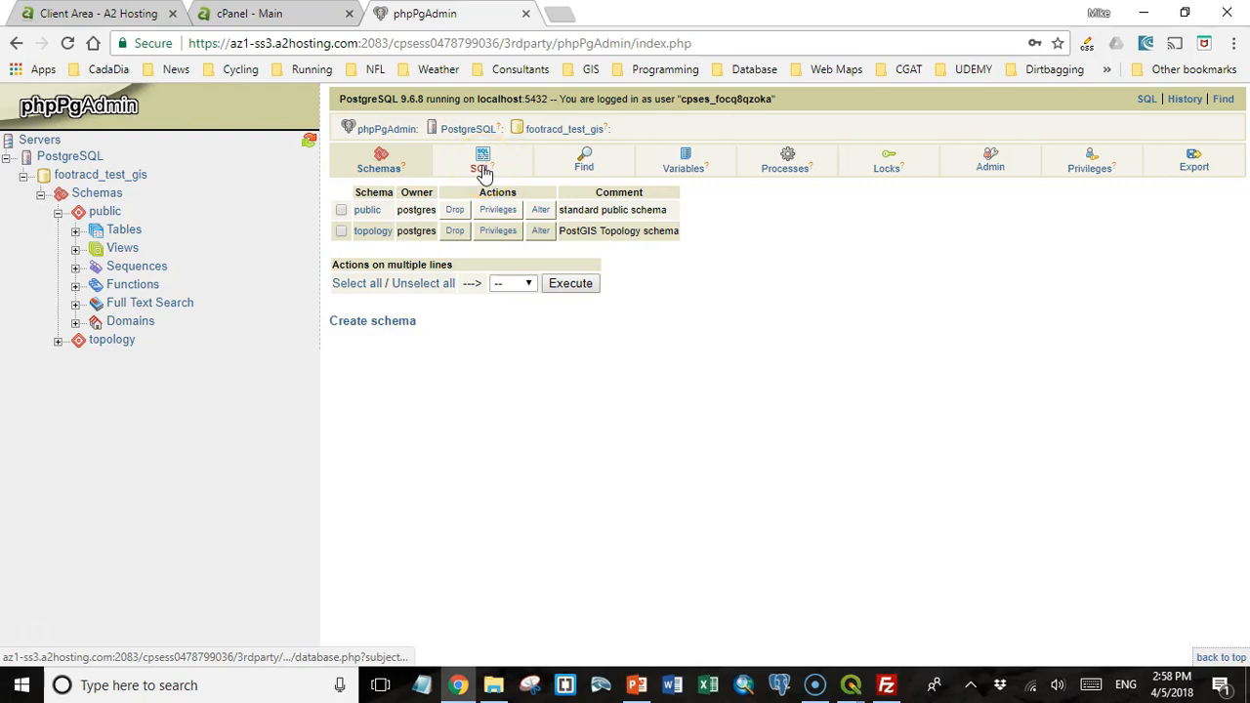
# Run the query SELECT * FROM spatial_ref_sys in the SQL editor.
pyautogui.click(482, 159)
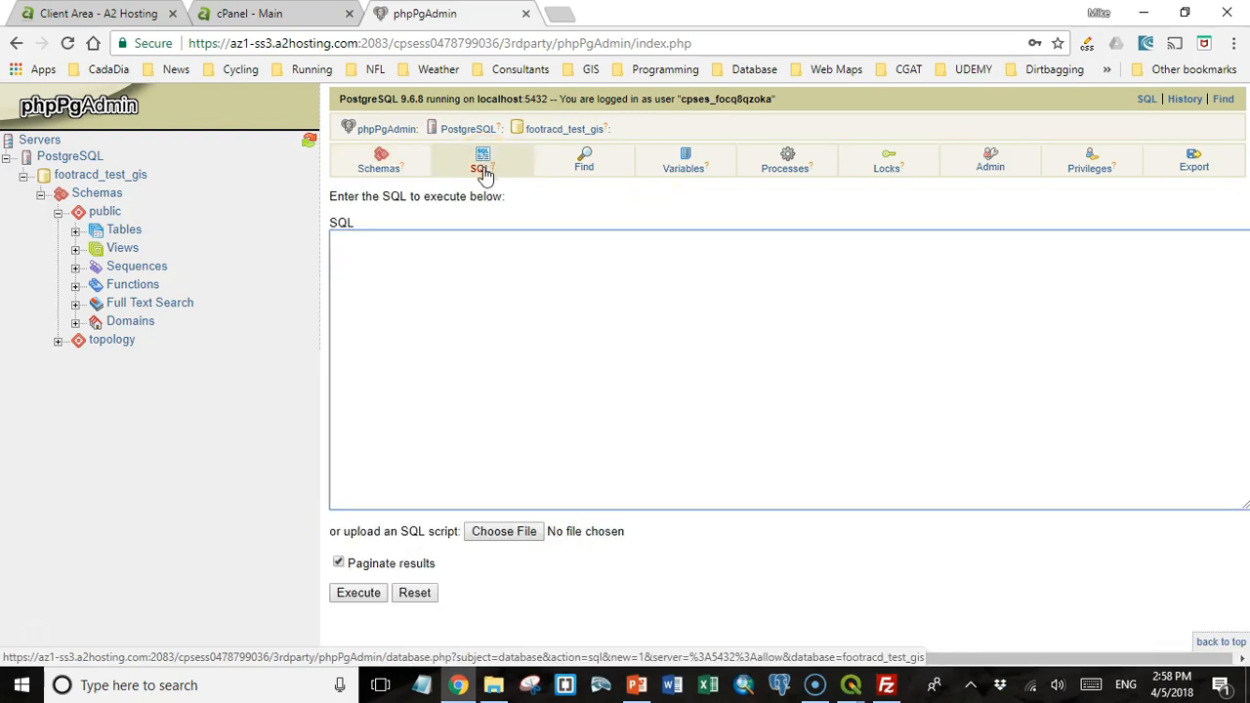
pyautogui.click(403, 261)
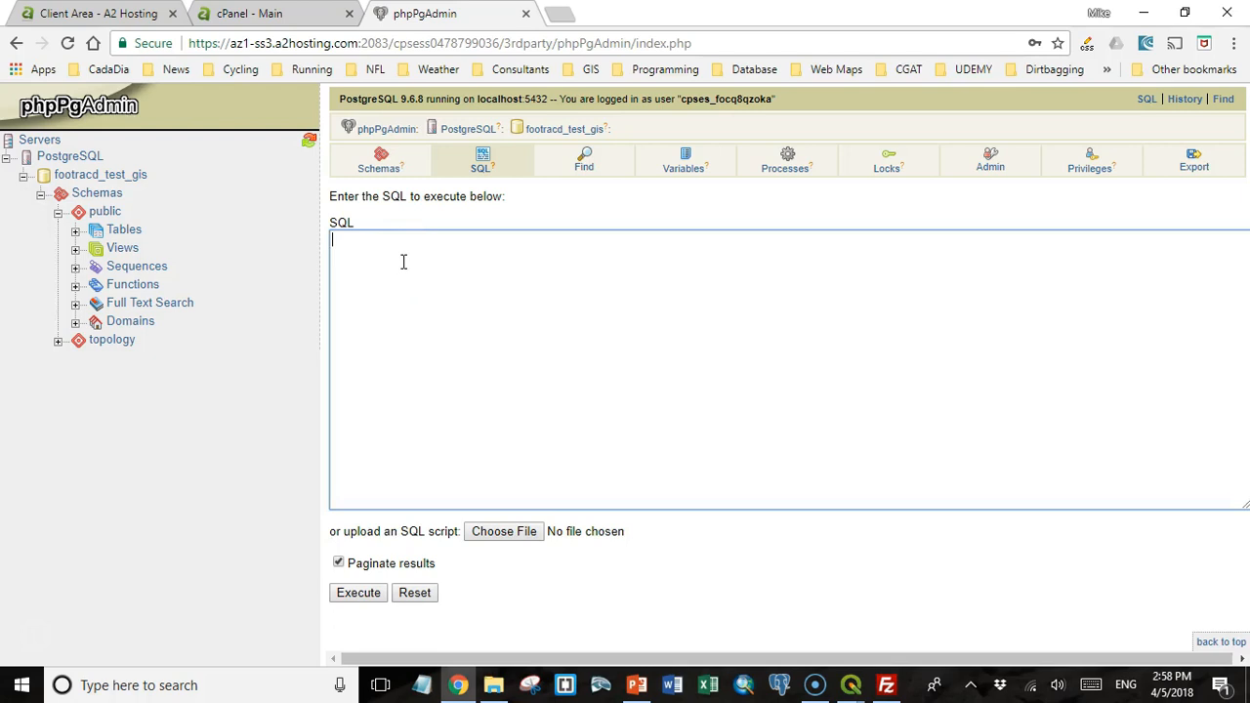
pyautogui.write('SELECT')
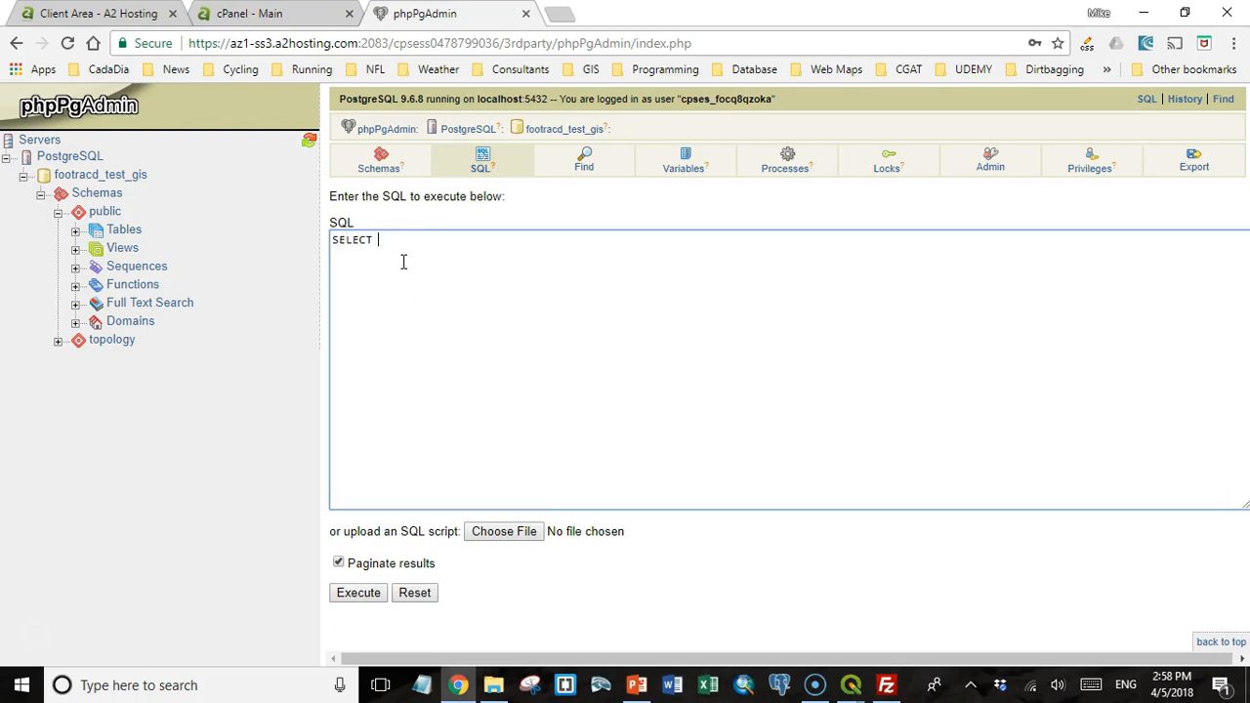
pyautogui.write('* FROM spatial_ref_sys')
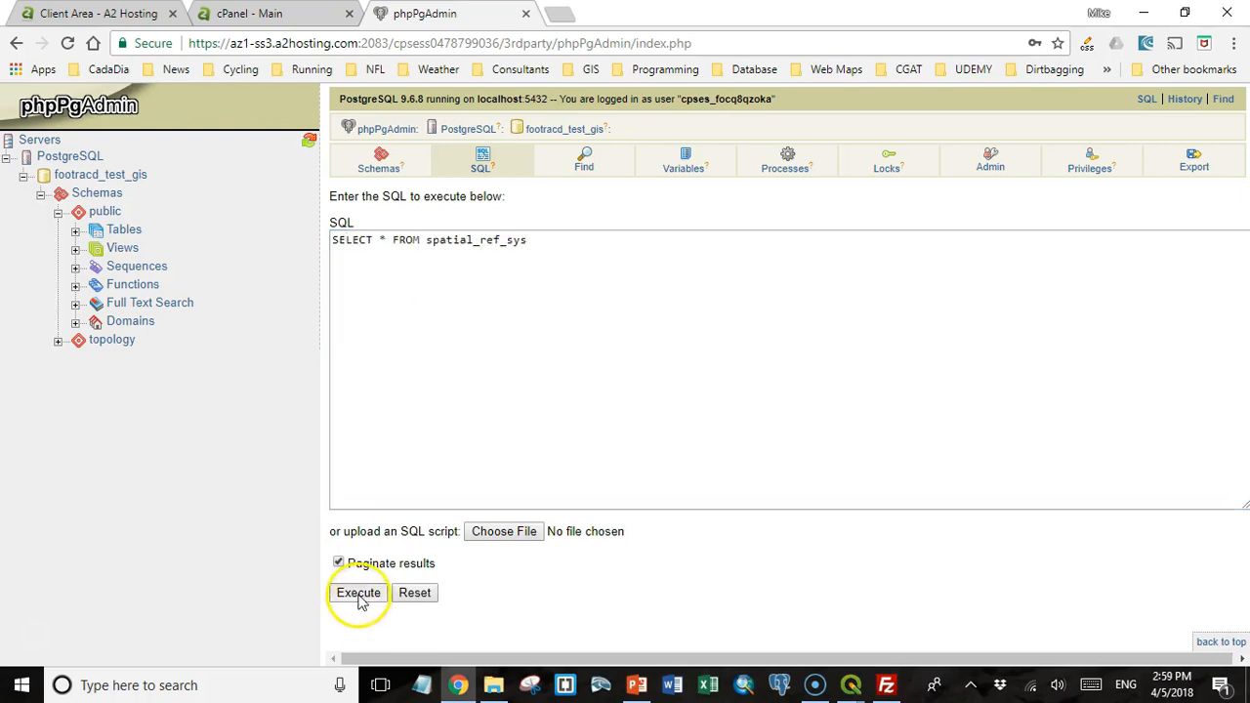
pyautogui.click(357, 591)
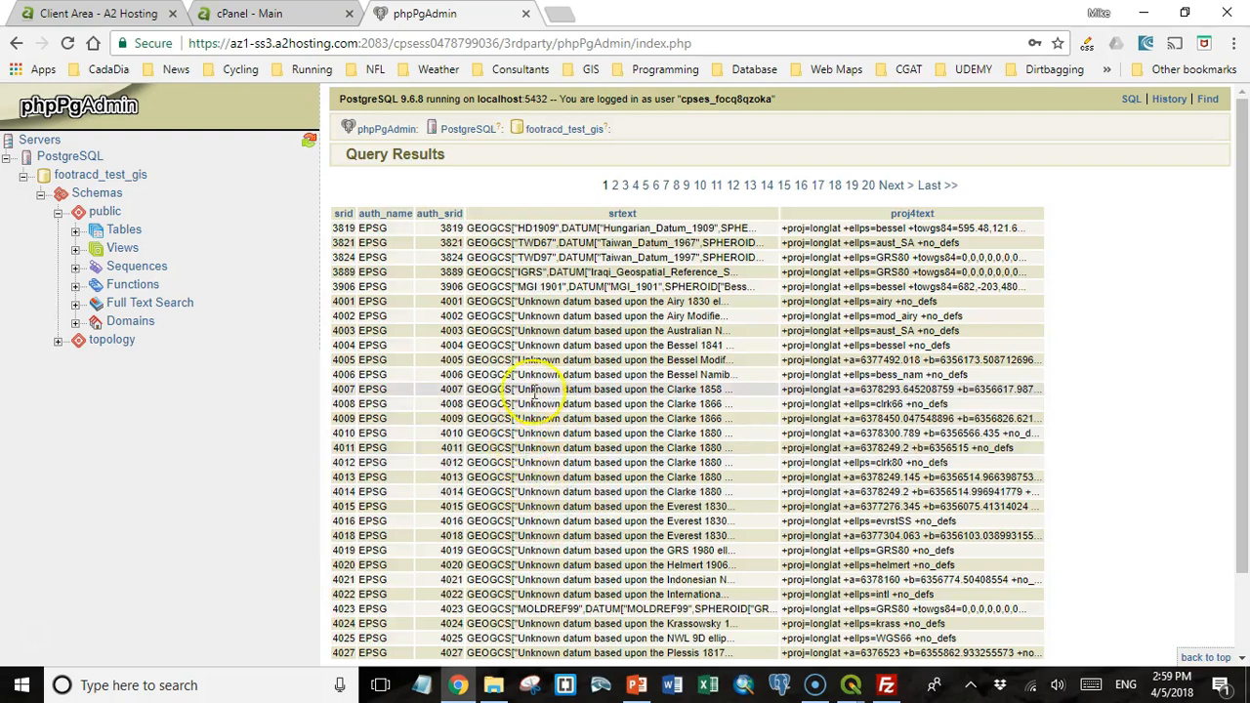
pyautogui.moveTo(531, 375)
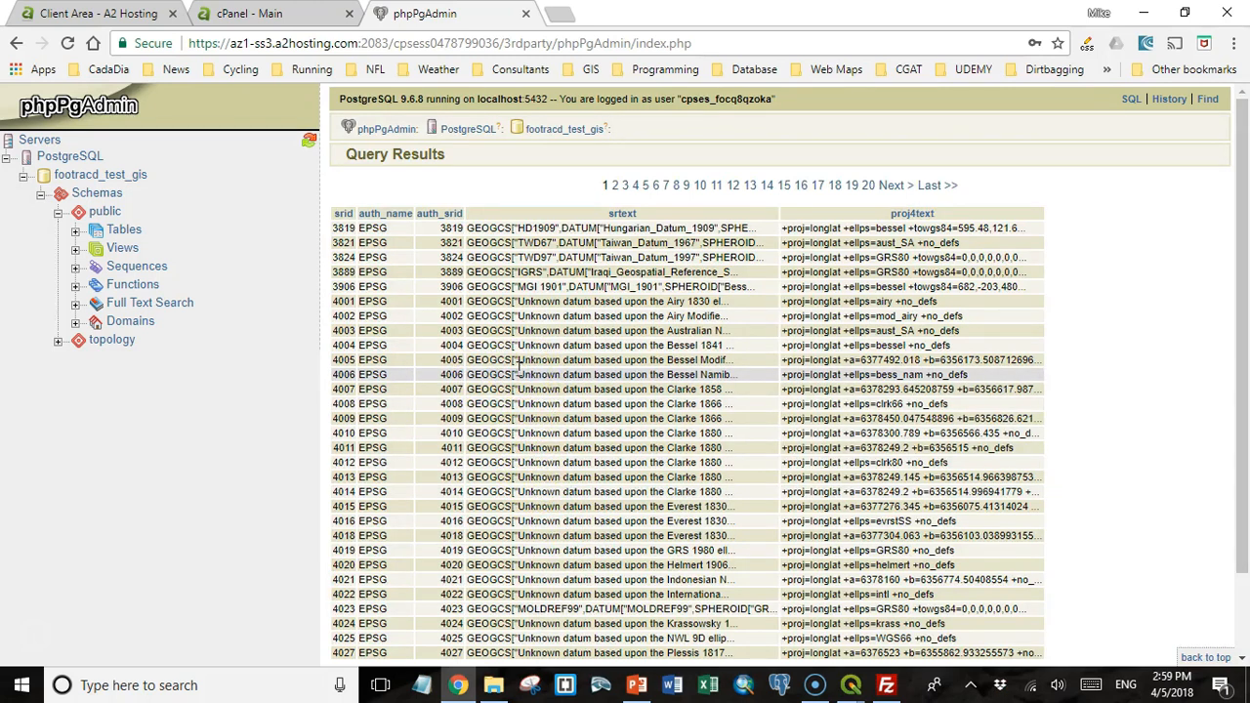
pyautogui.click(564, 127)
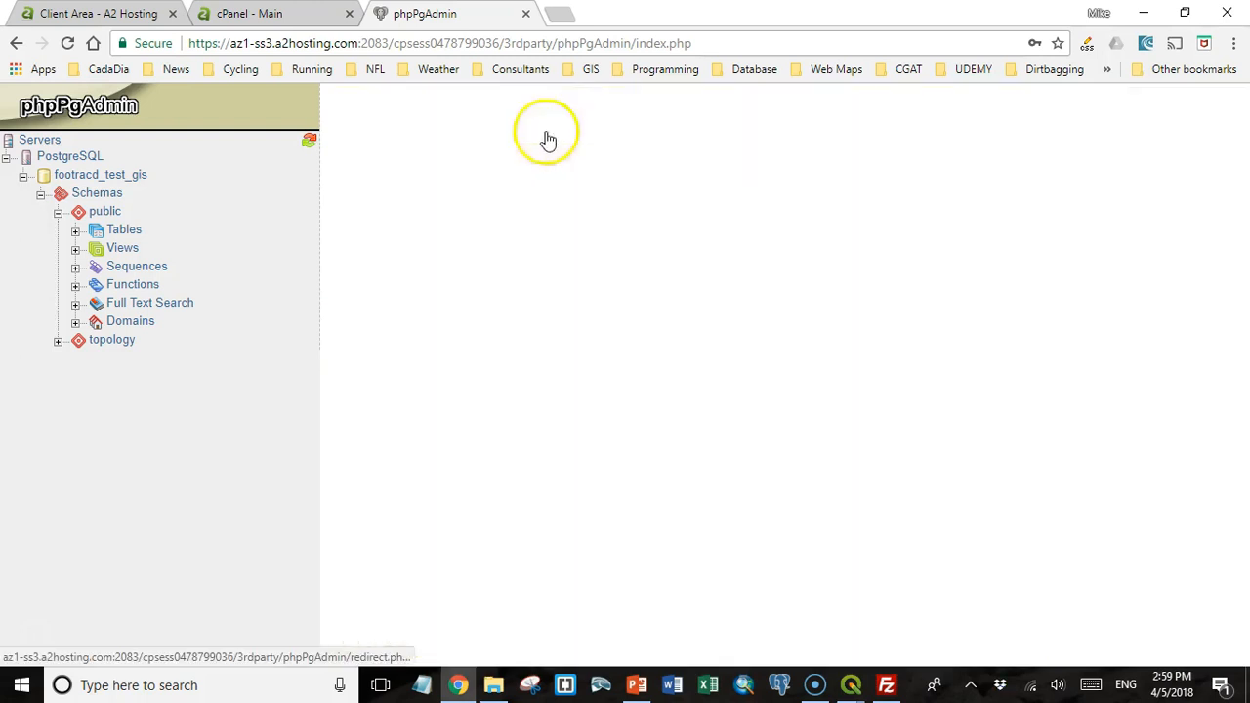
# Go back to footracd_test_gis's schemas and open the public schema's table list.
pyautogui.click(546, 137)
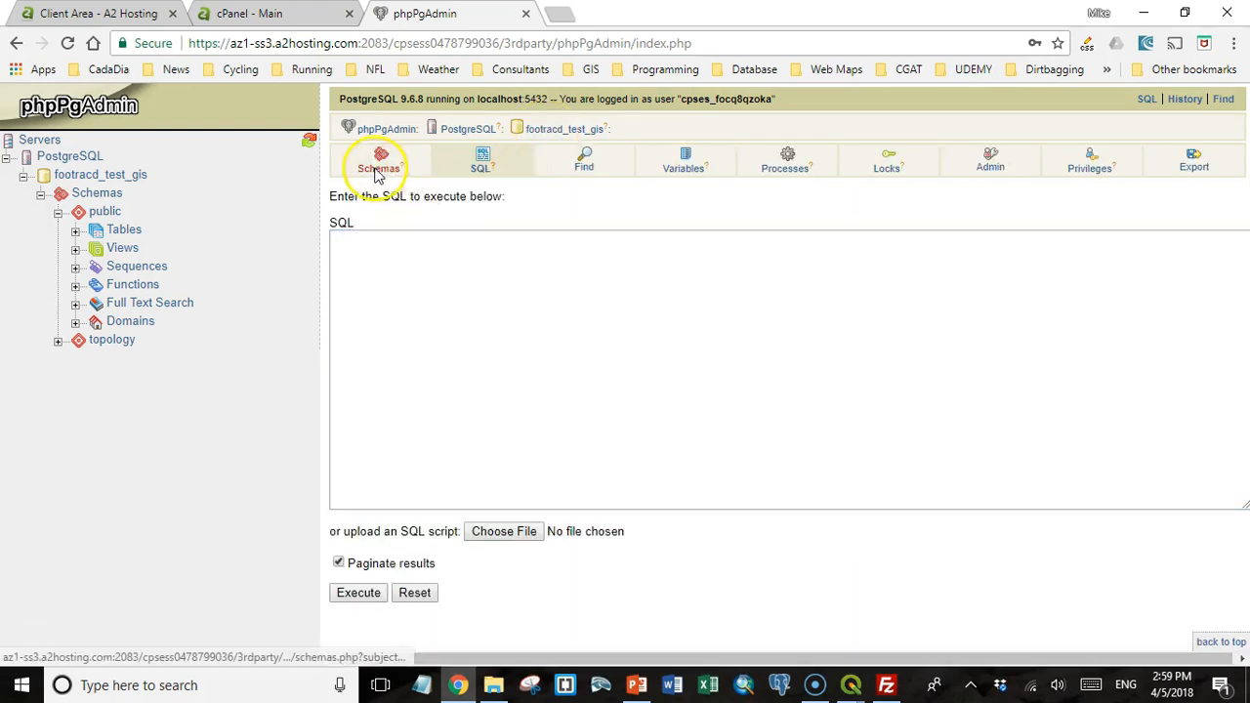
pyautogui.click(379, 161)
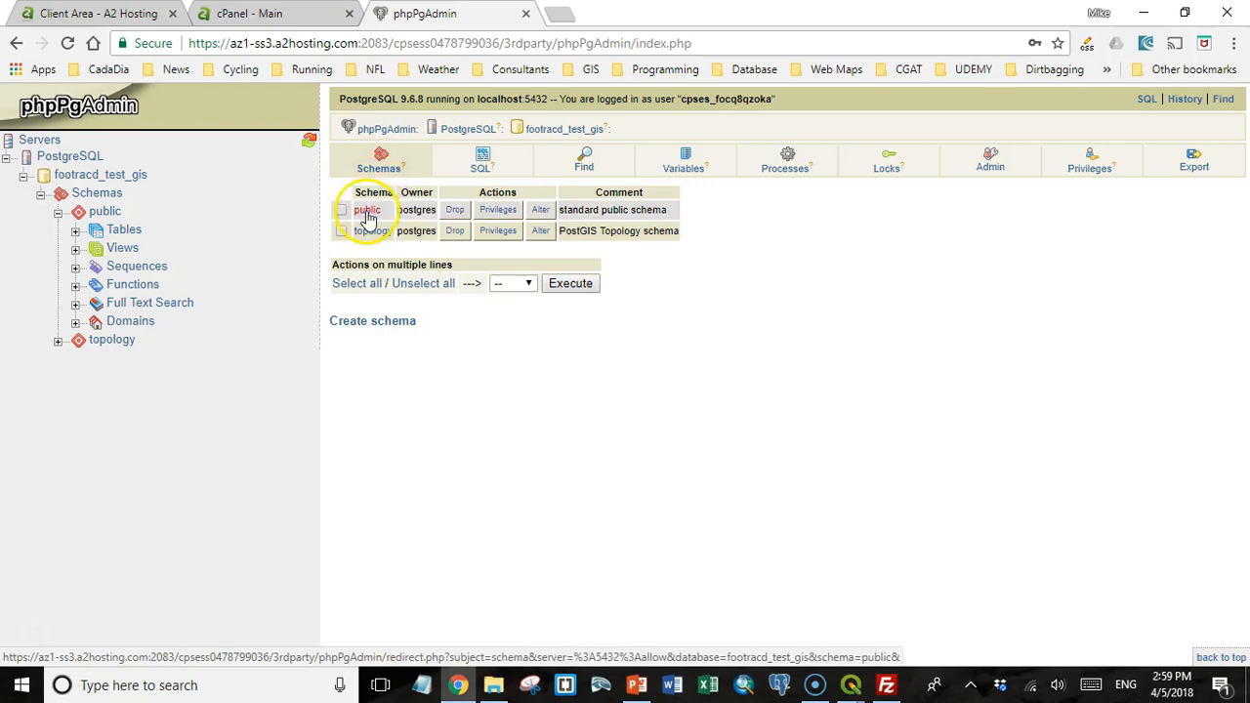
pyautogui.click(367, 209)
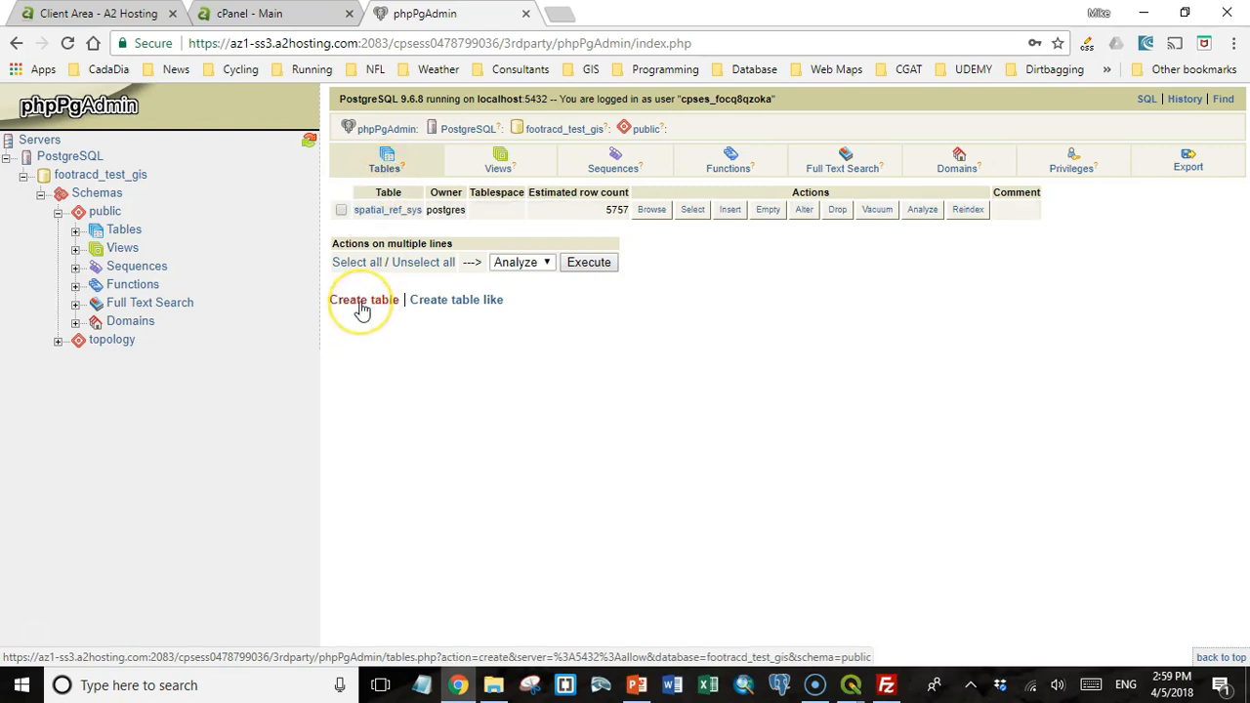
pyautogui.moveTo(485, 168)
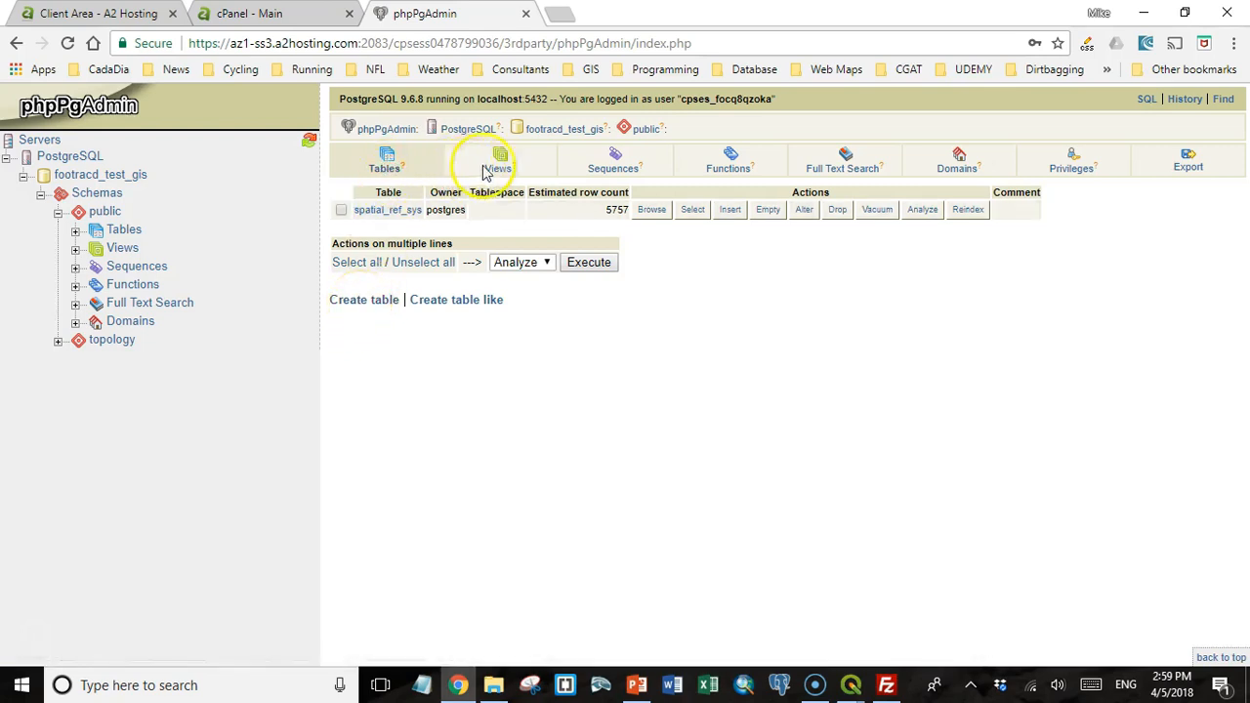